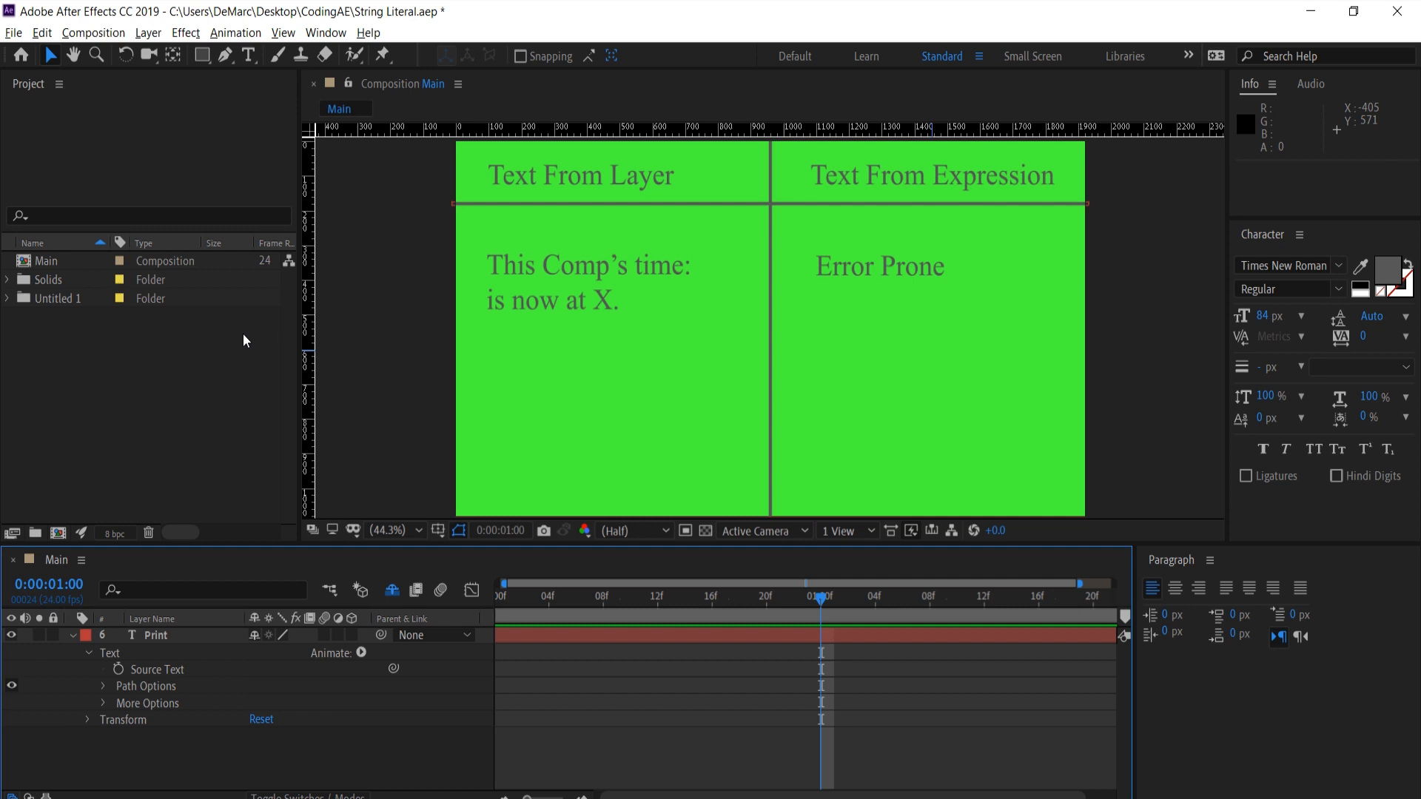
mouse_move(225, 385)
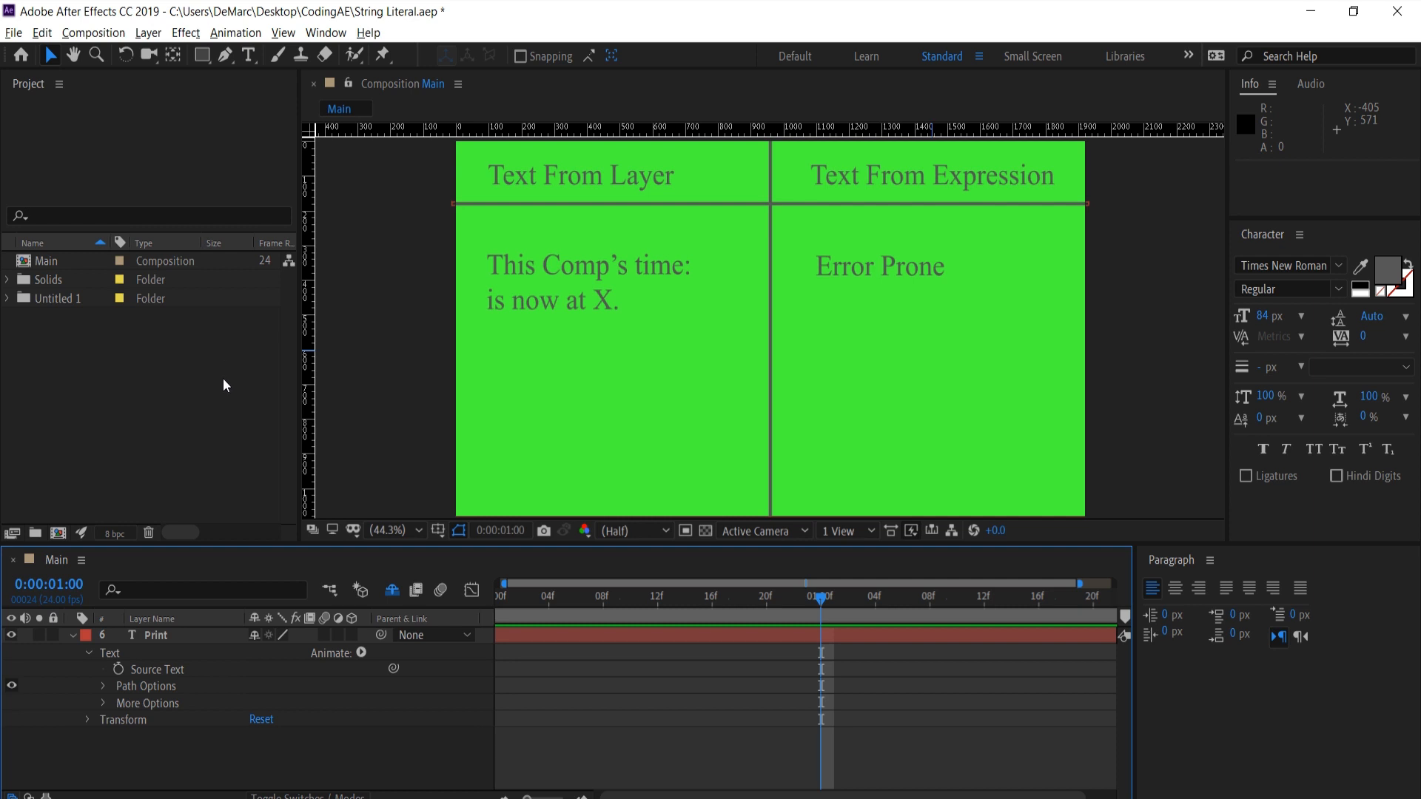
mouse_move(112, 472)
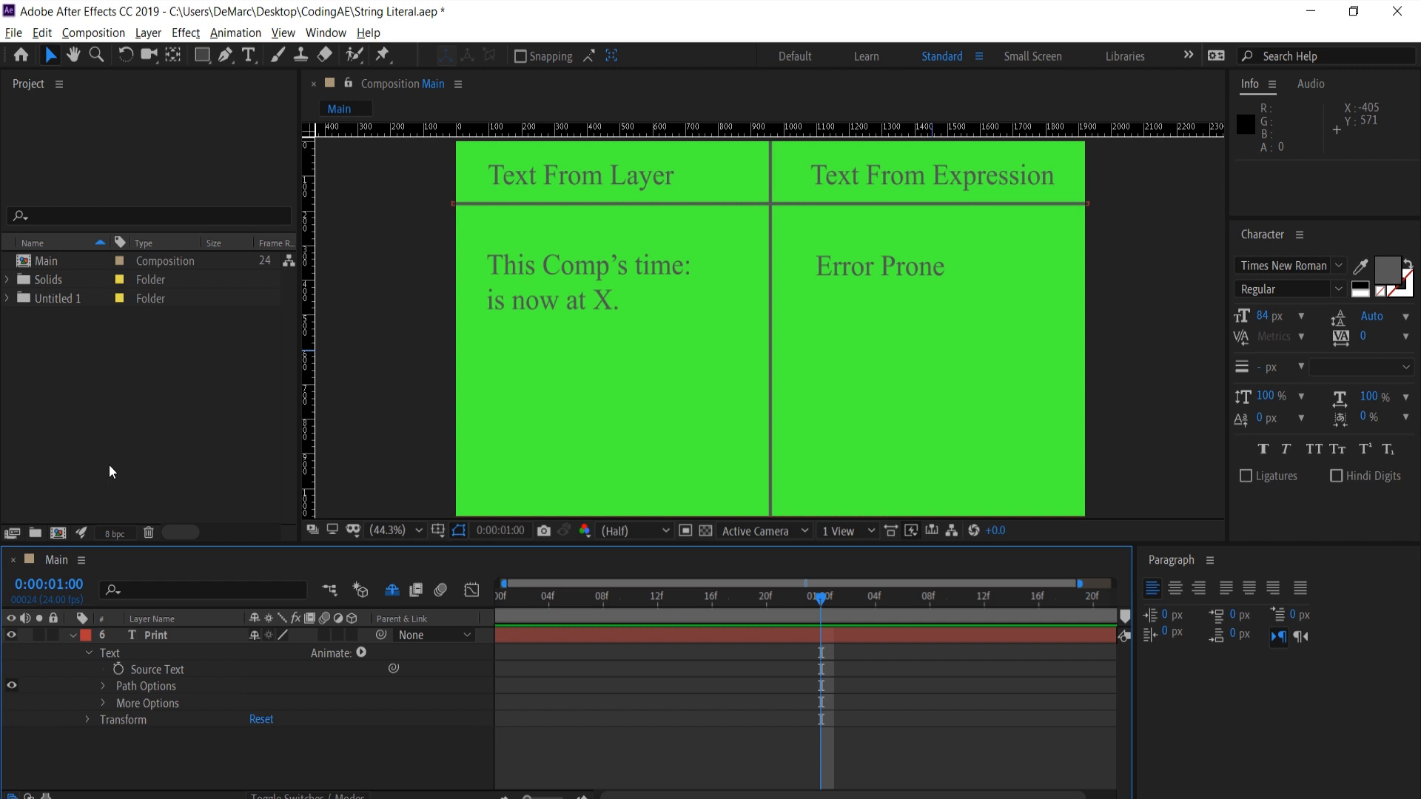
mouse_move(732, 375)
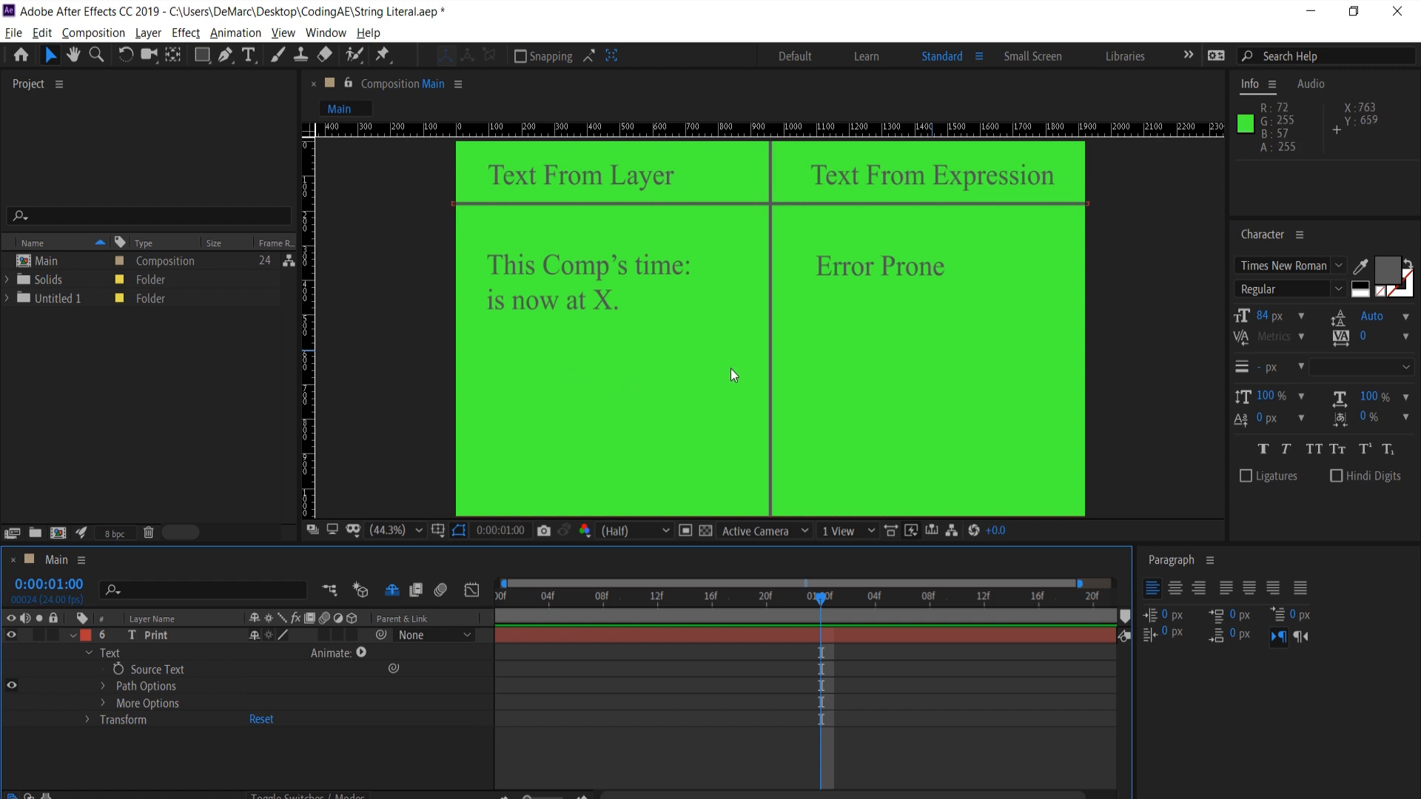
mouse_move(806, 287)
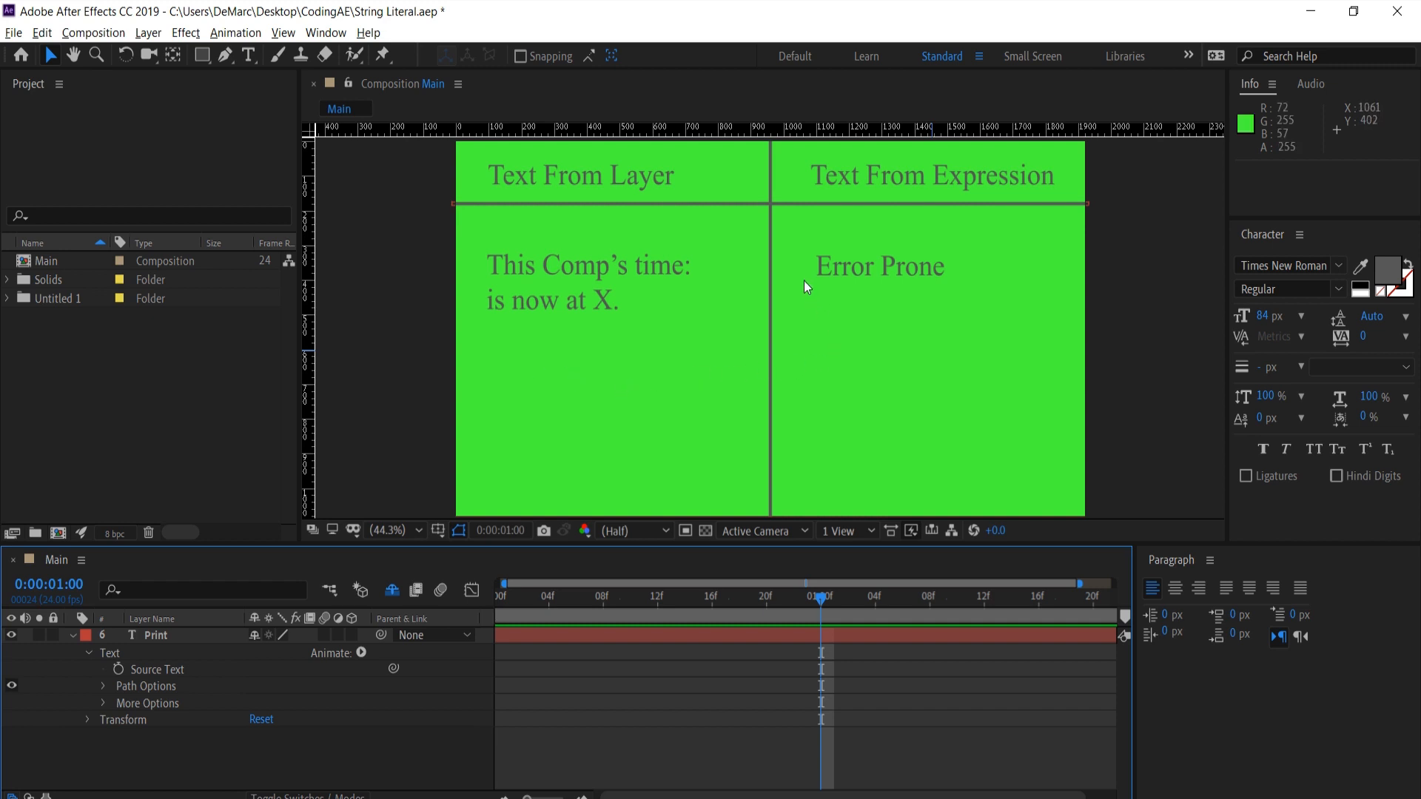
mouse_move(889, 315)
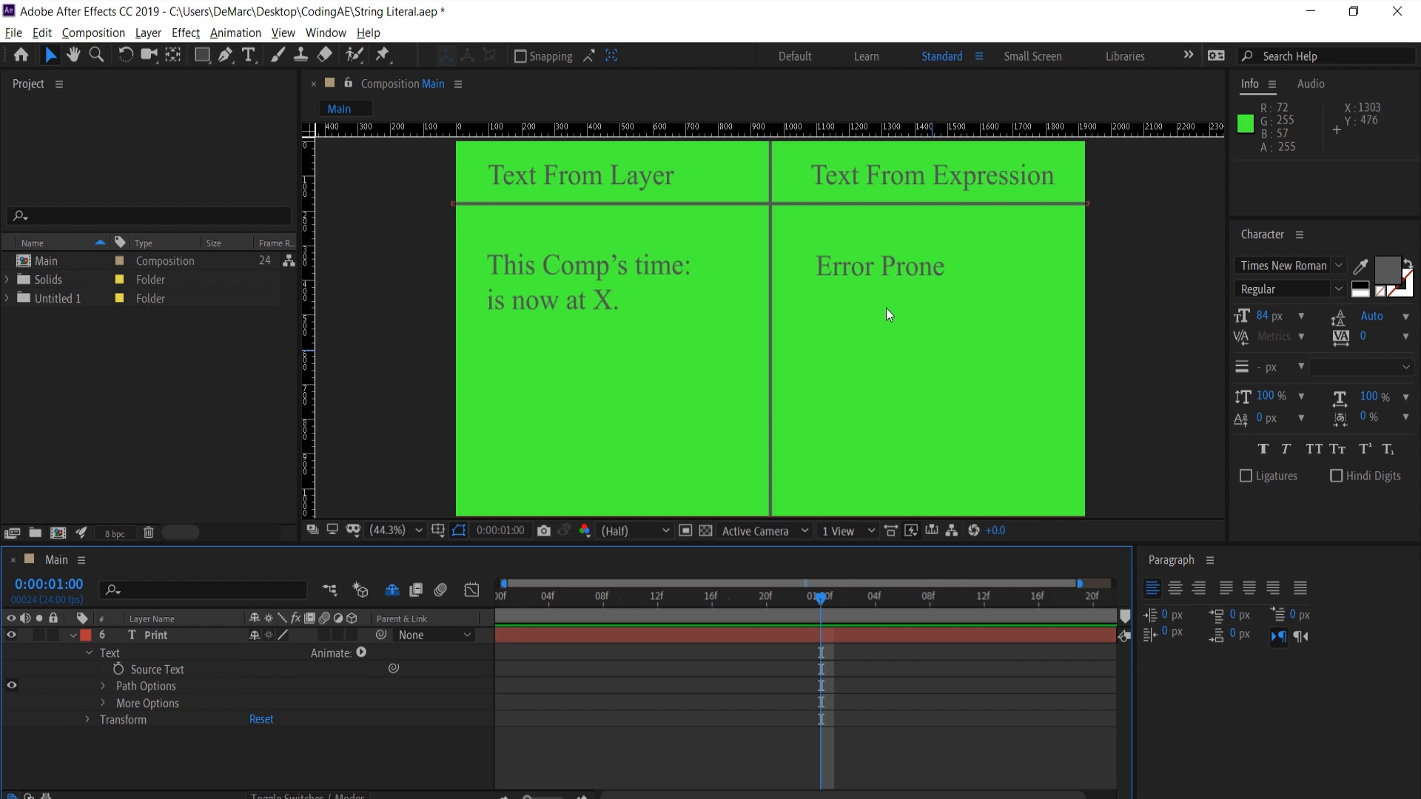
mouse_move(815, 373)
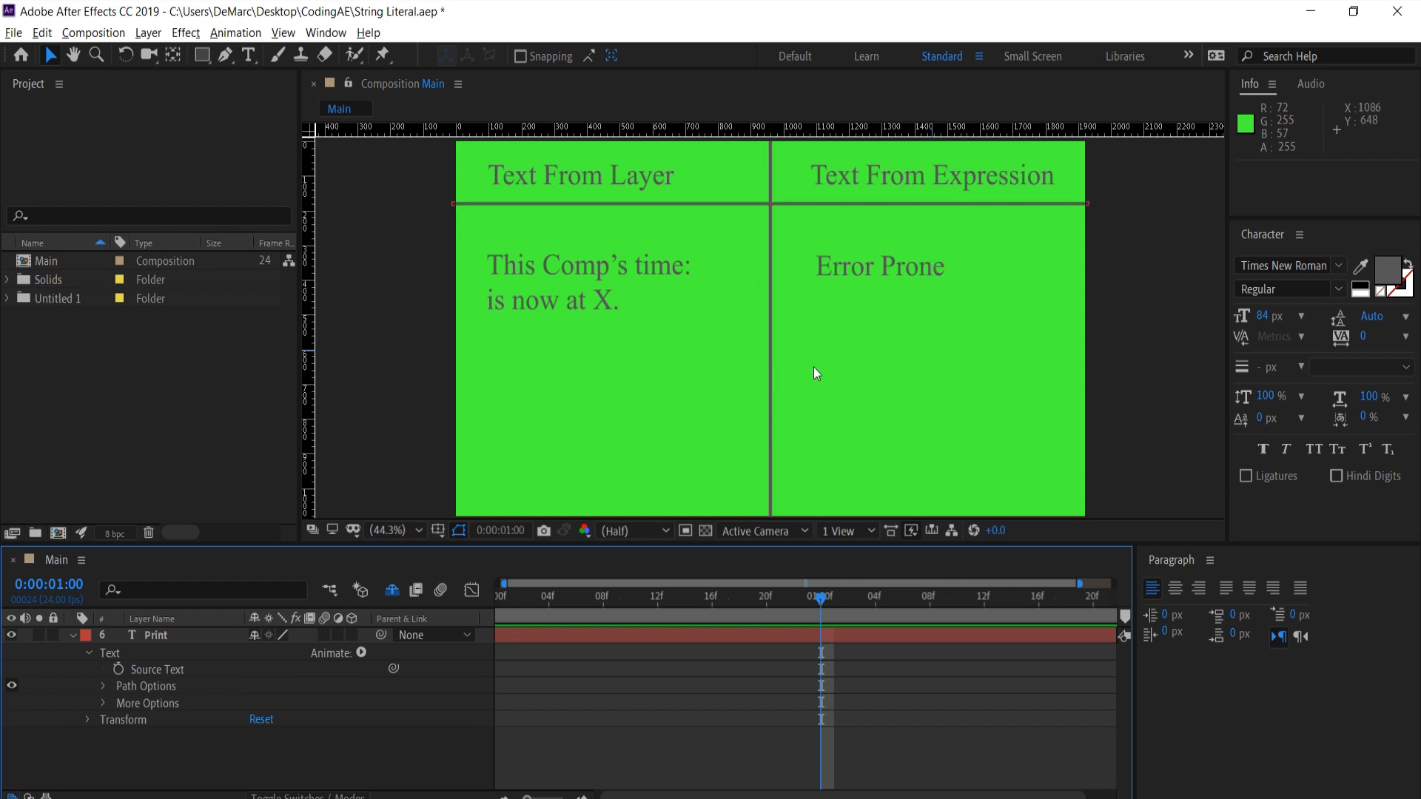
mouse_move(74, 512)
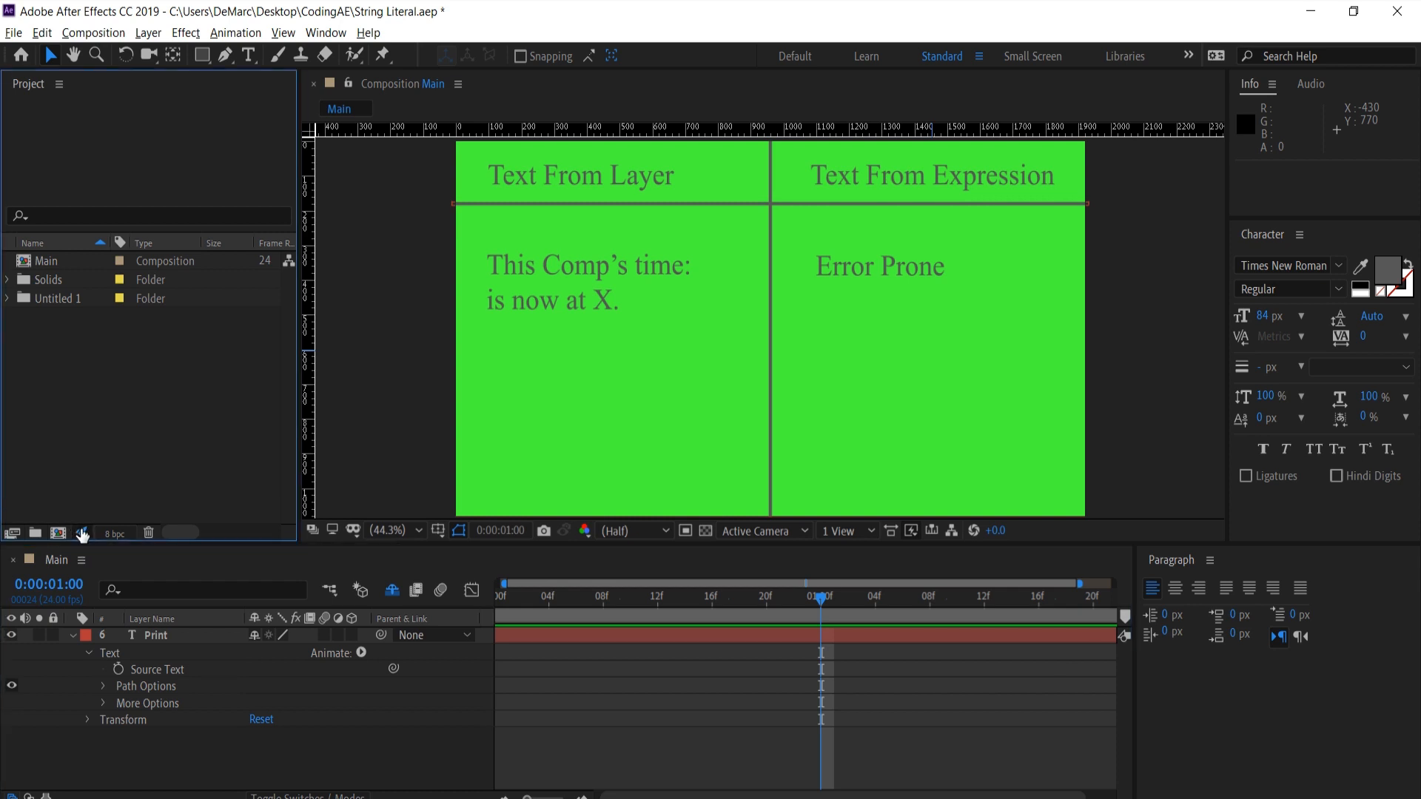
- Check the project's expression engine setting, then enable an expression on the Print layer's Source Text
left_click(116, 533)
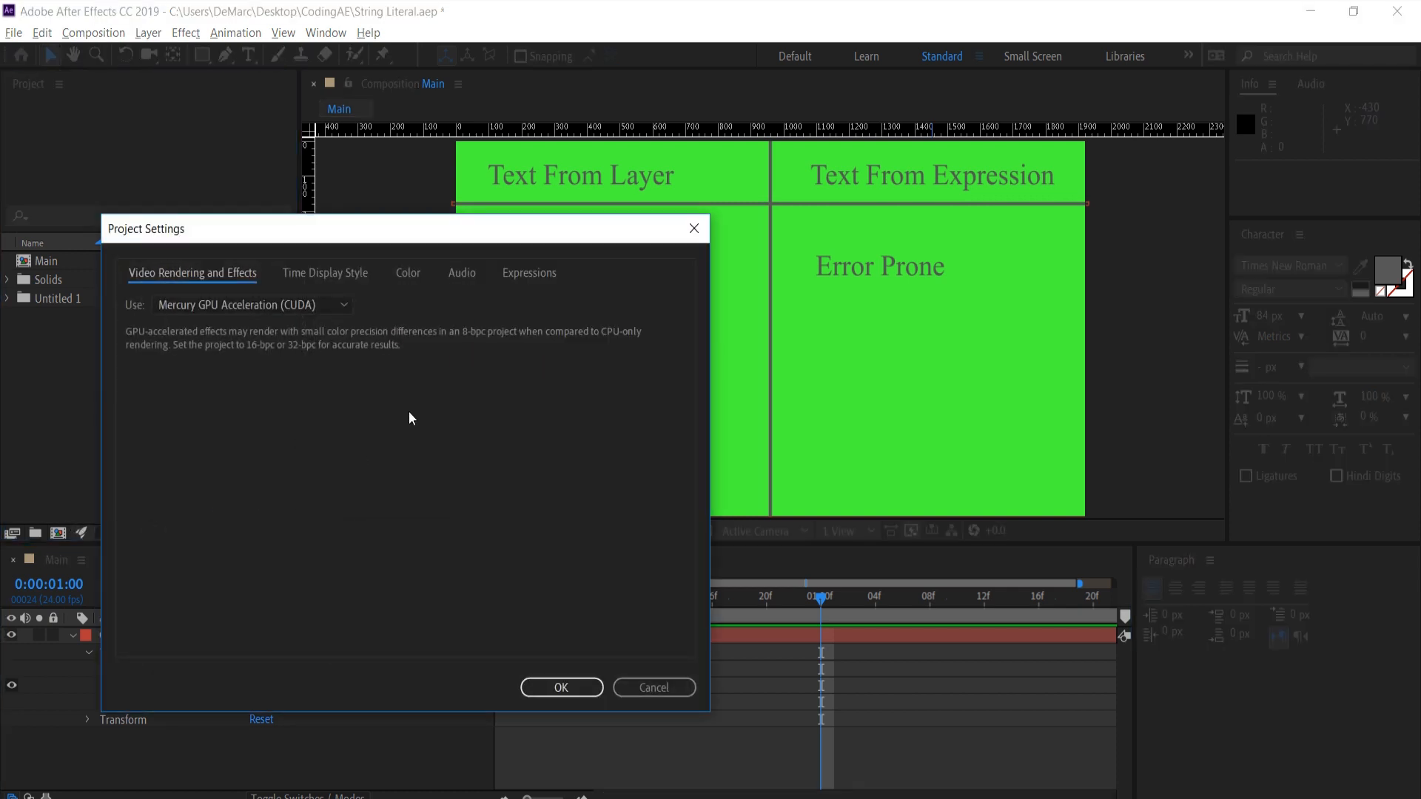
left_click(528, 273)
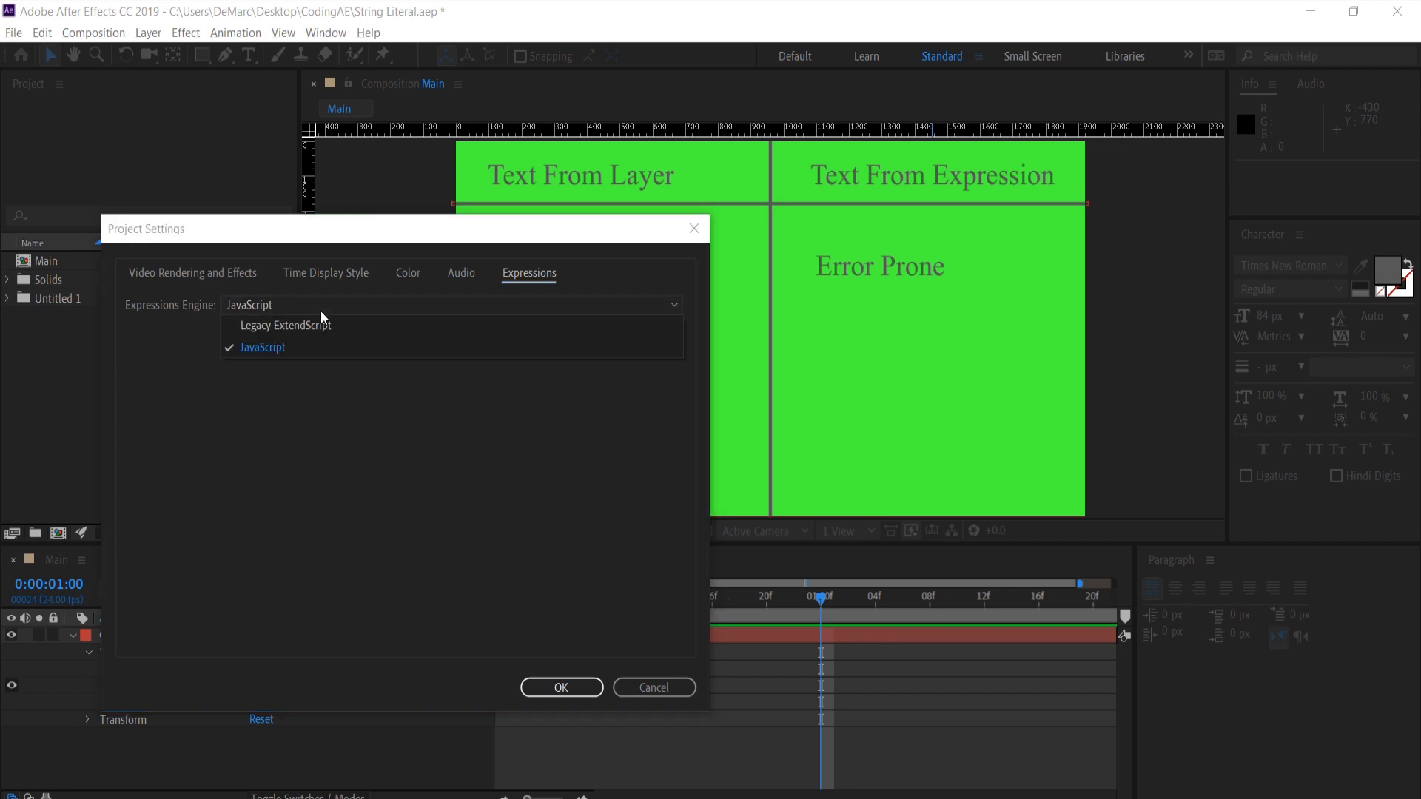
mouse_move(315, 325)
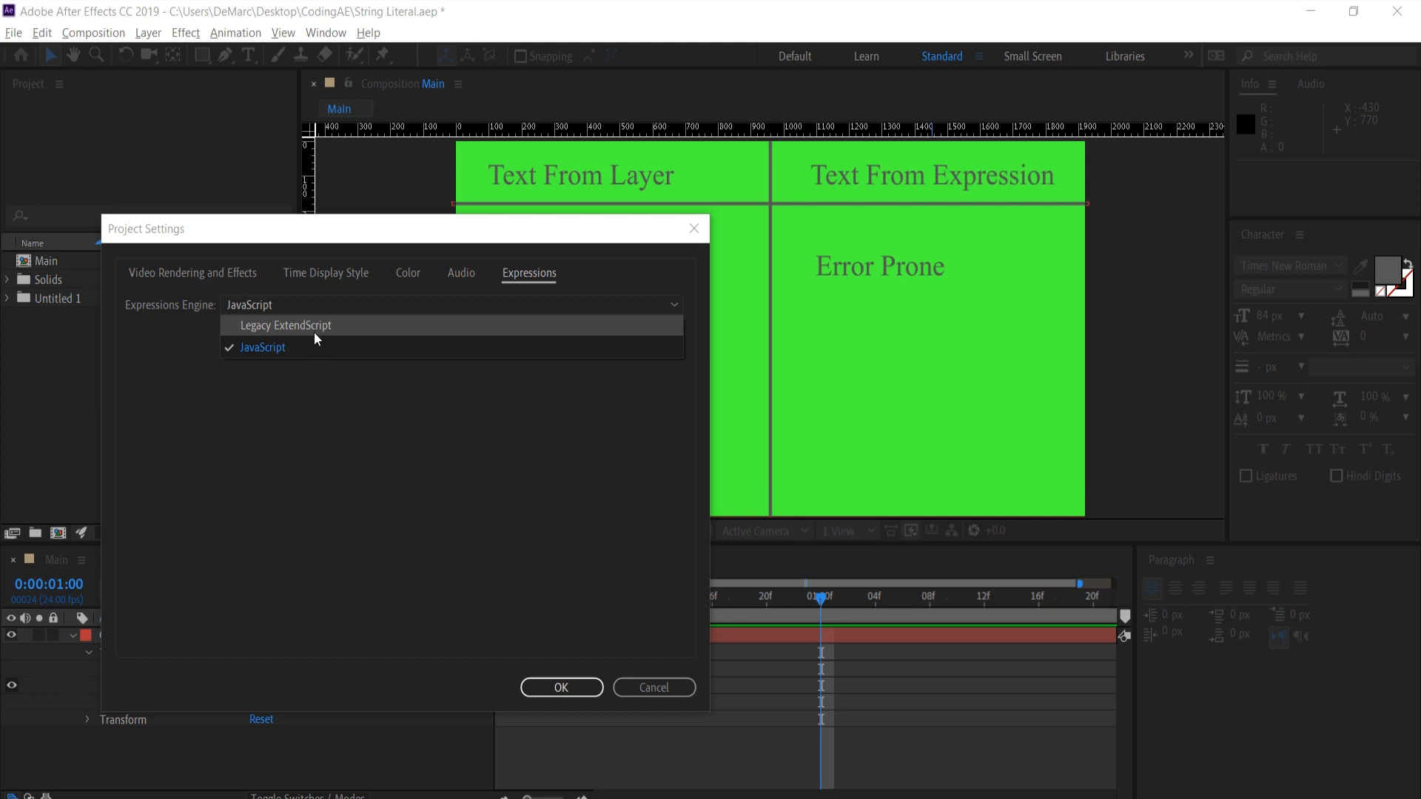
mouse_move(293, 397)
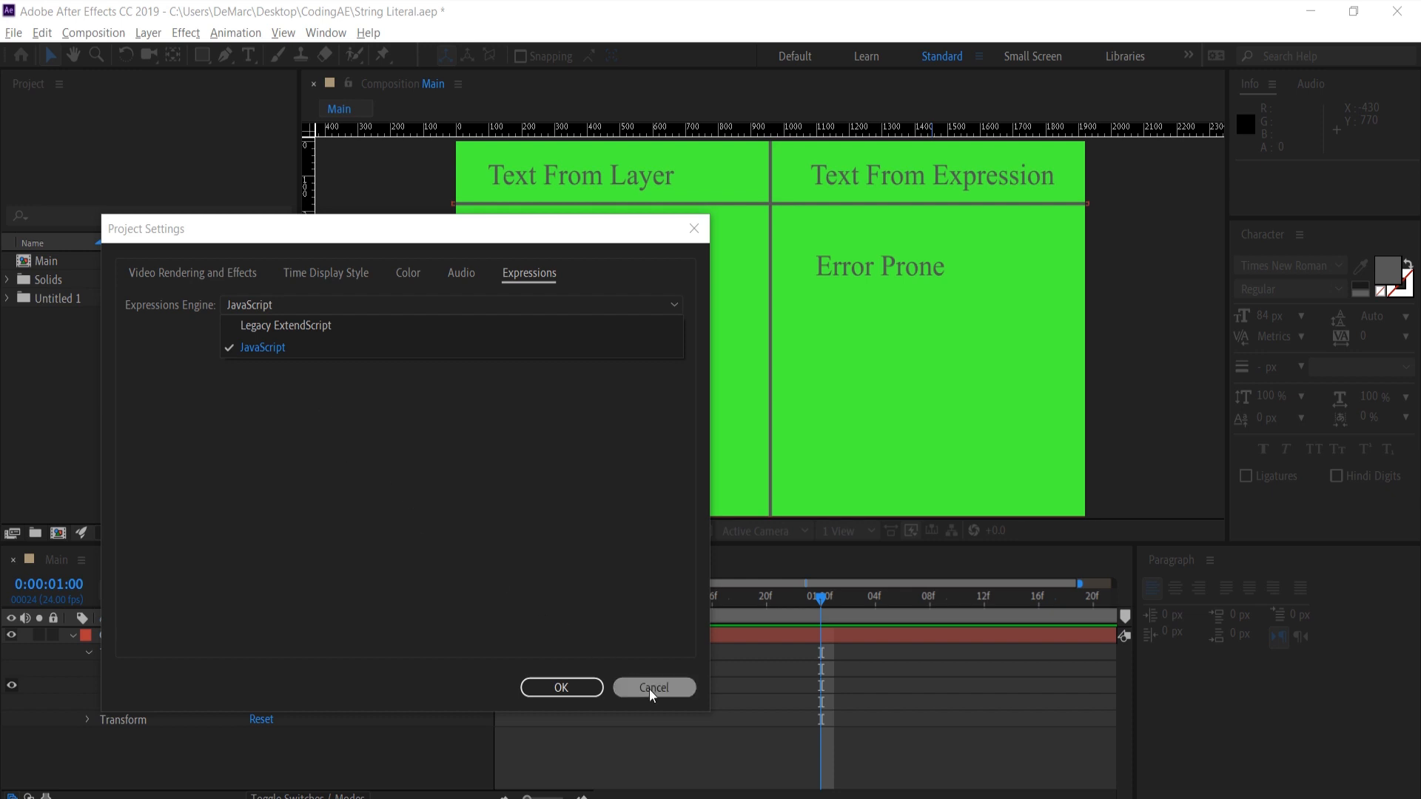
left_click(653, 687)
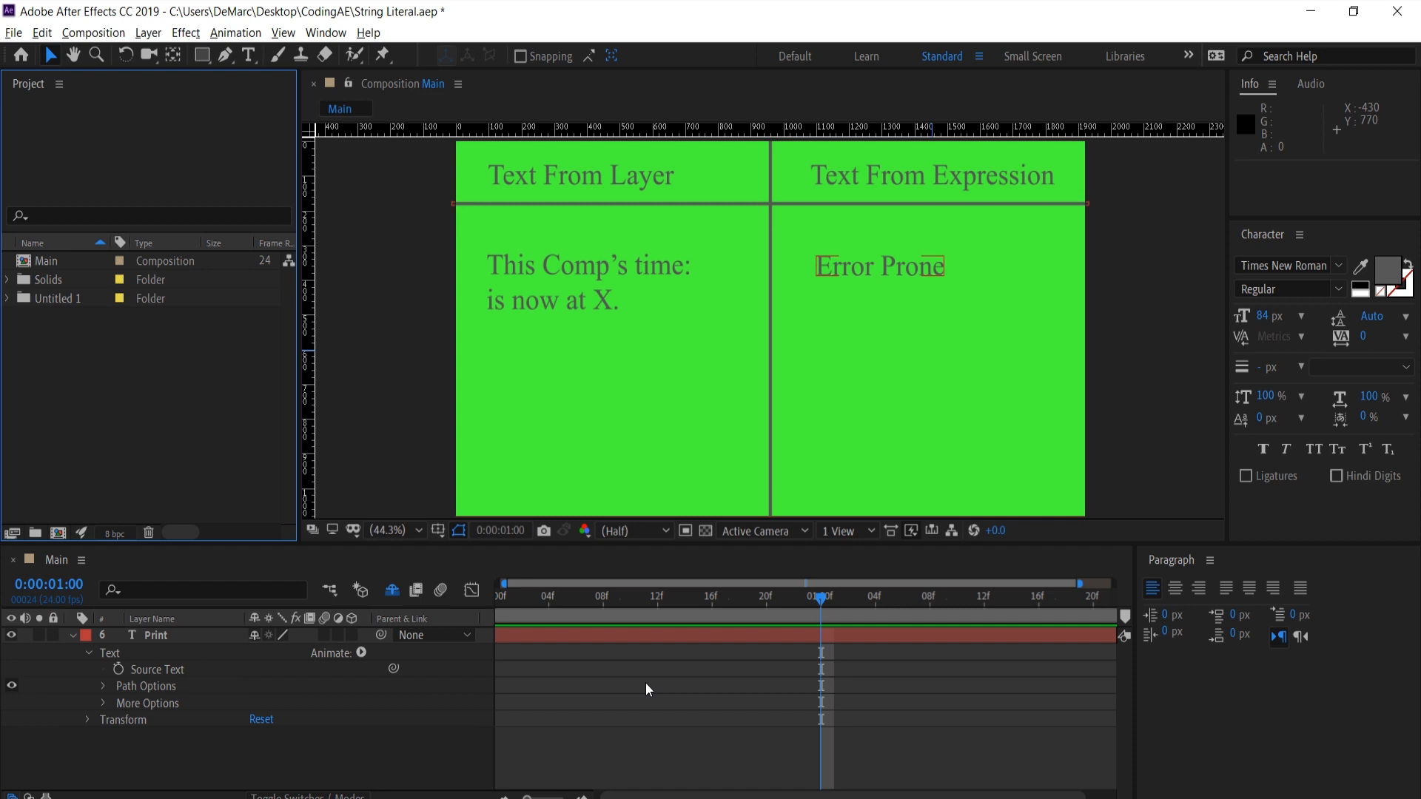
mouse_move(704, 504)
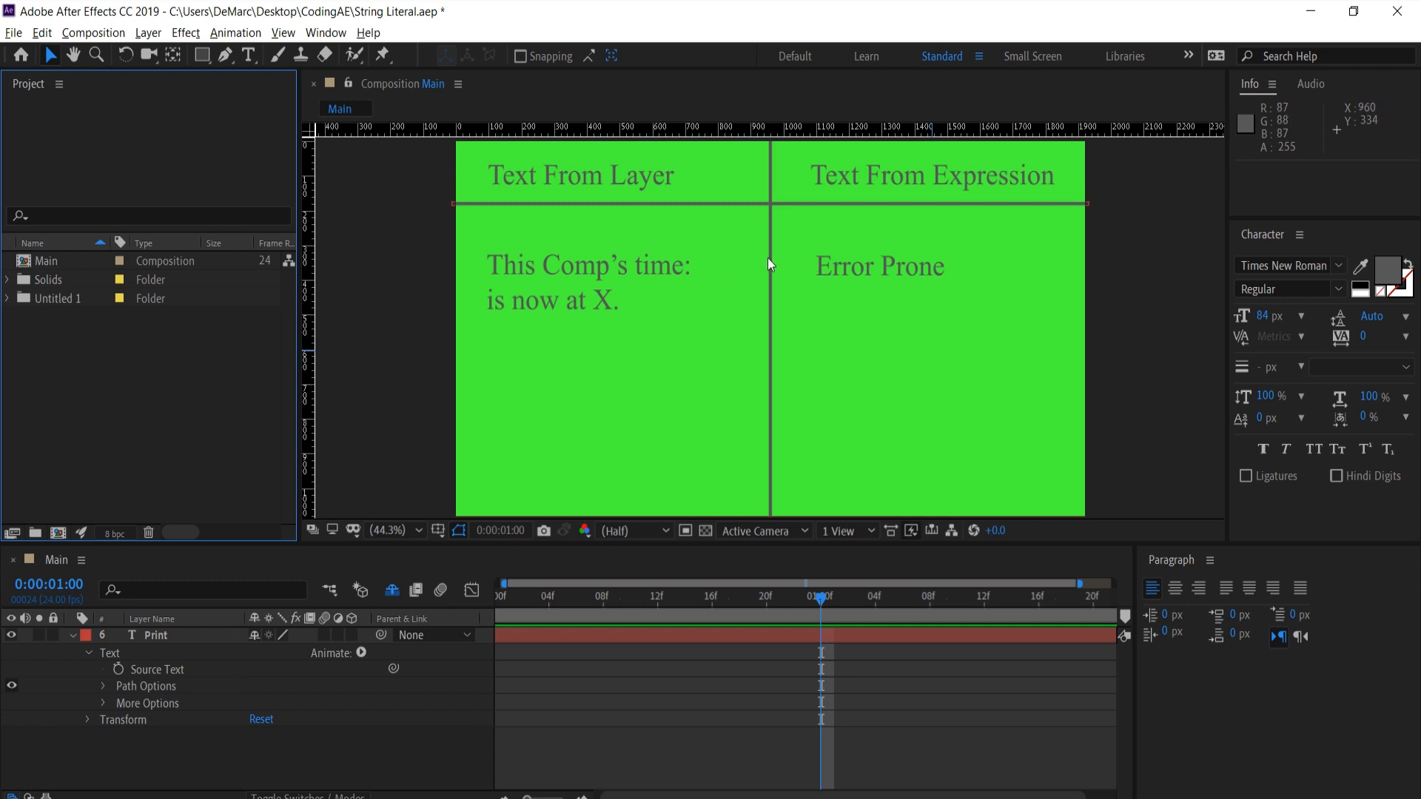
mouse_move(686, 258)
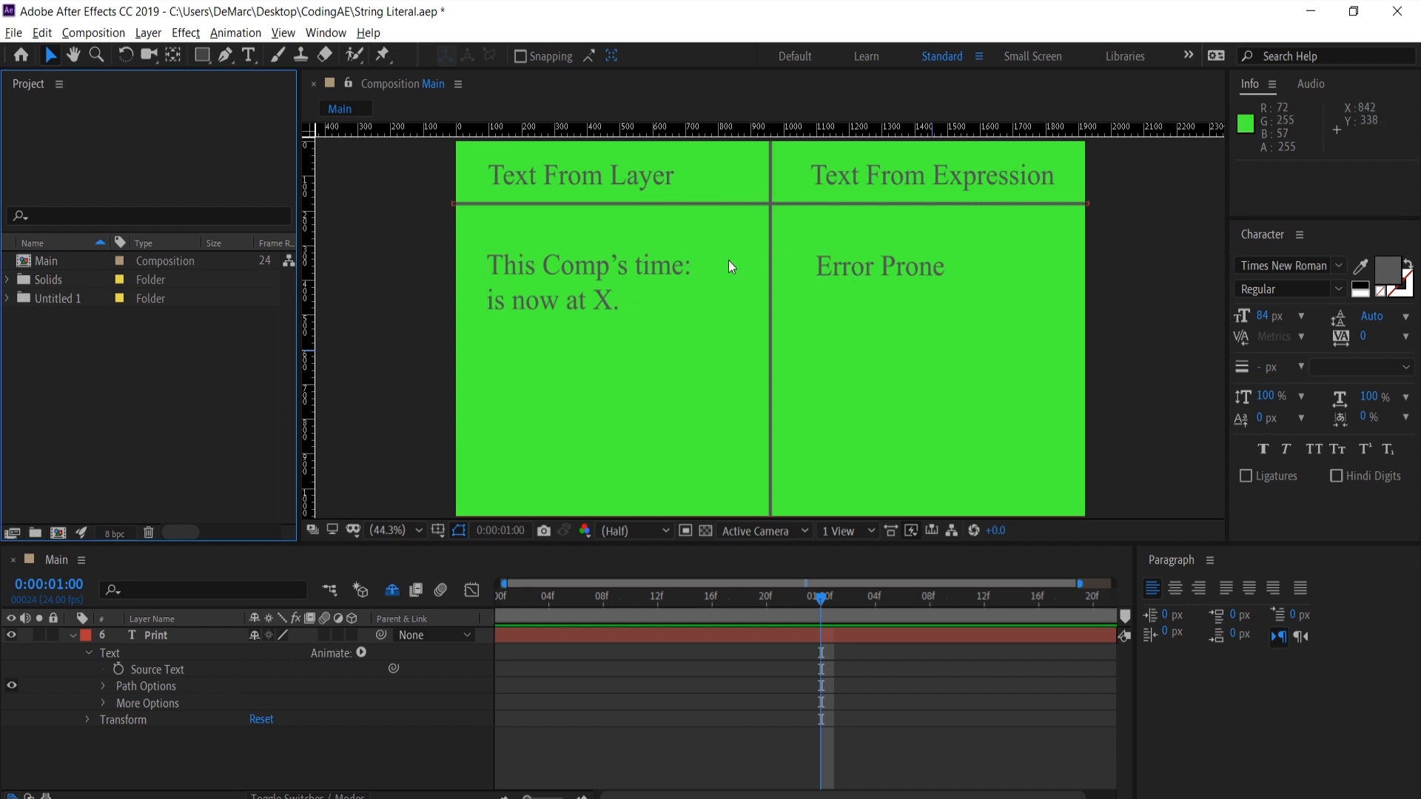
left_click(605, 304)
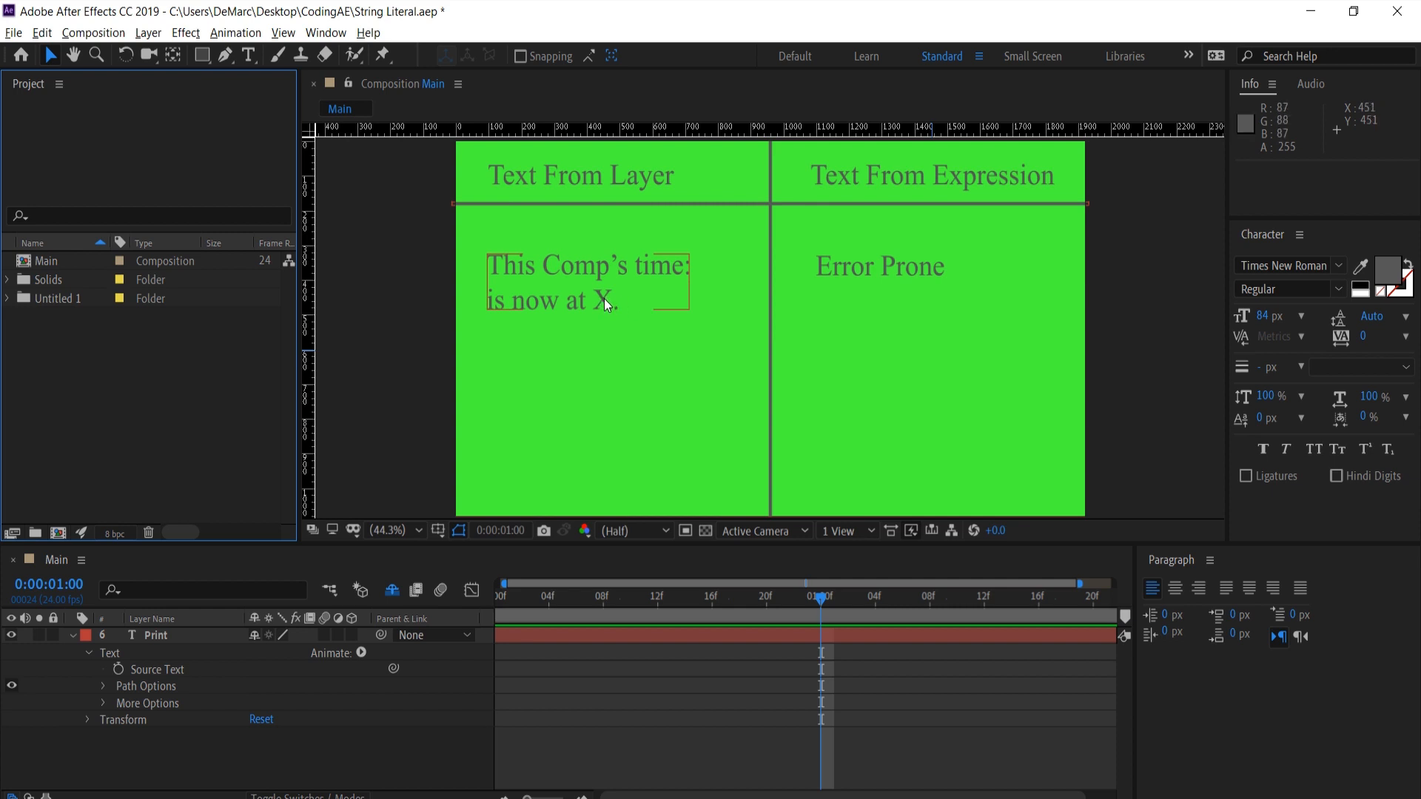
left_click(887, 306)
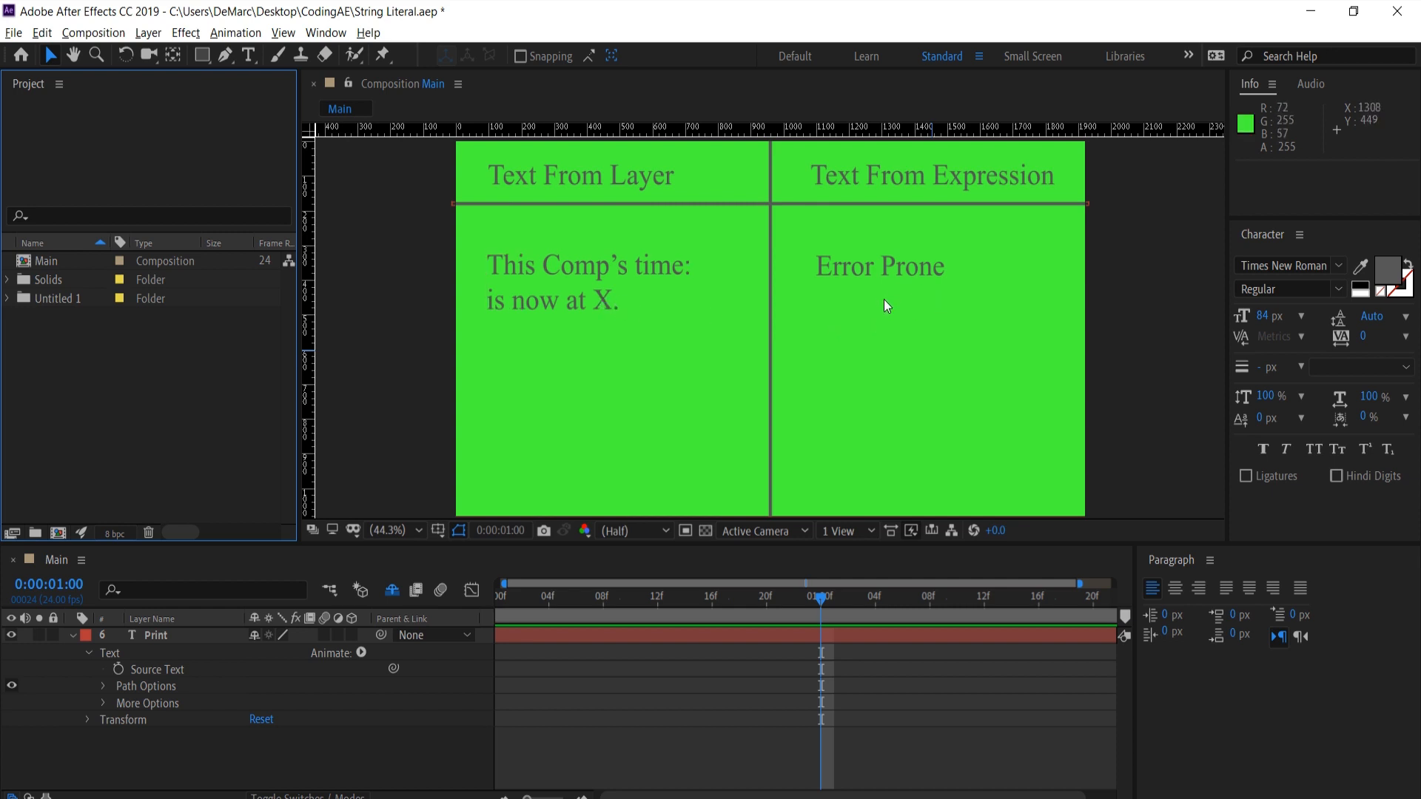
mouse_move(354, 637)
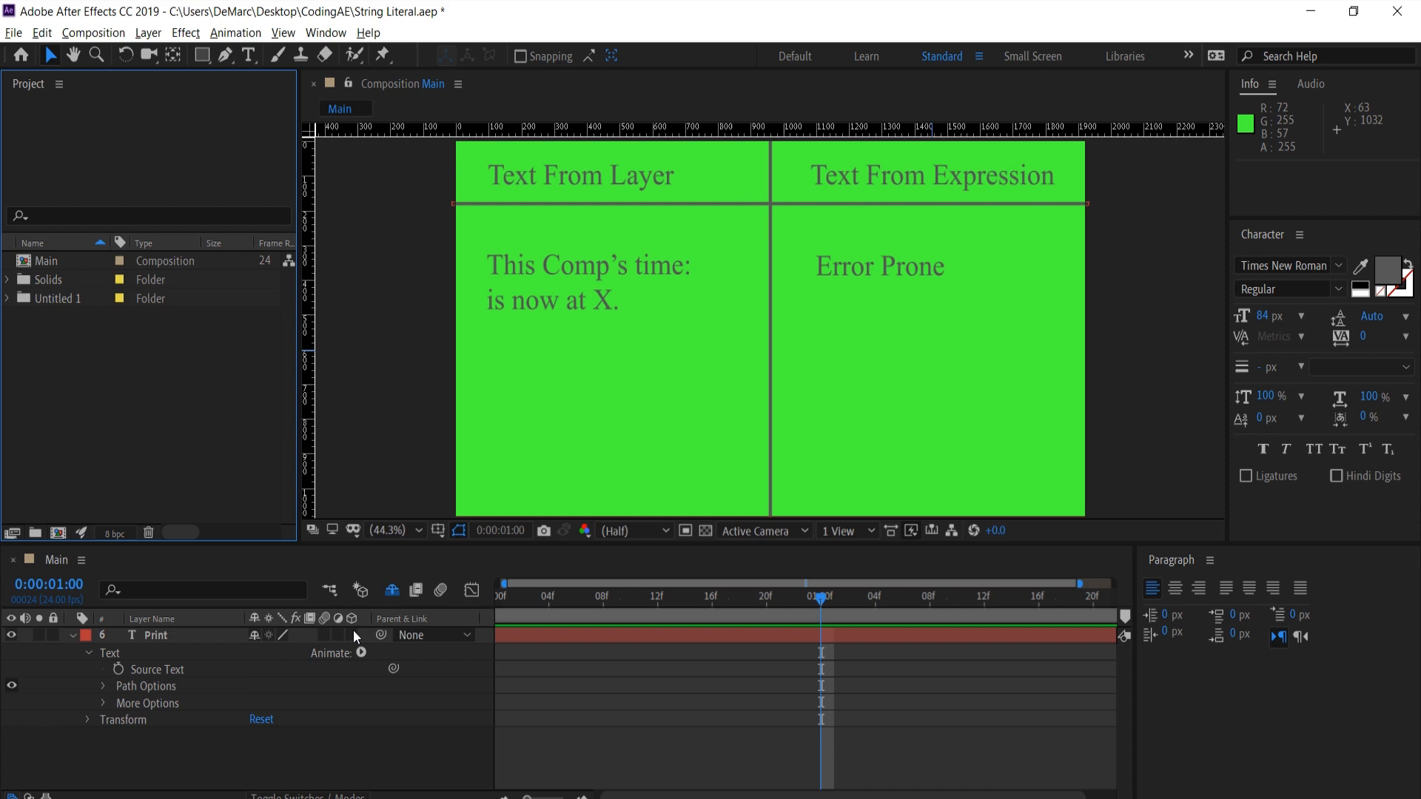
mouse_move(118, 672)
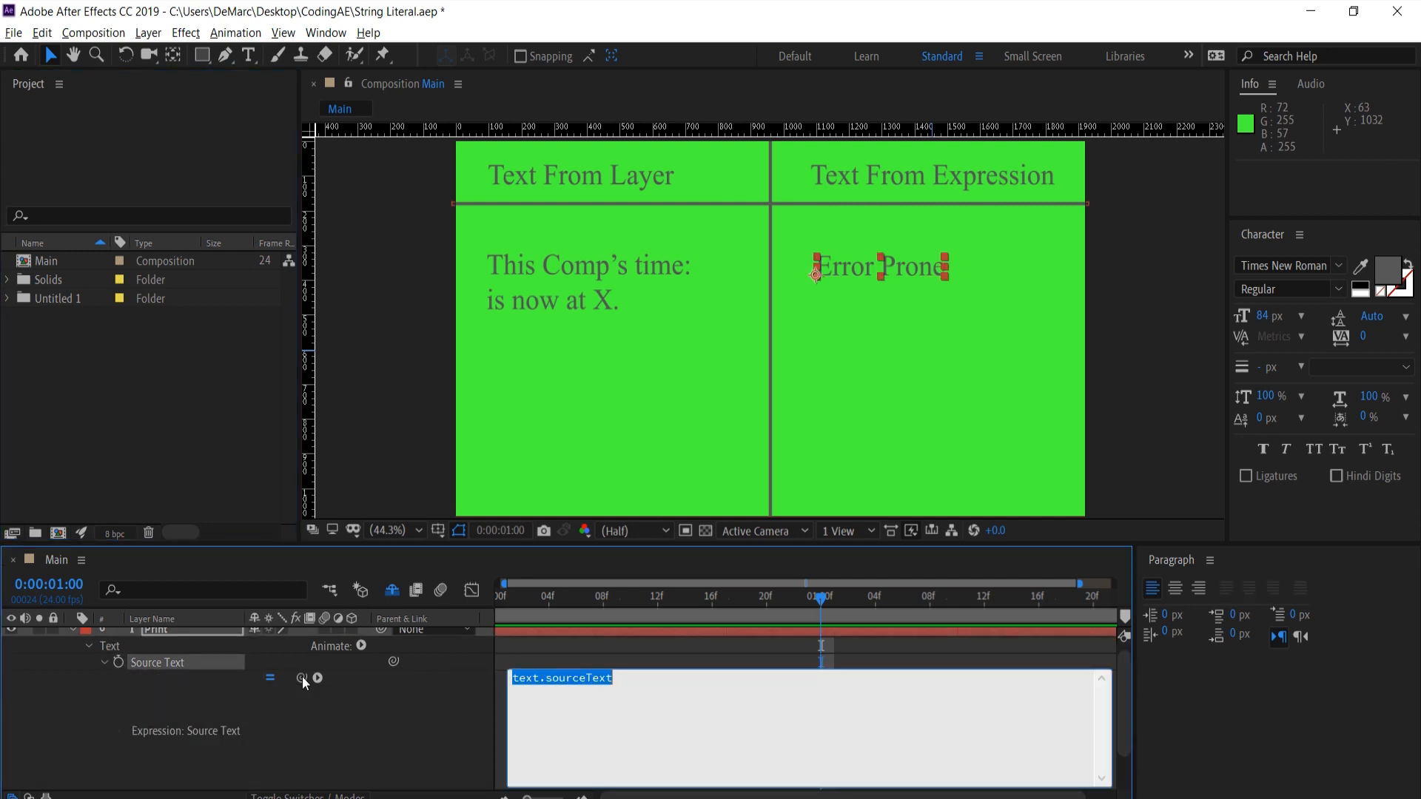
- Write 'let t = time.toFixed(2);' and change the expression's last line from time to t
type("let")
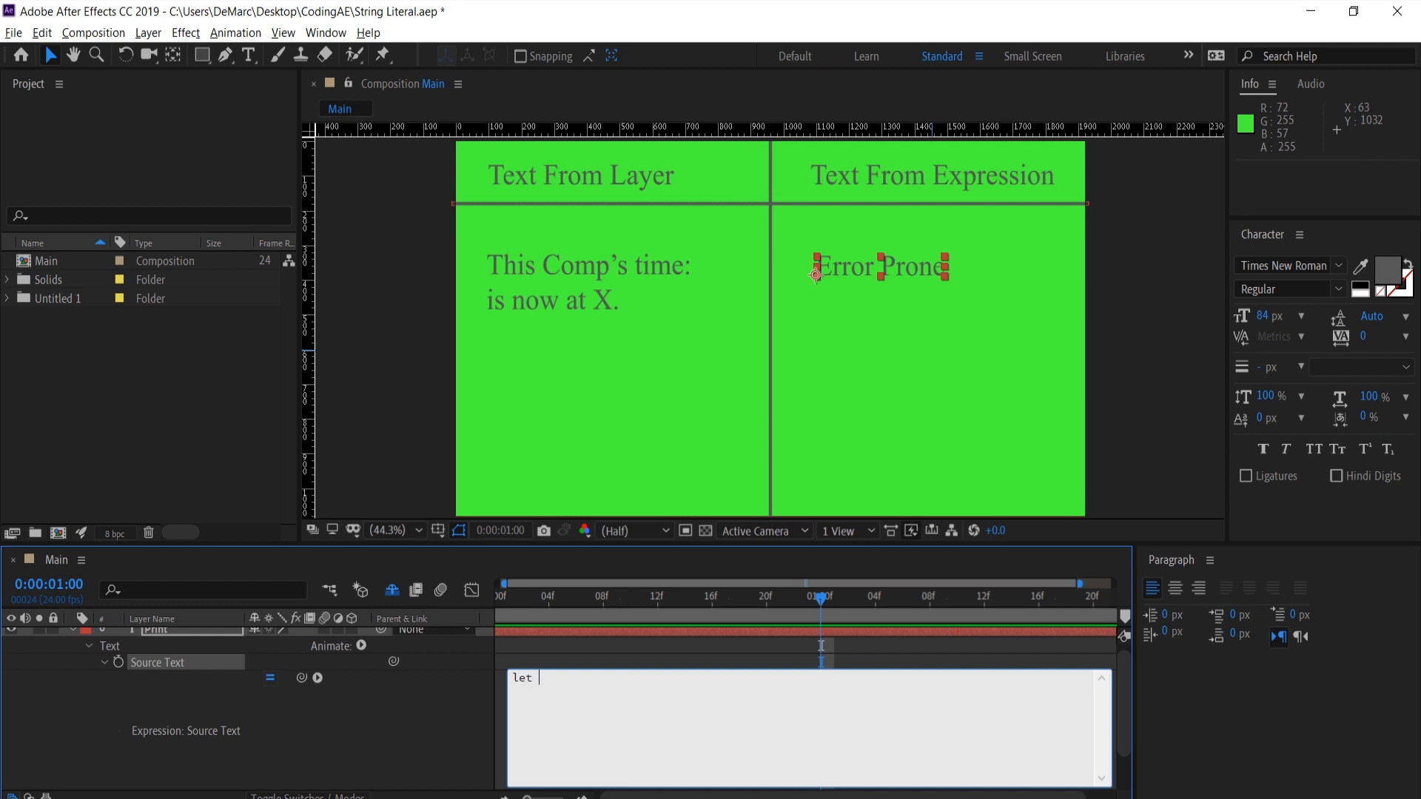
type("t =")
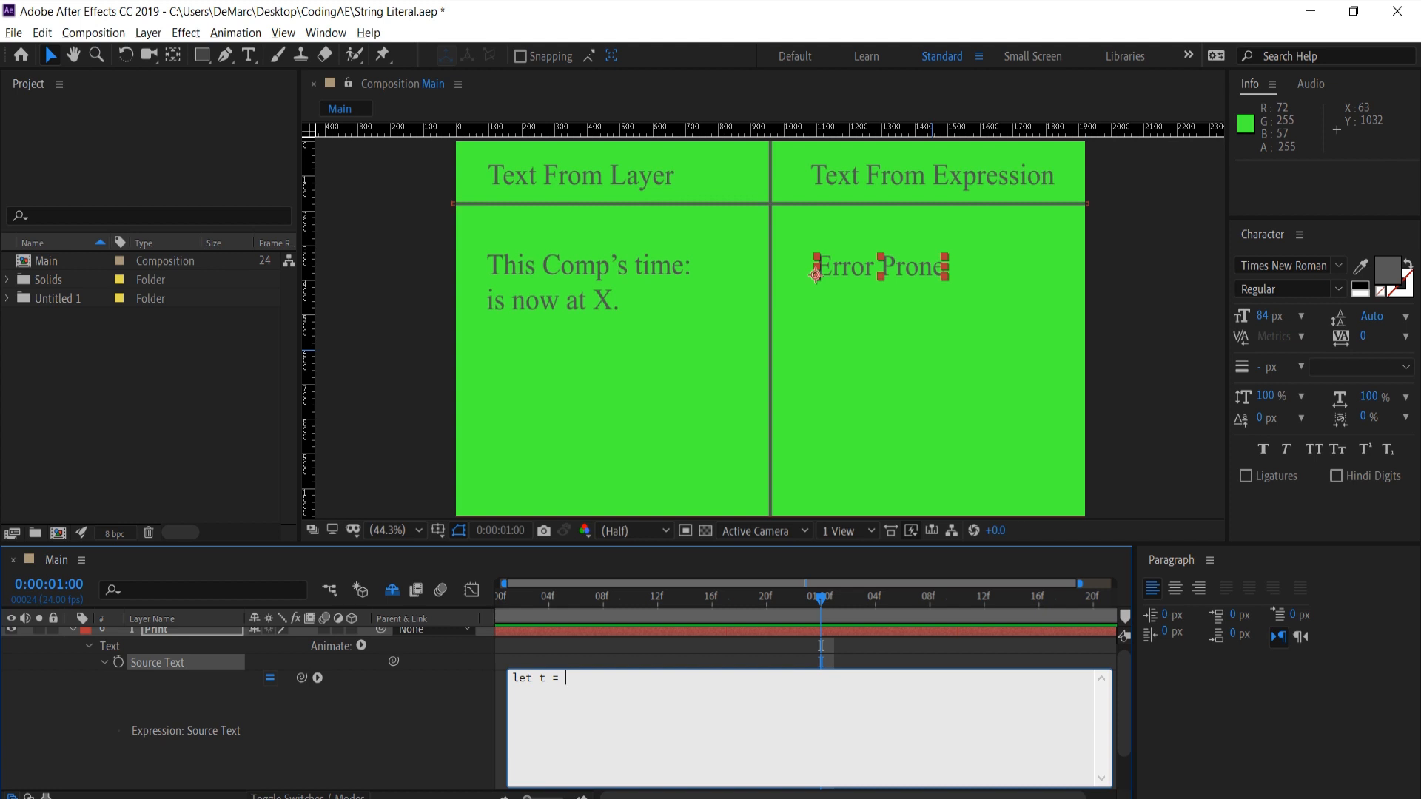
type("tim")
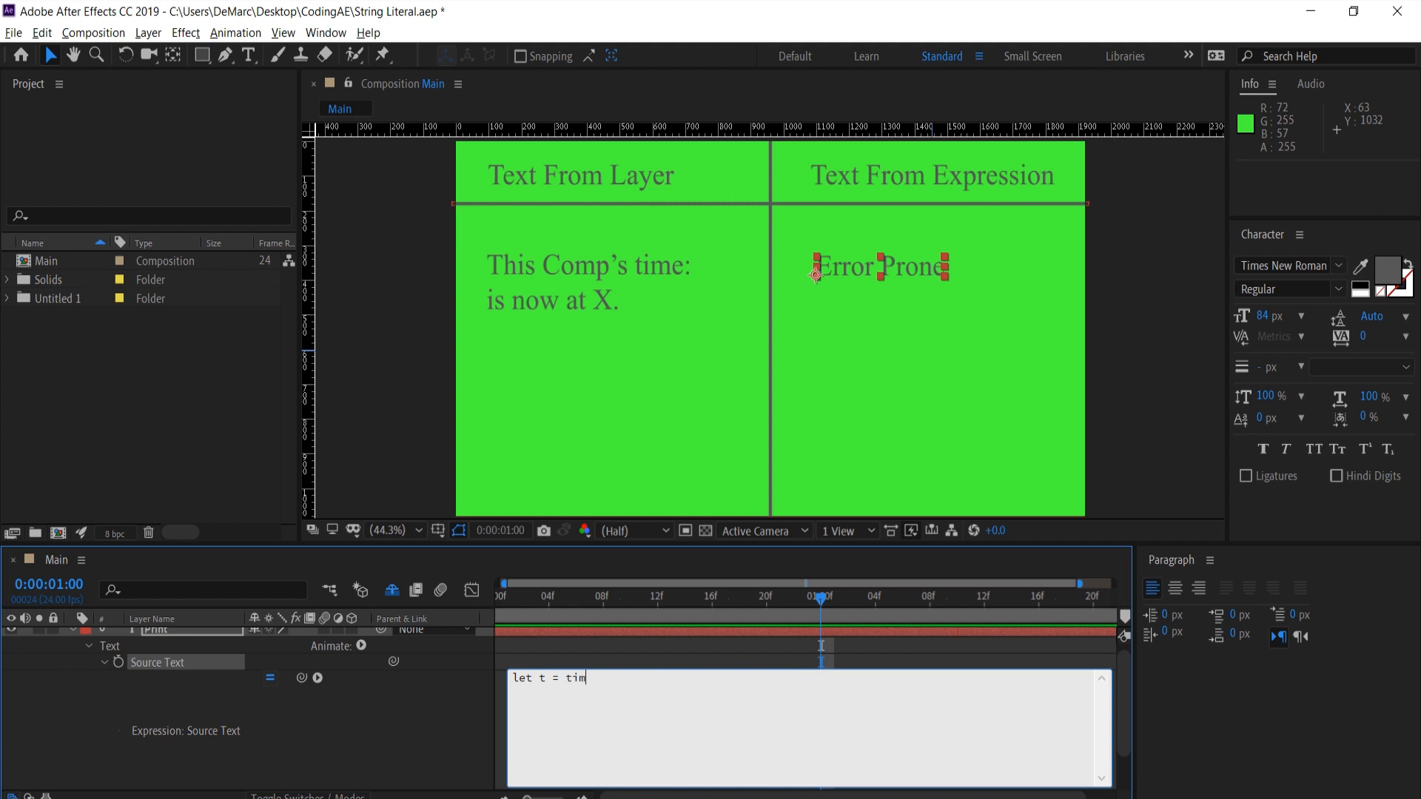
type("e.")
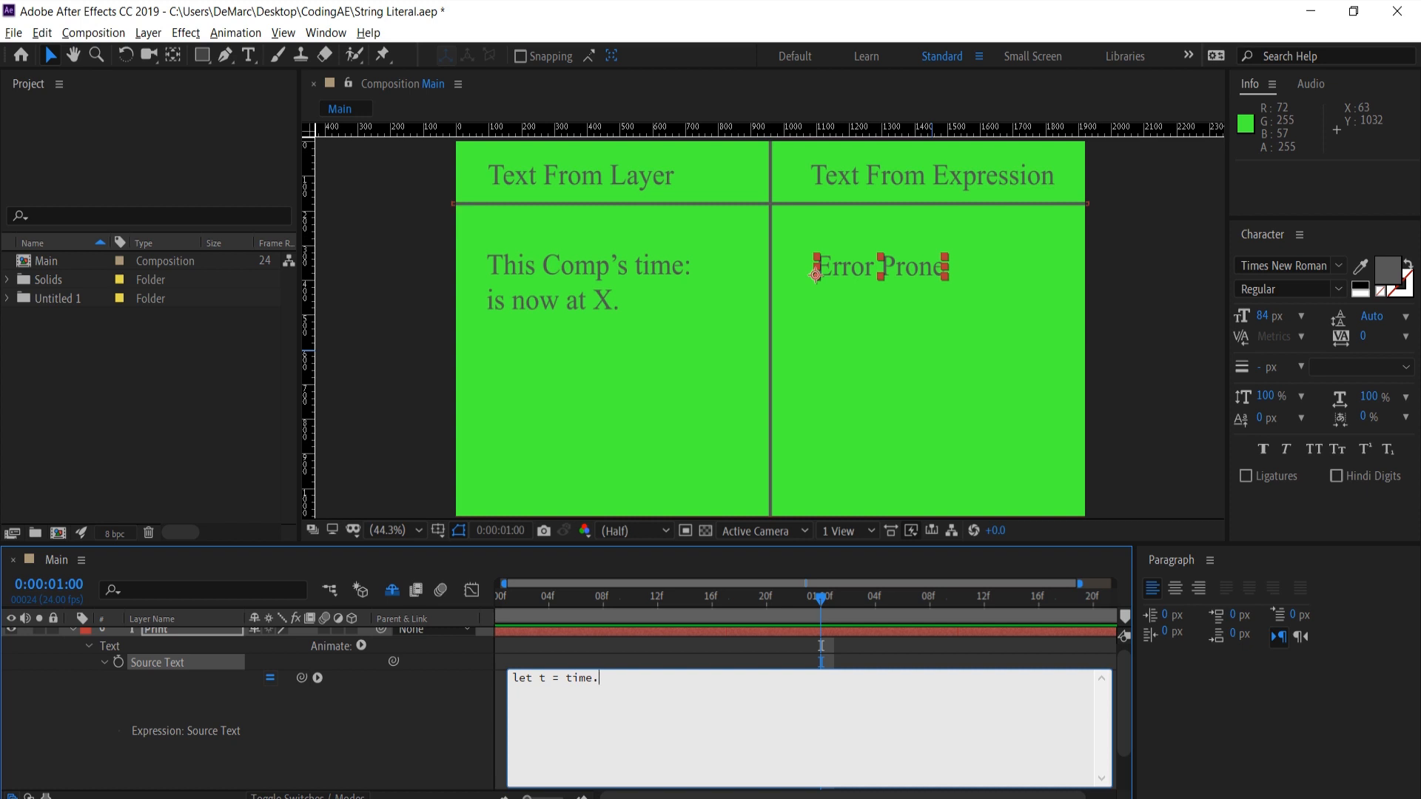
type("to")
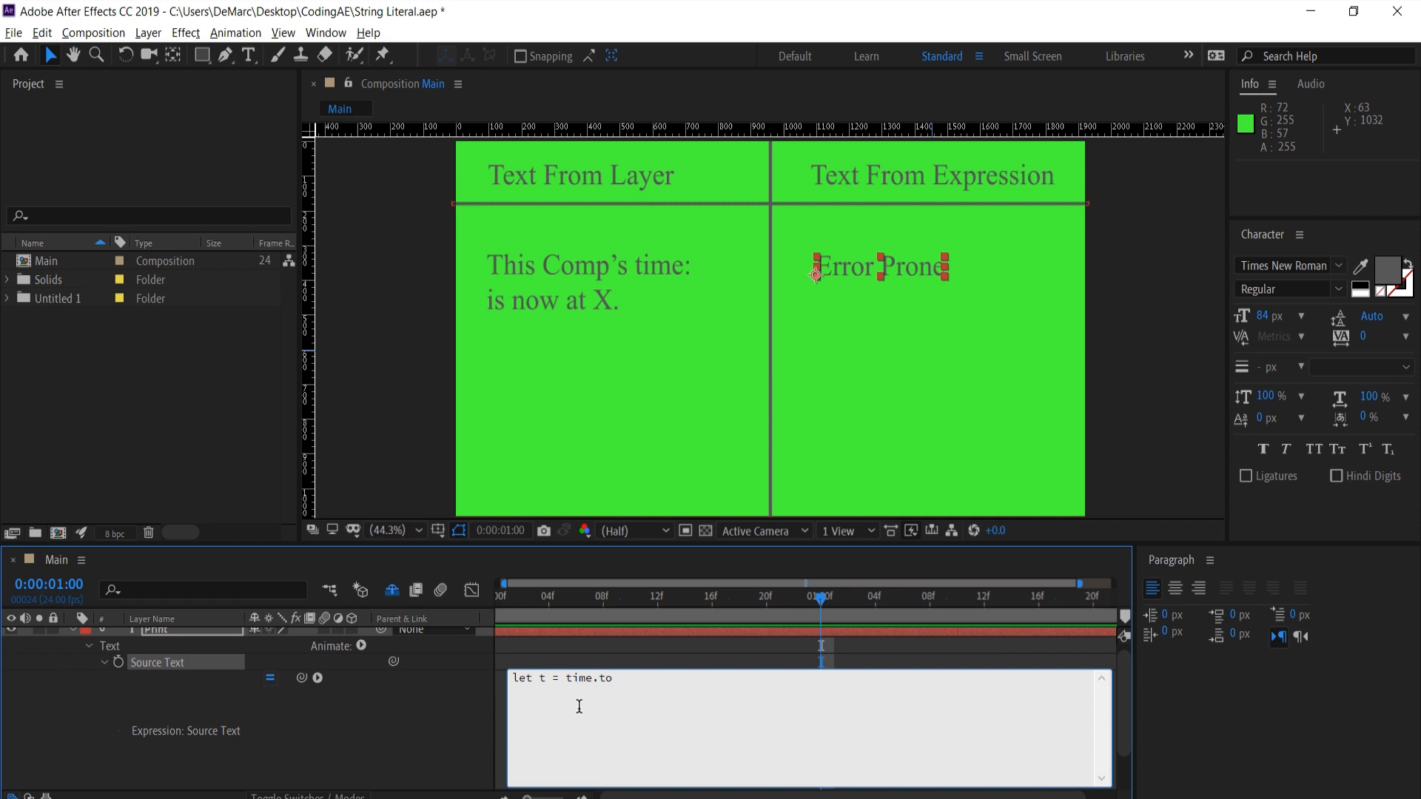
type("Fixed")
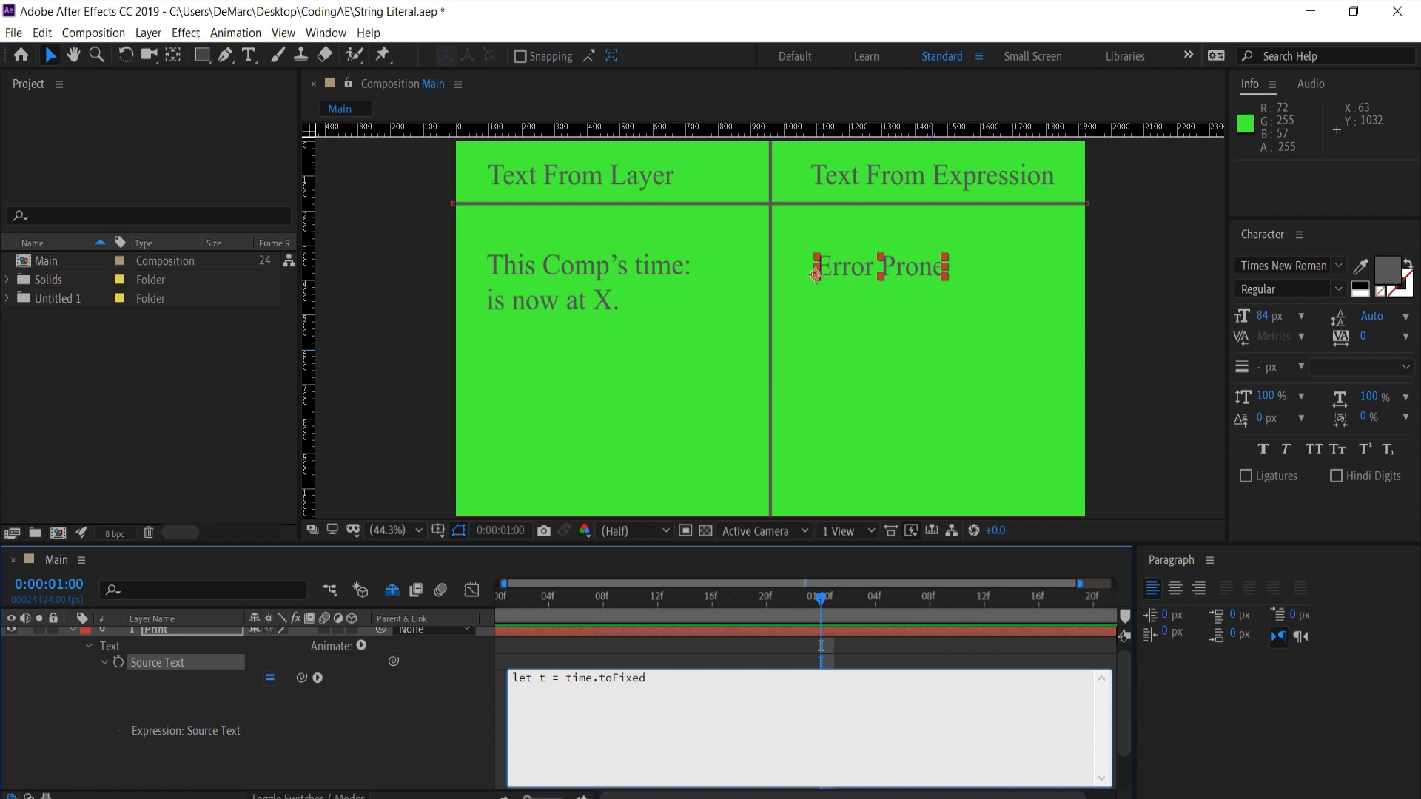
type("()")
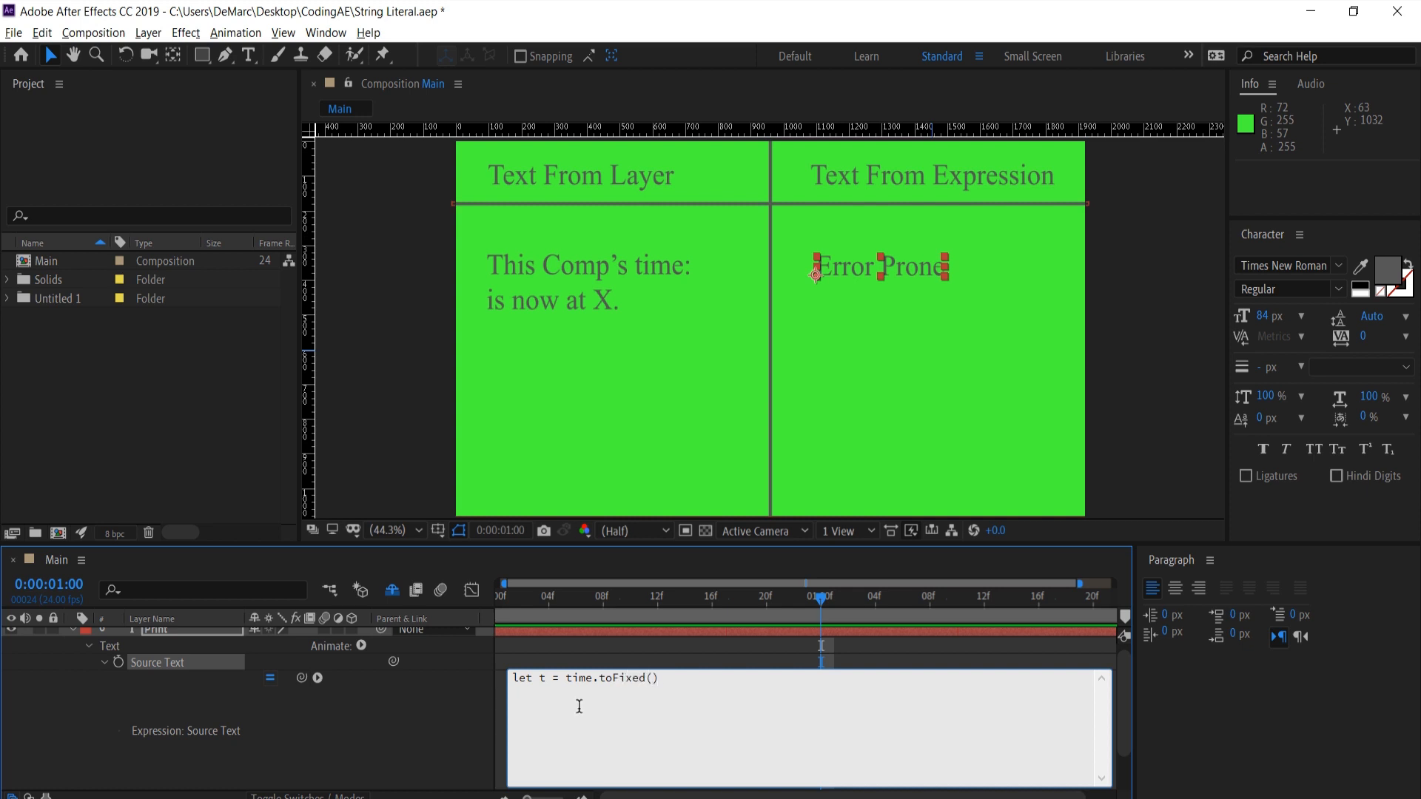
type("2")
type("t")
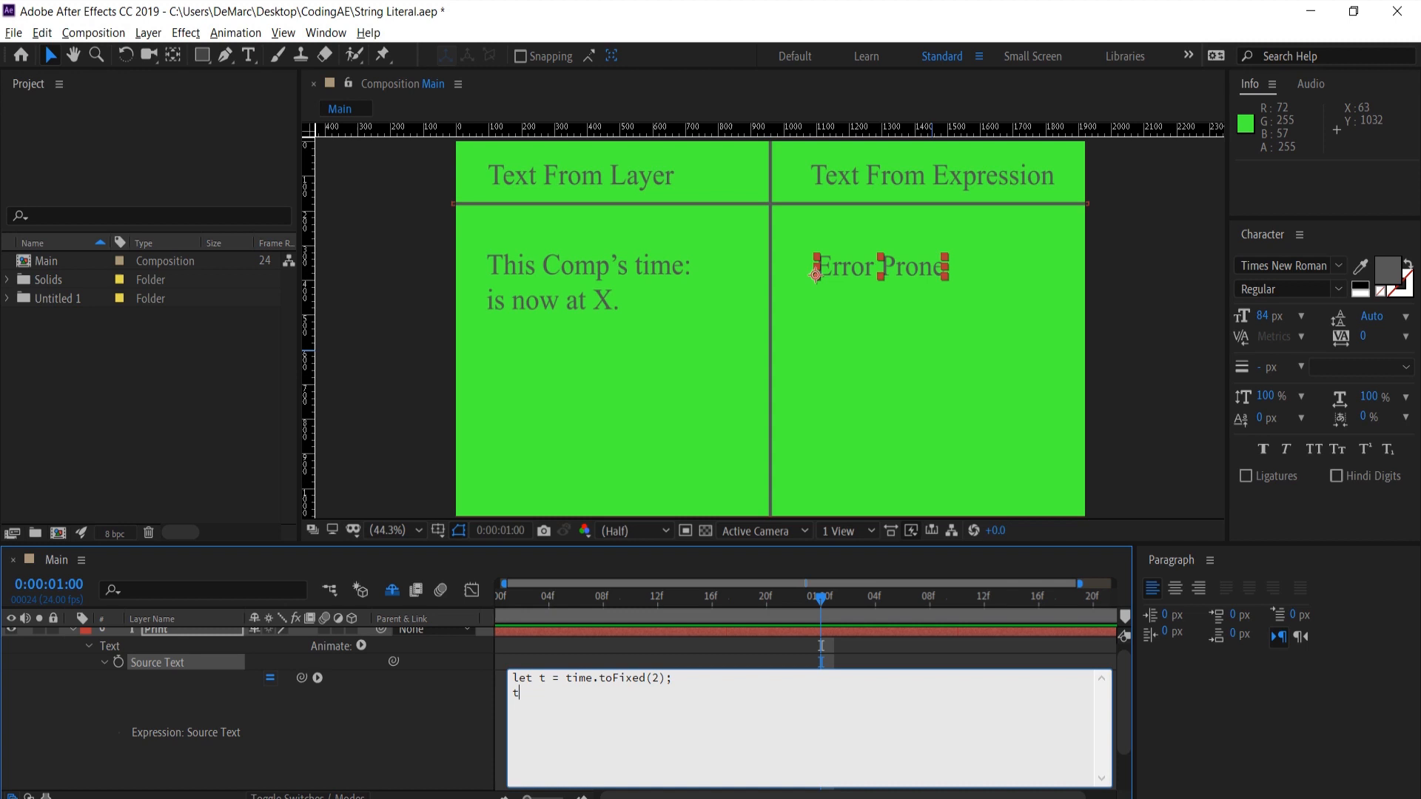
type("ime")
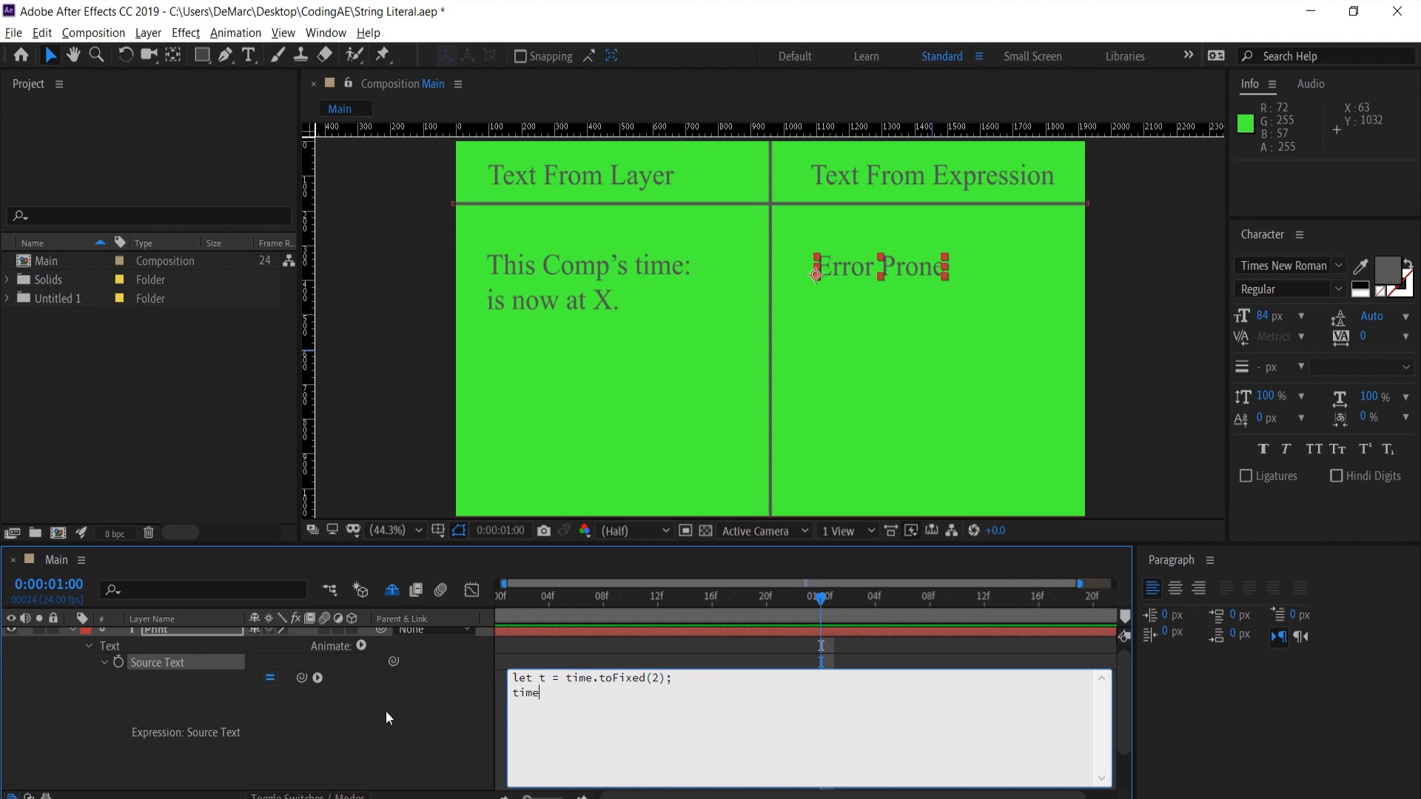
key("ctrl+a")
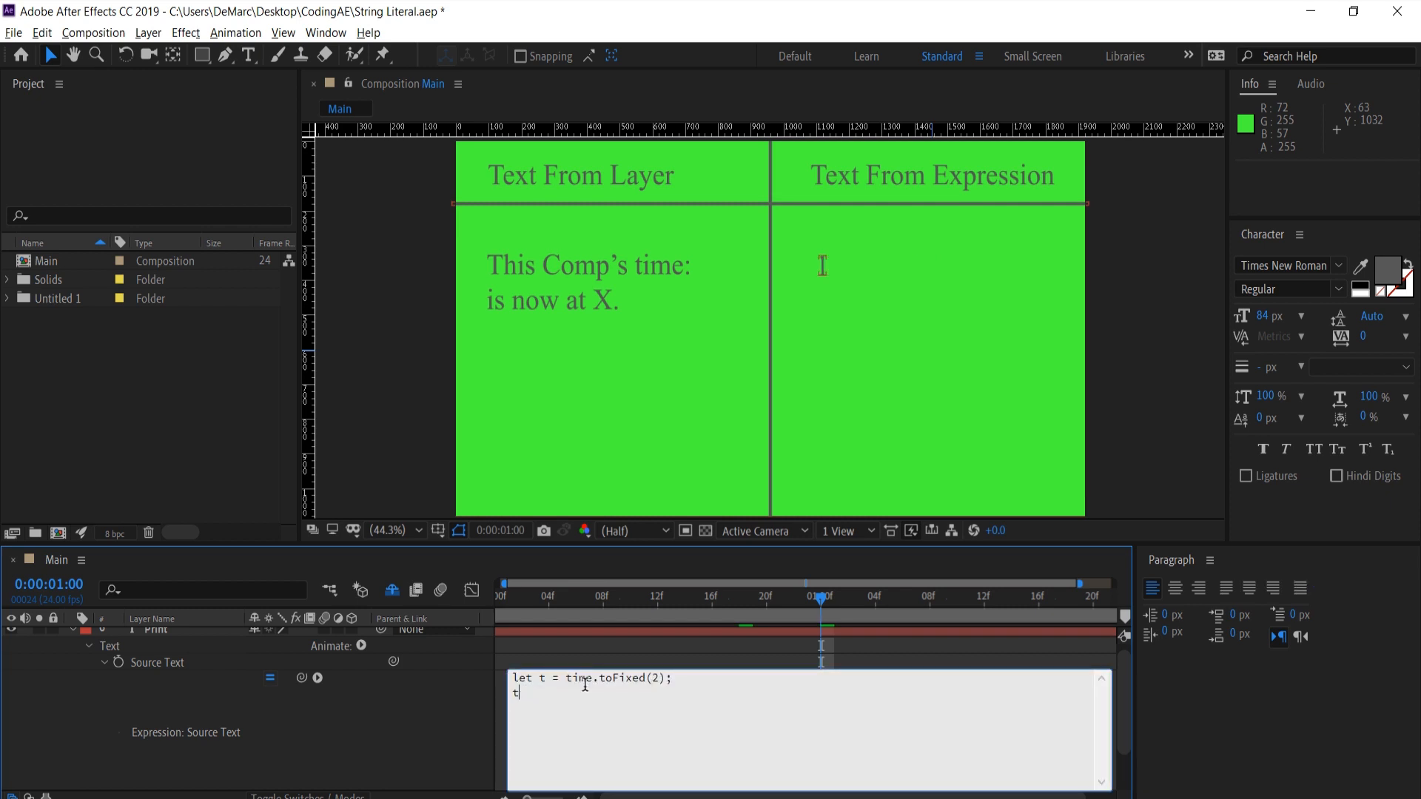
- Apply the expression, check the 0.79 readout at another frame, and delete the t line
left_click(342, 706)
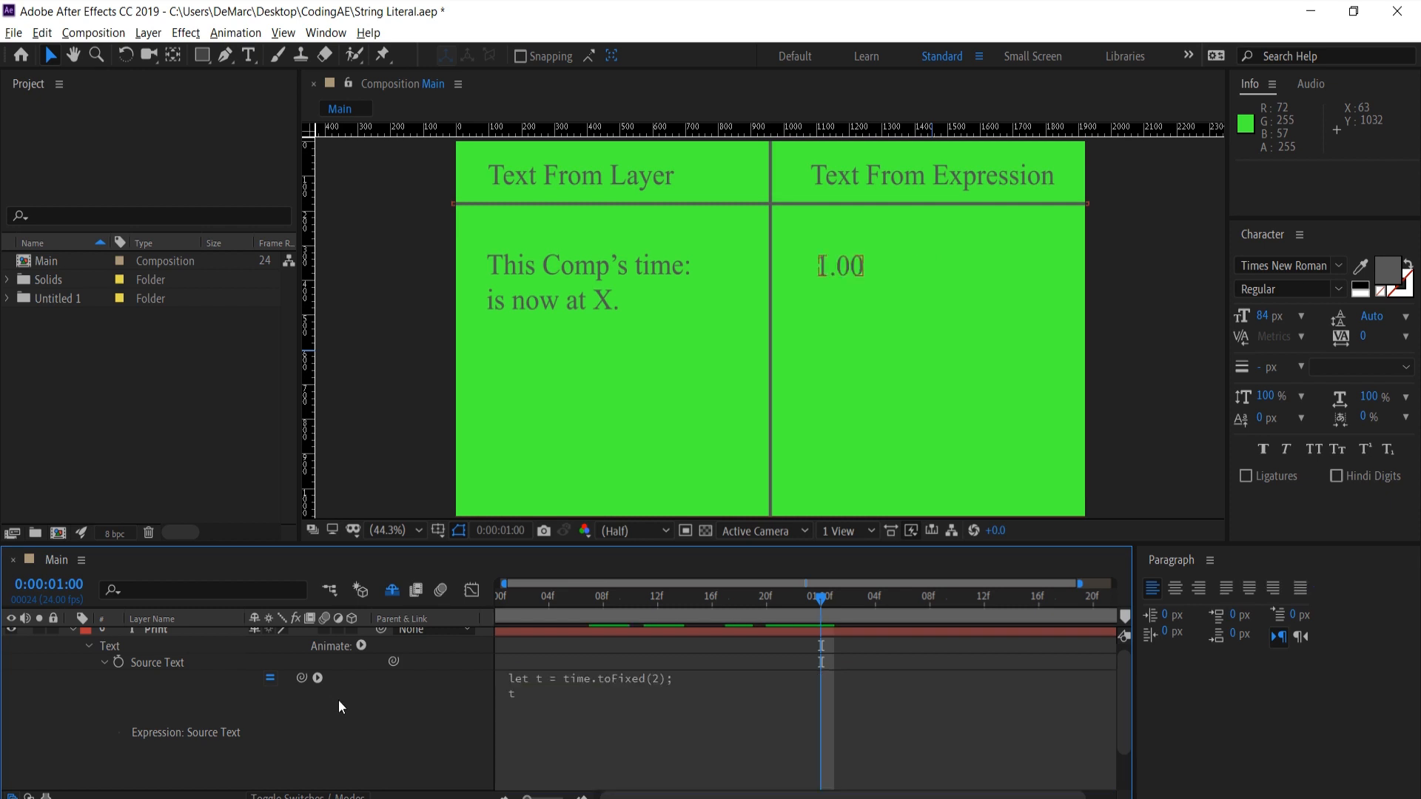
mouse_move(807, 619)
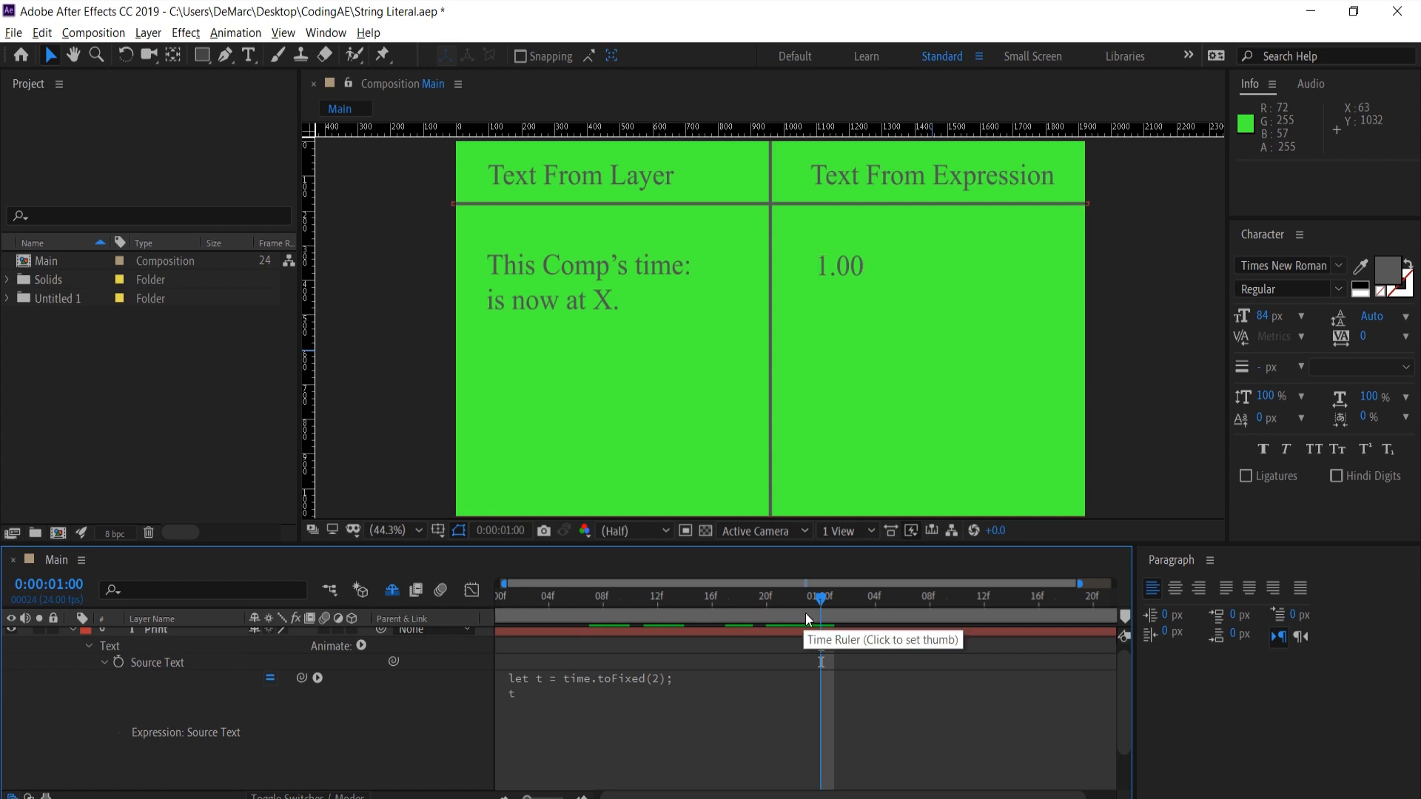
left_click(698, 597)
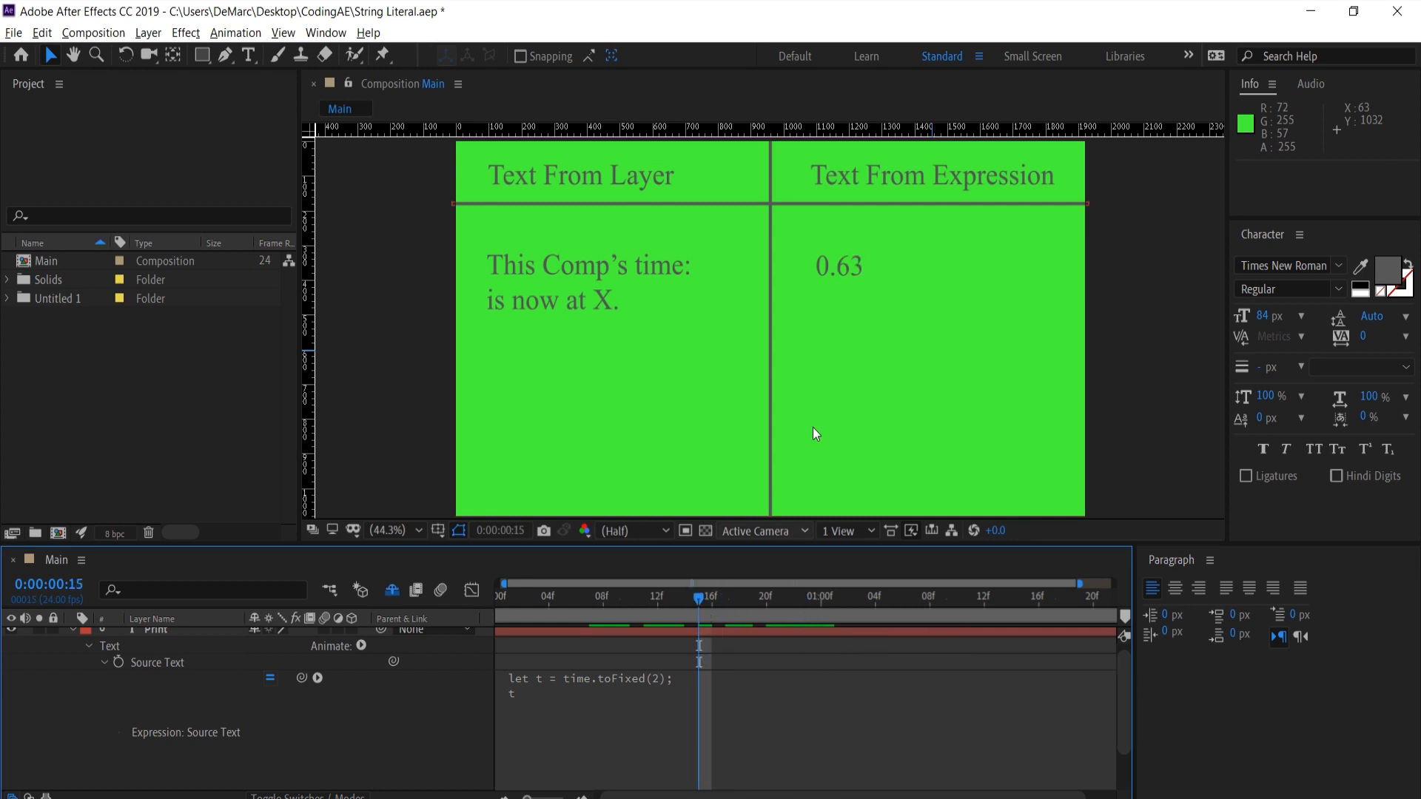
mouse_move(739, 488)
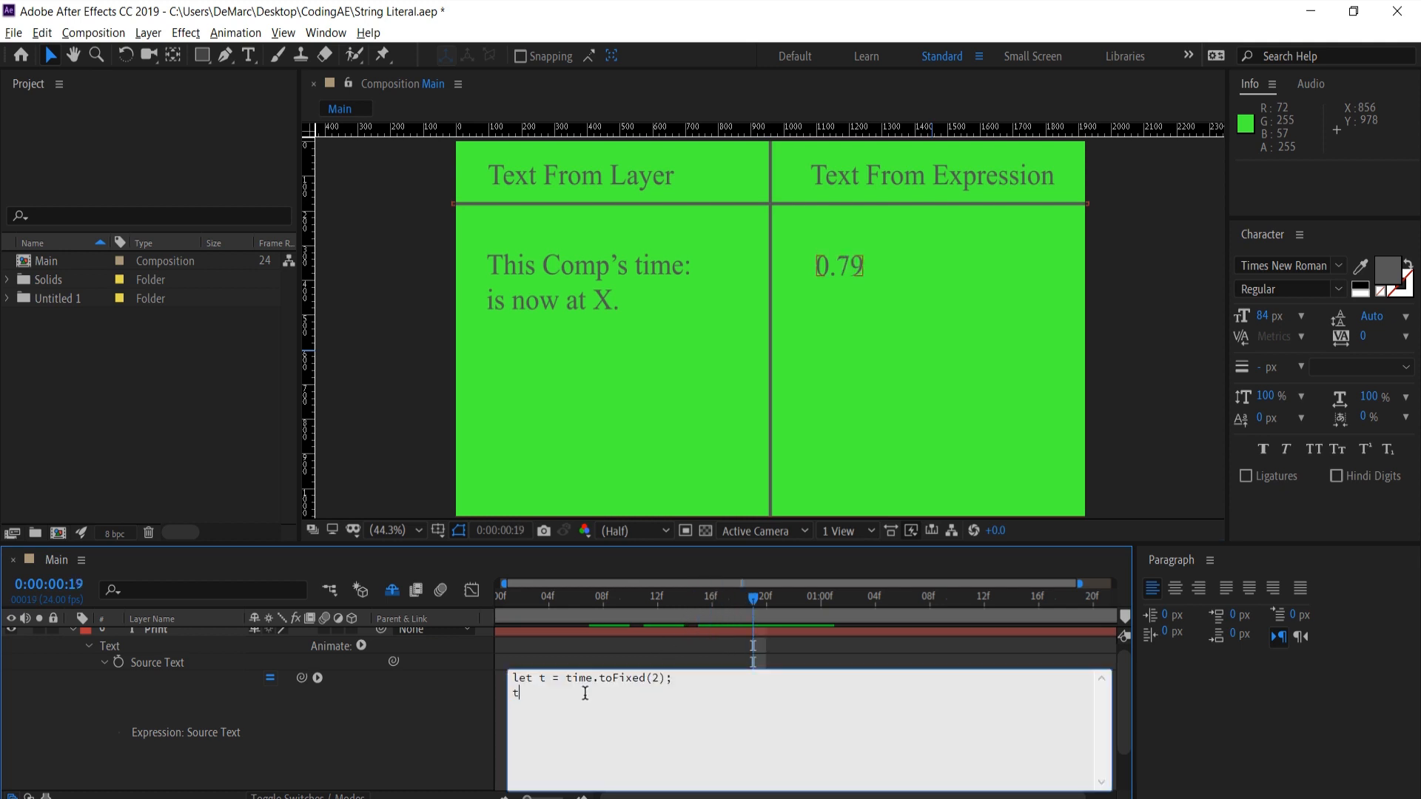
key("backspace")
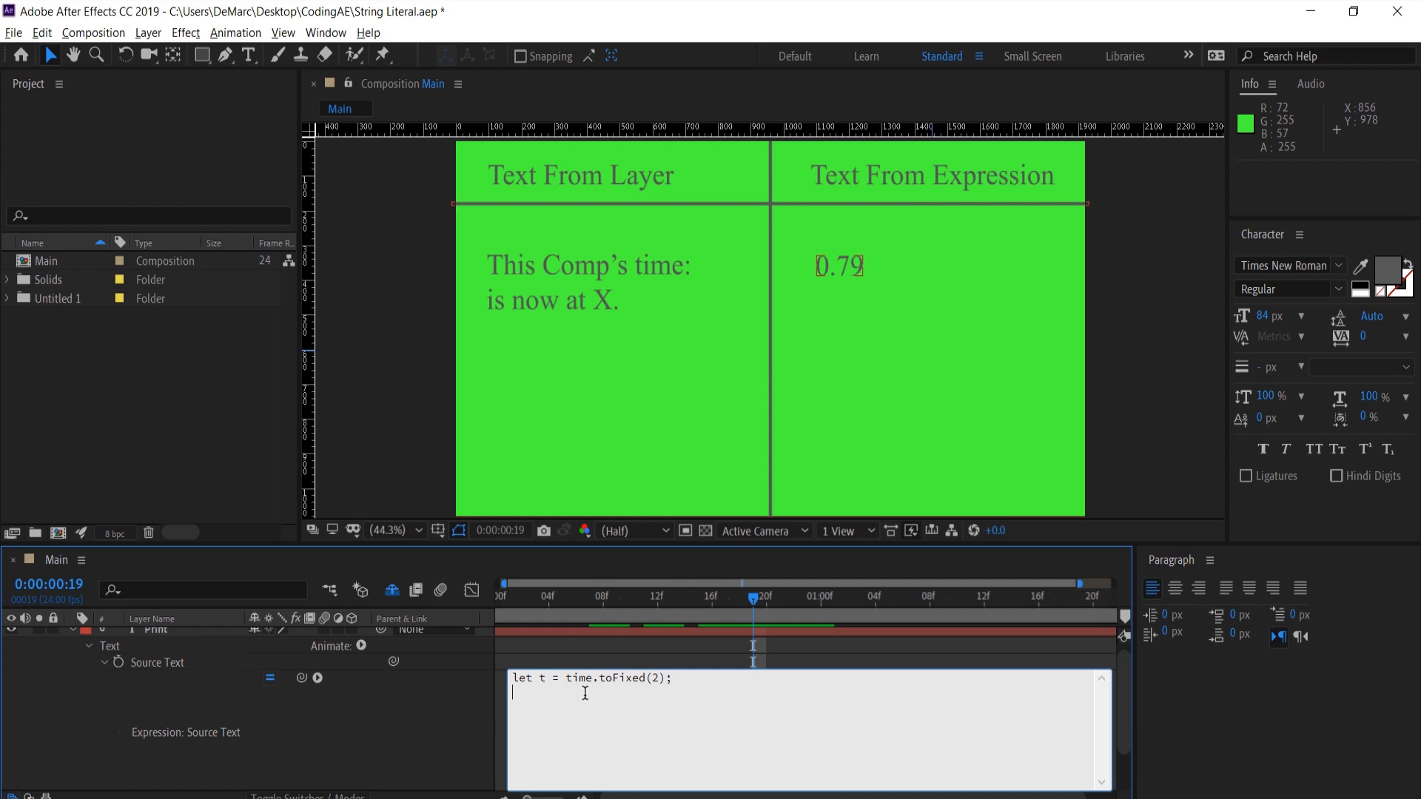
- Type 'This Comp's time' in single quotes on the expression's last line
type("''")
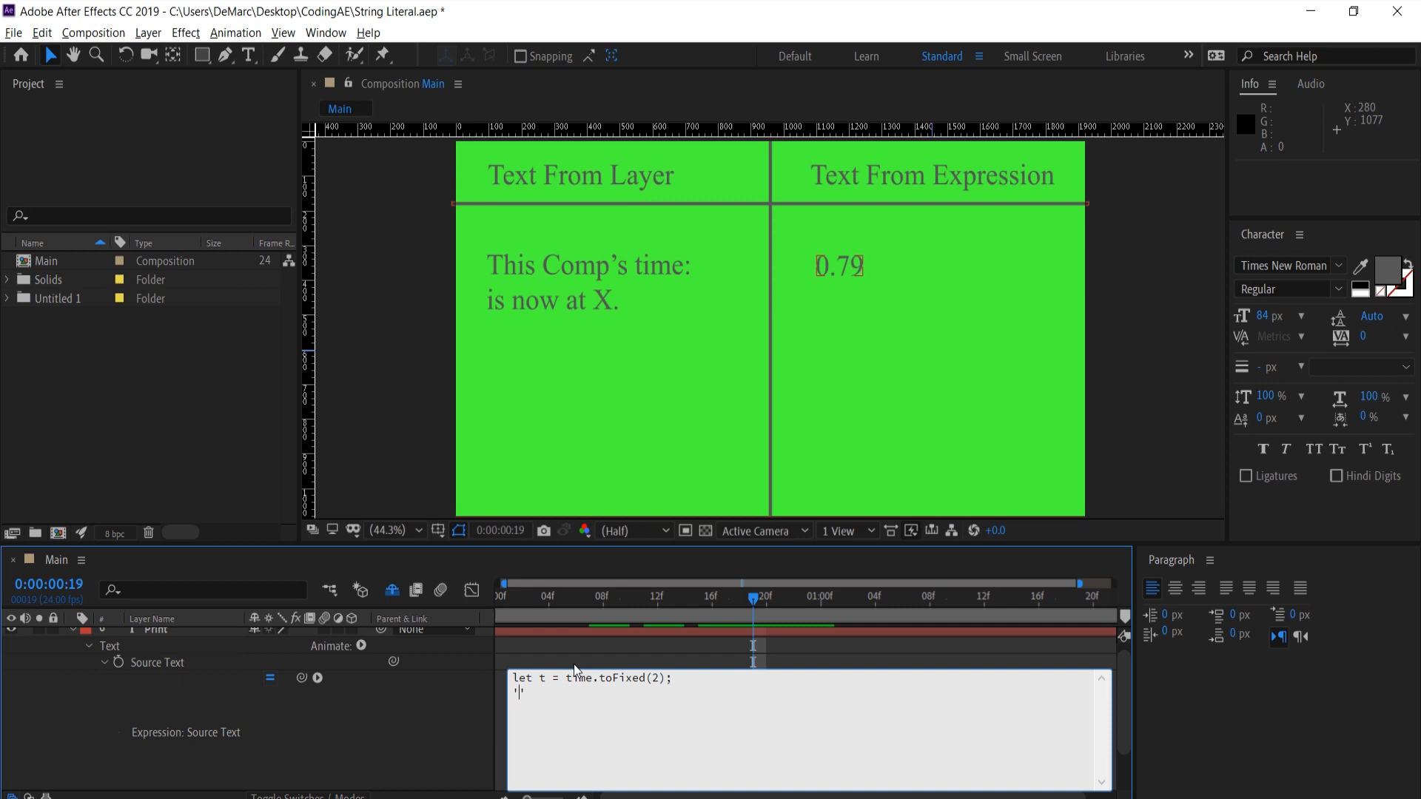
type("This")
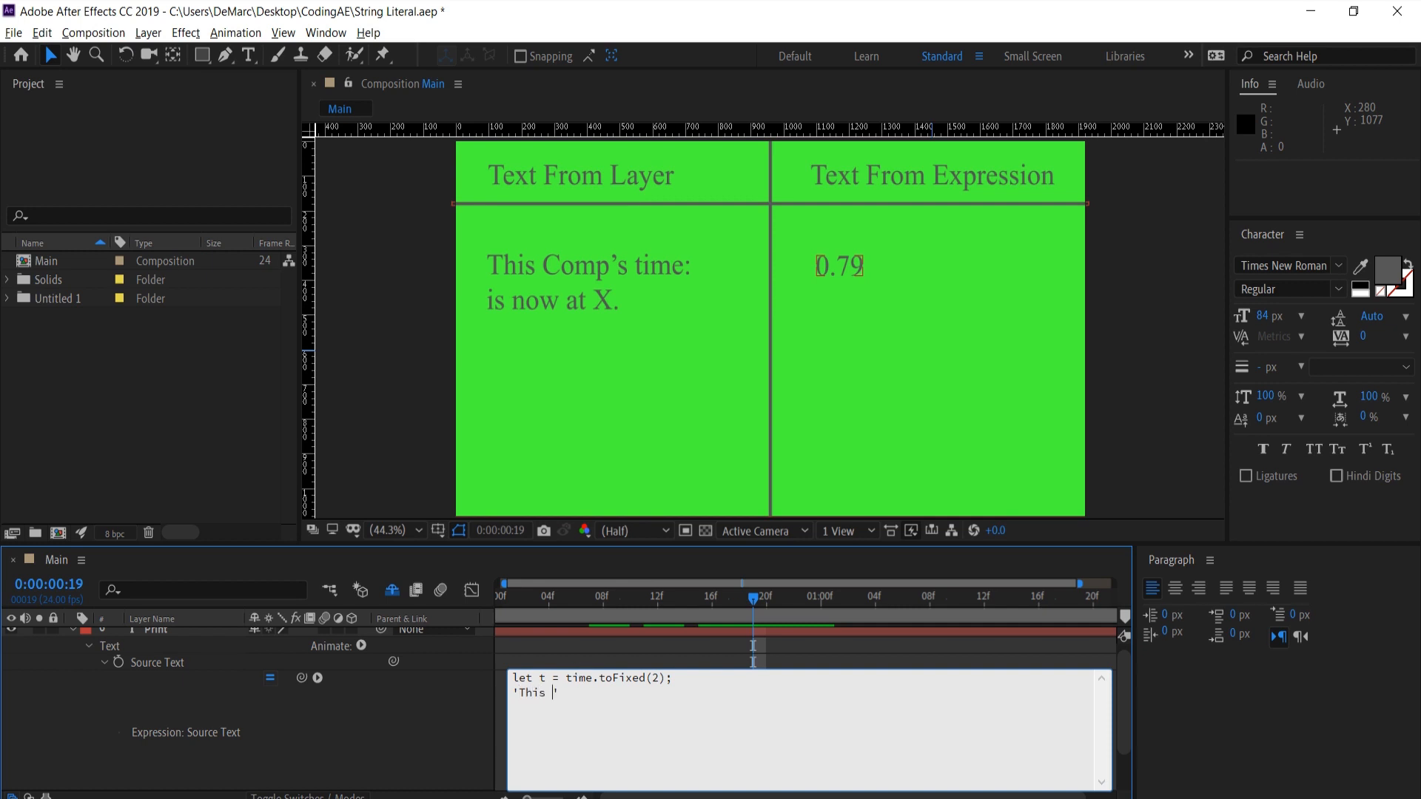
type("Comp's")
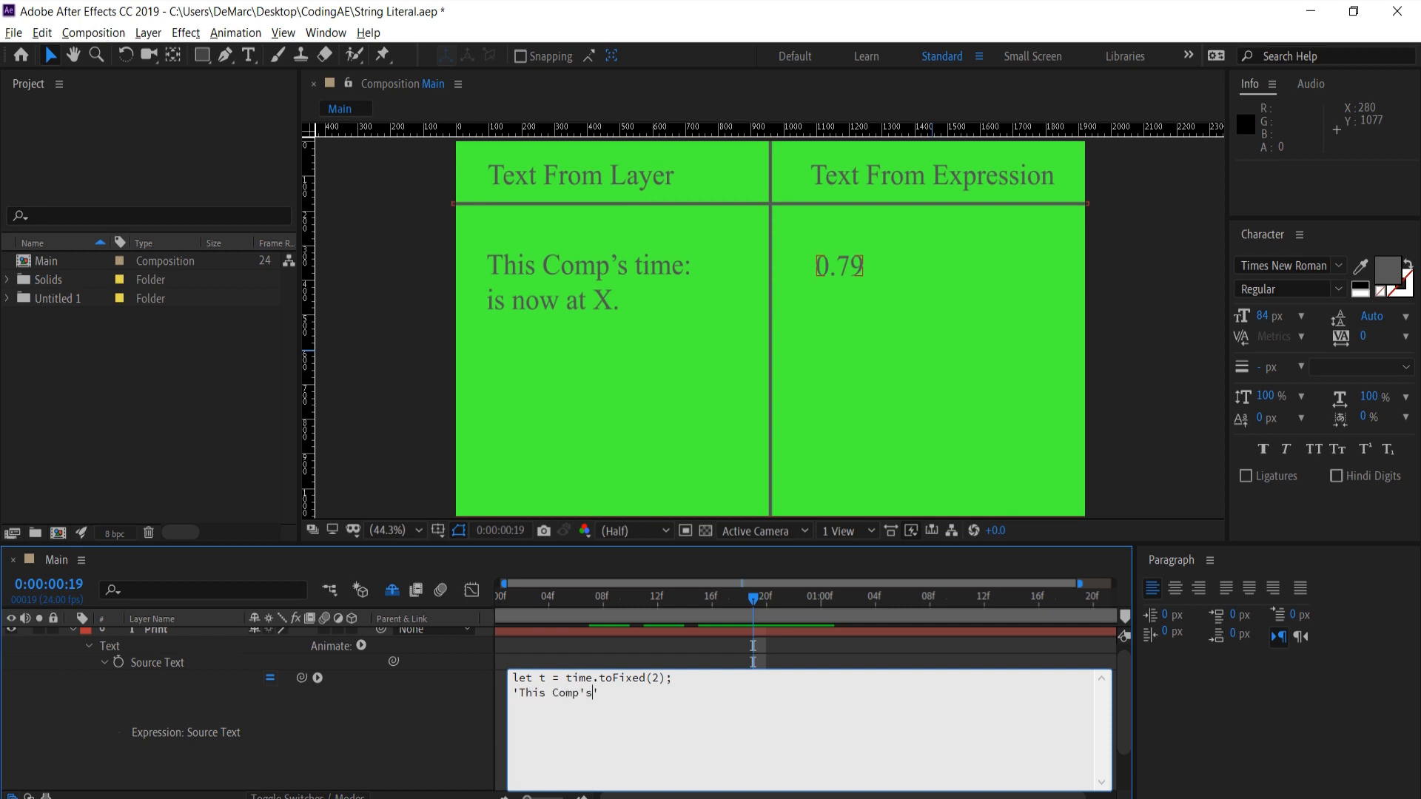
type("time")
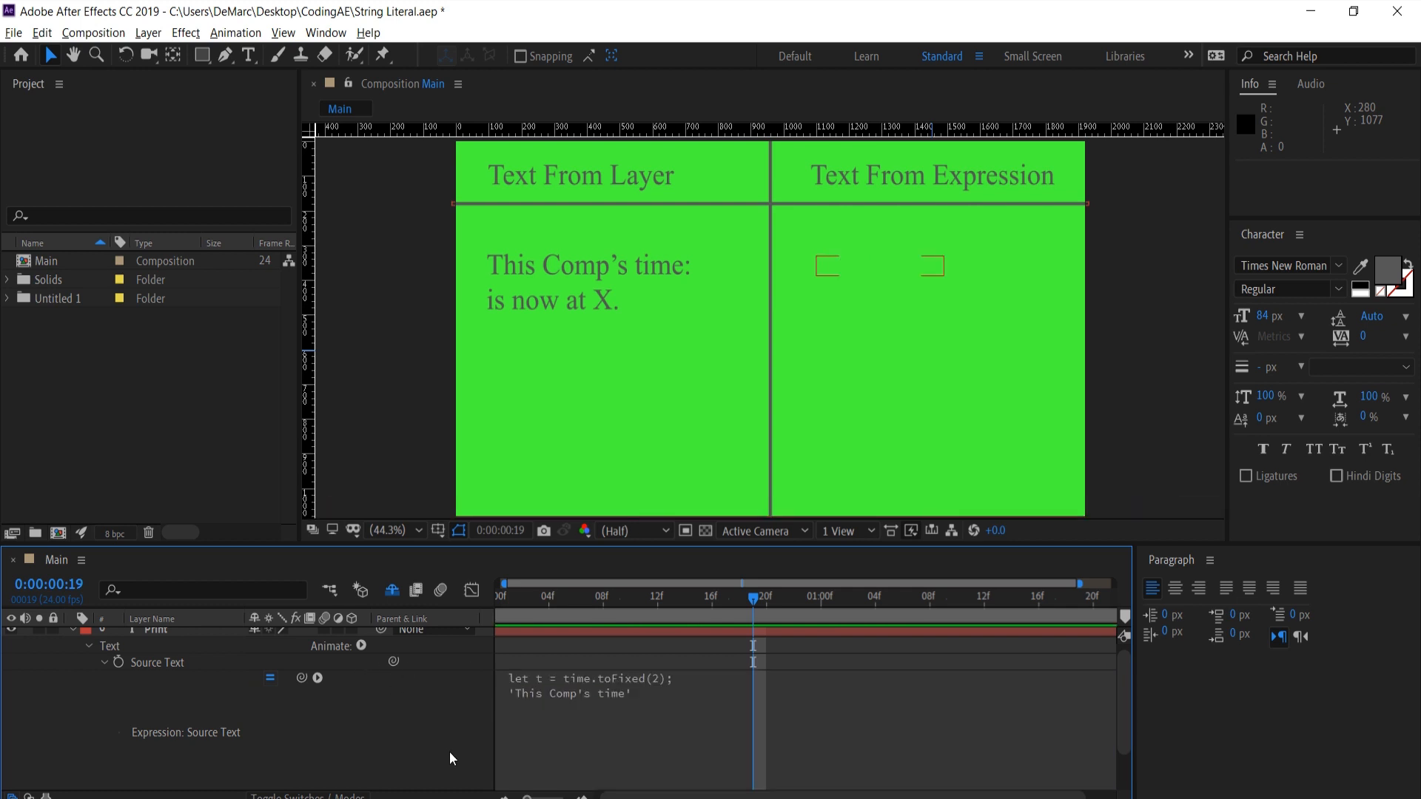
mouse_move(933, 254)
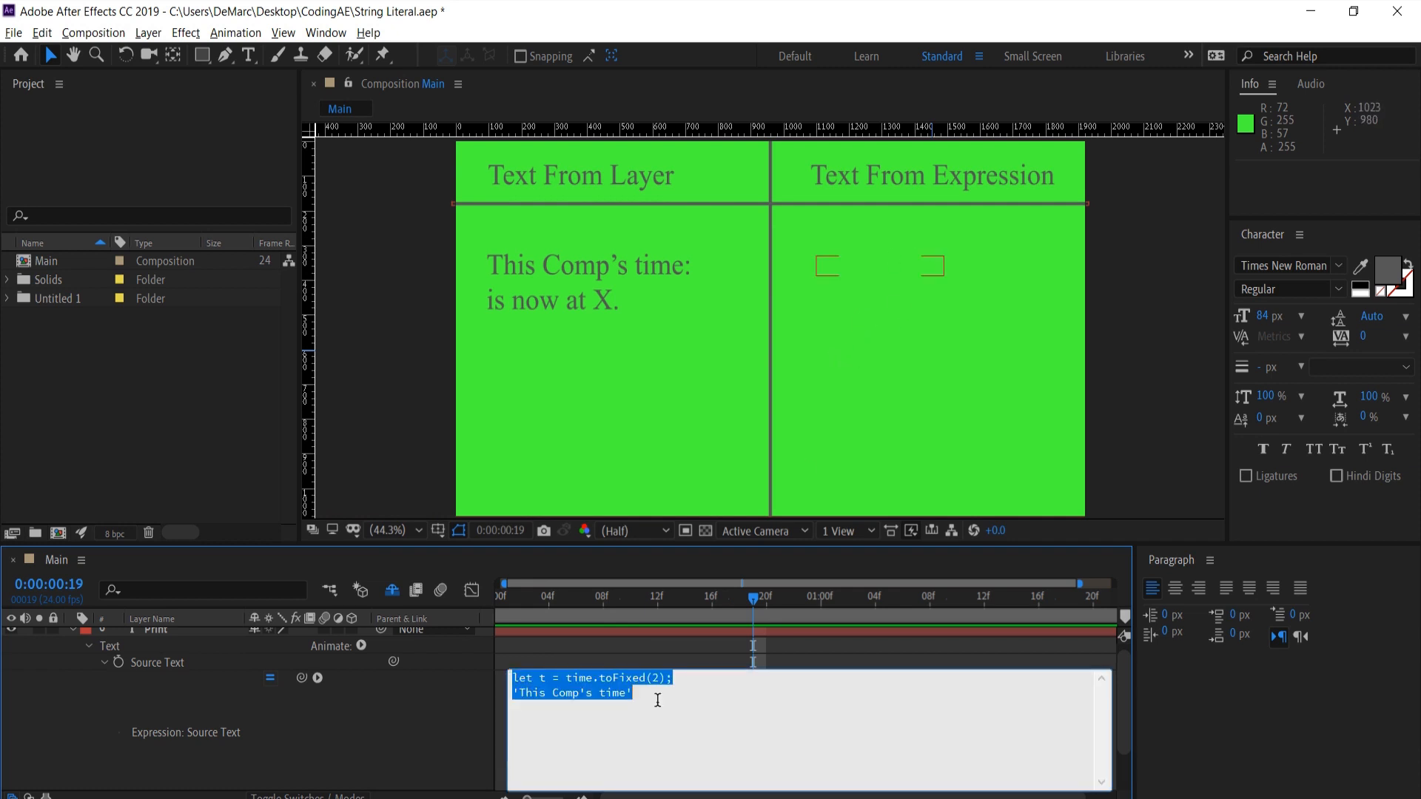
- Replace the single quotes around This Comp's time with double quotes
left_click(658, 701)
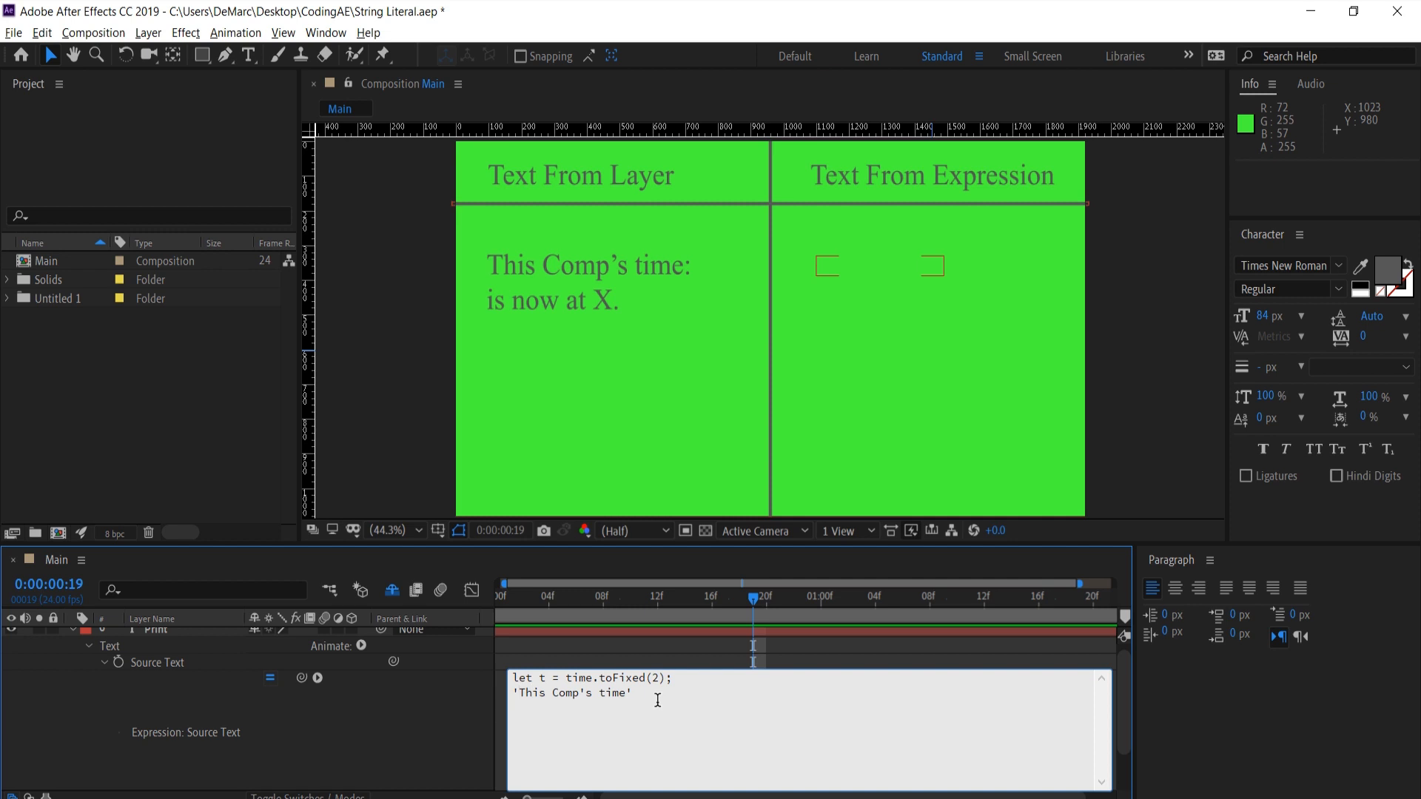
key("Backspace")
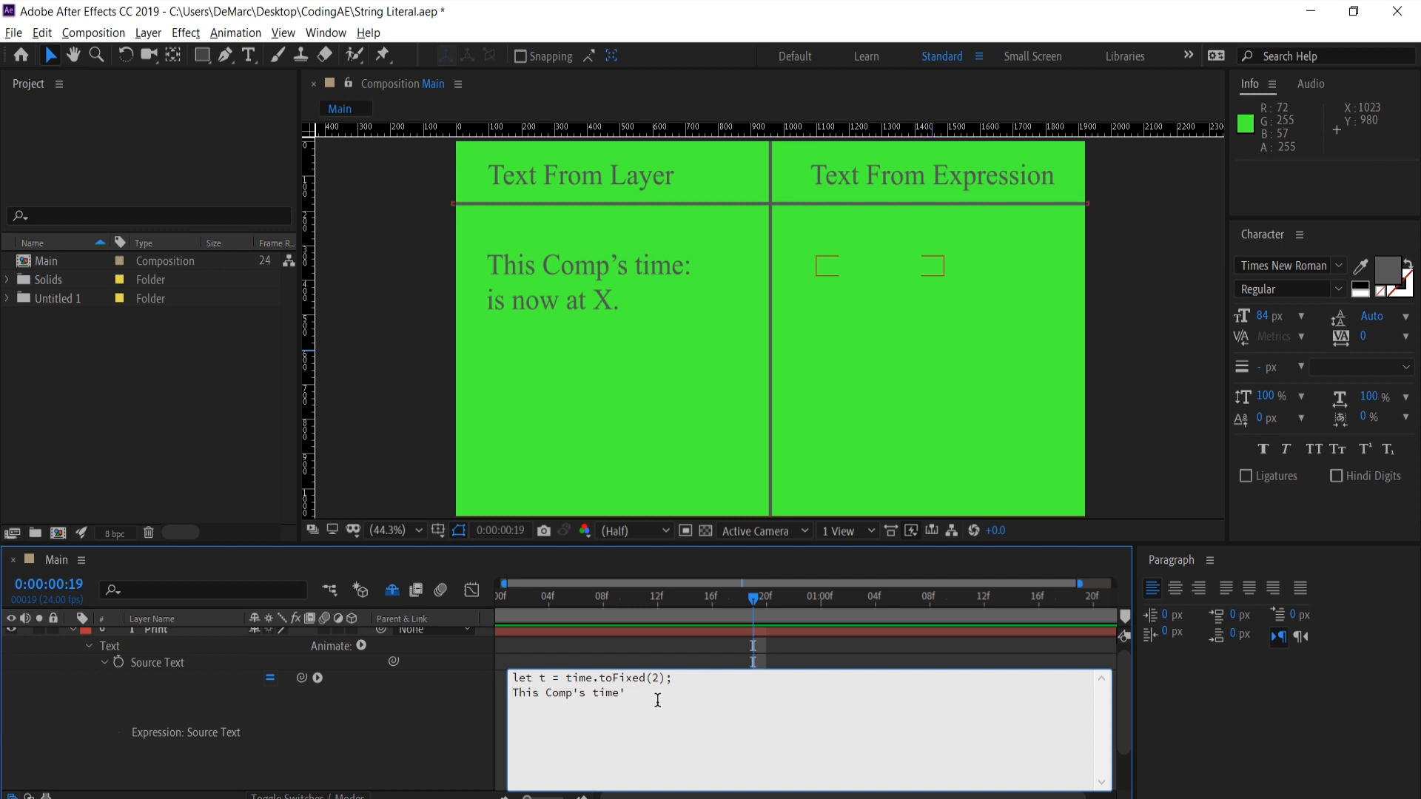
type("\"")
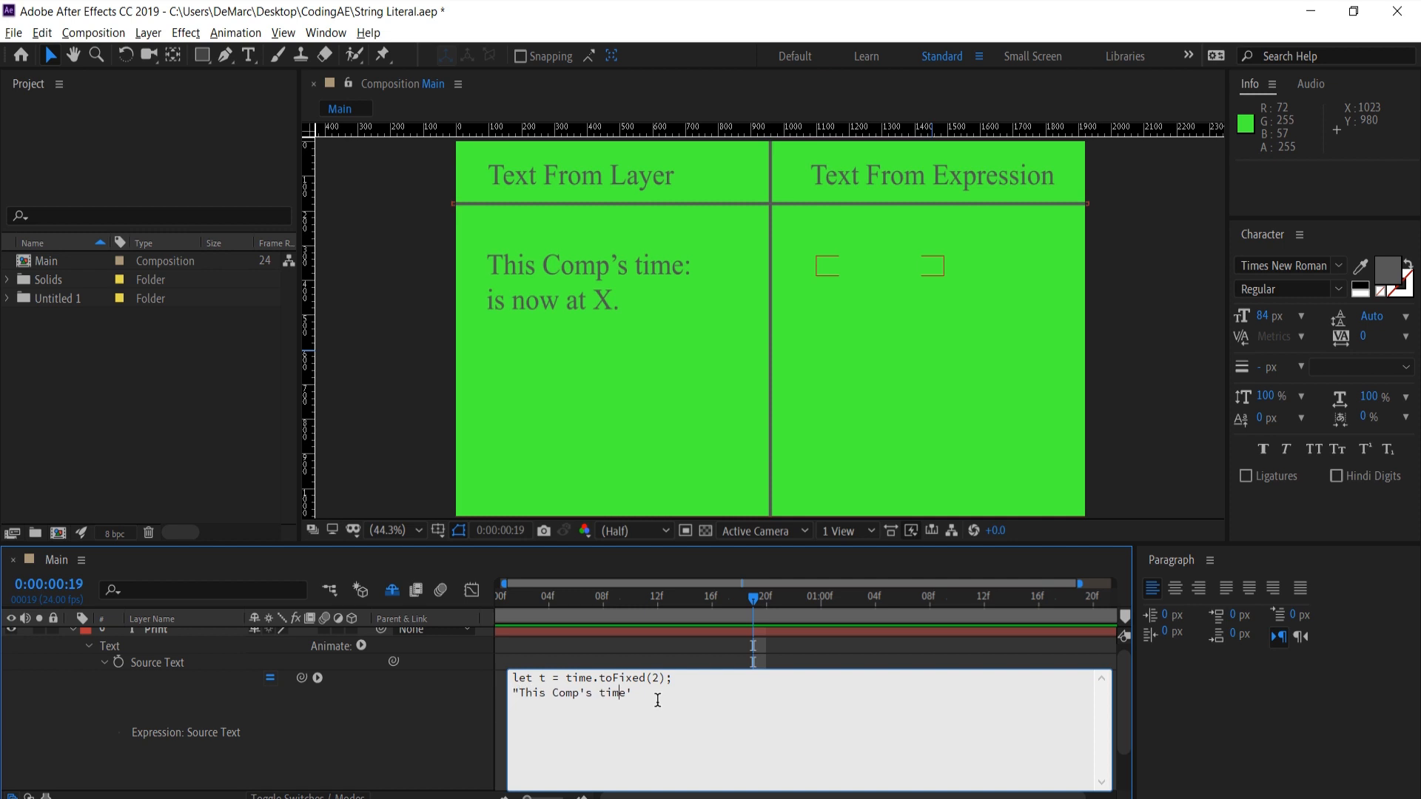
type("\"")
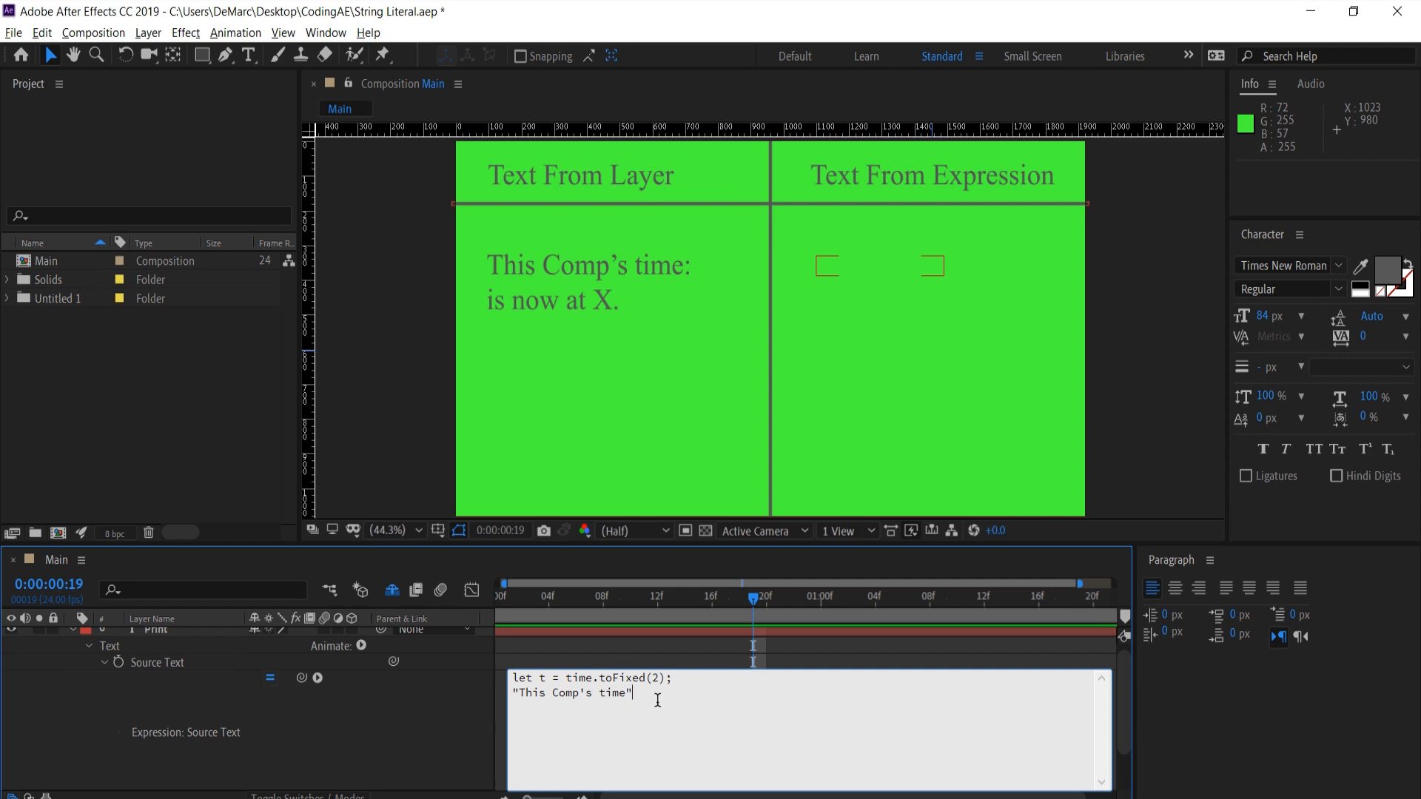
mouse_move(467, 723)
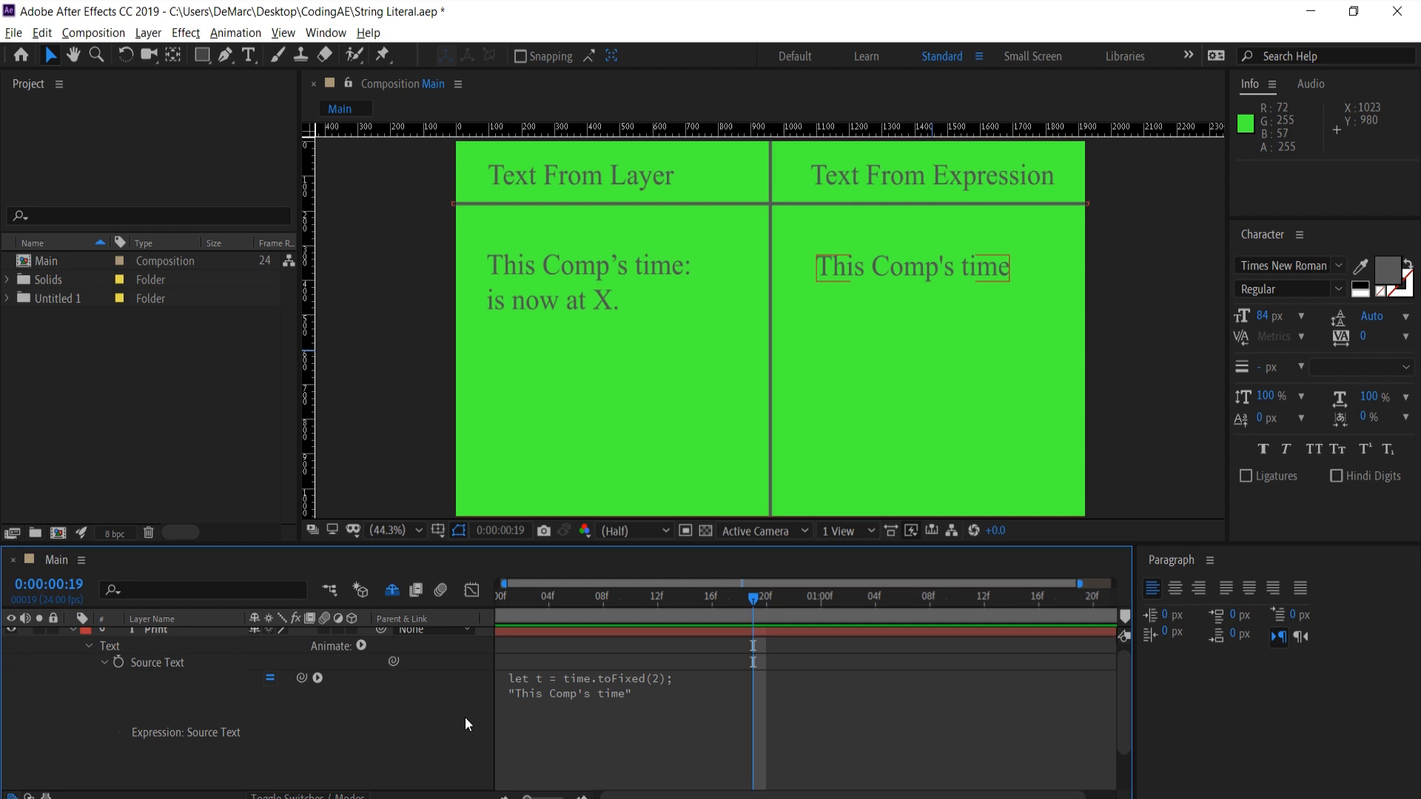
mouse_move(558, 710)
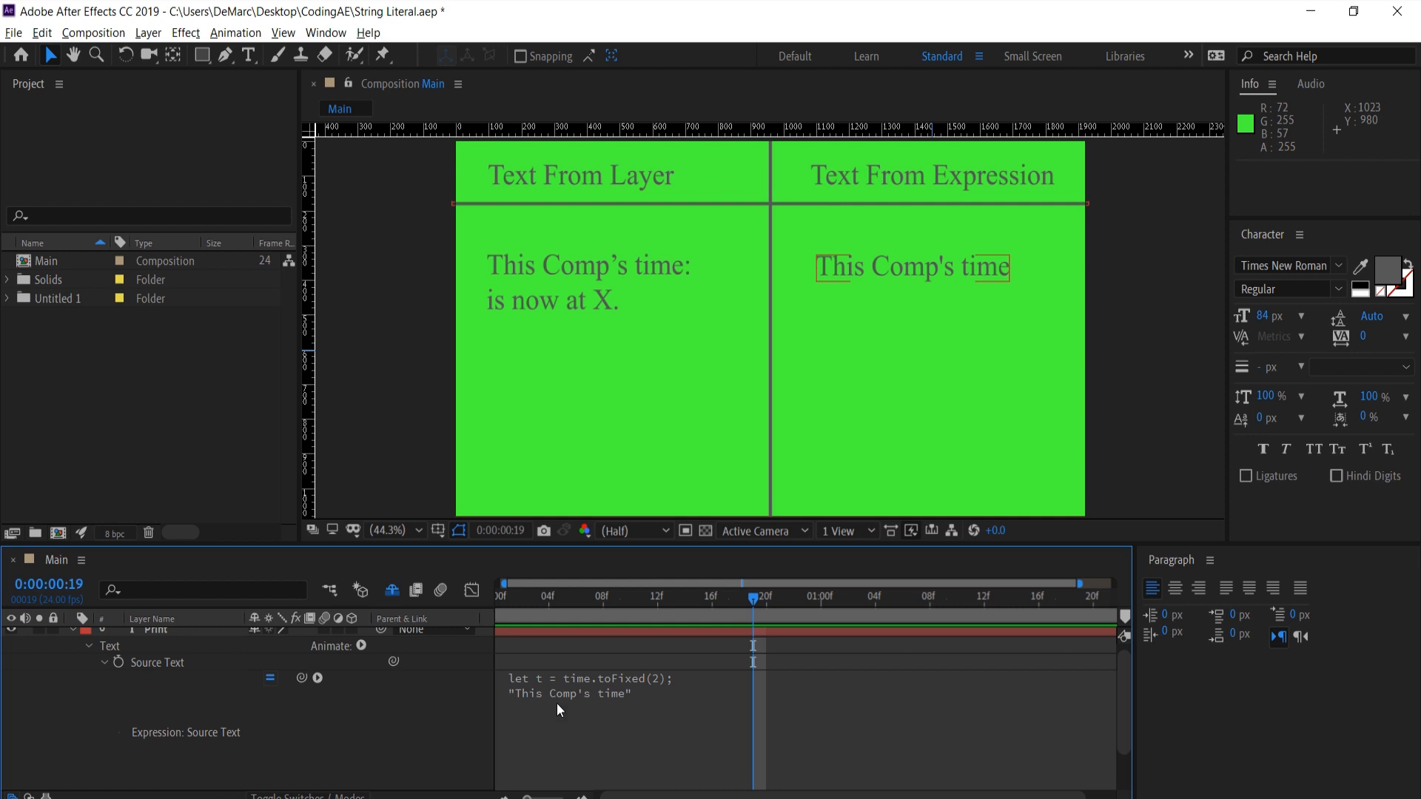
mouse_move(562, 328)
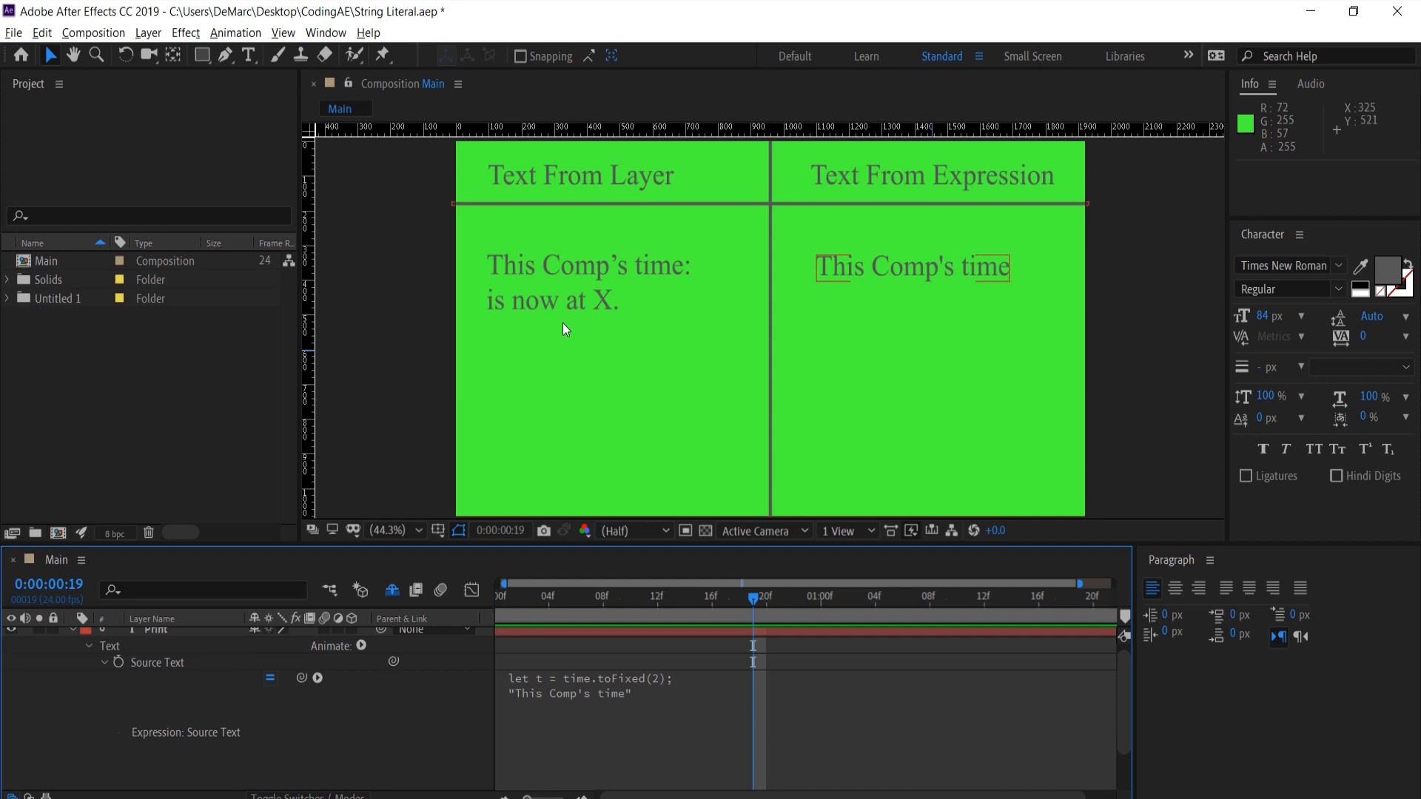
mouse_move(651, 706)
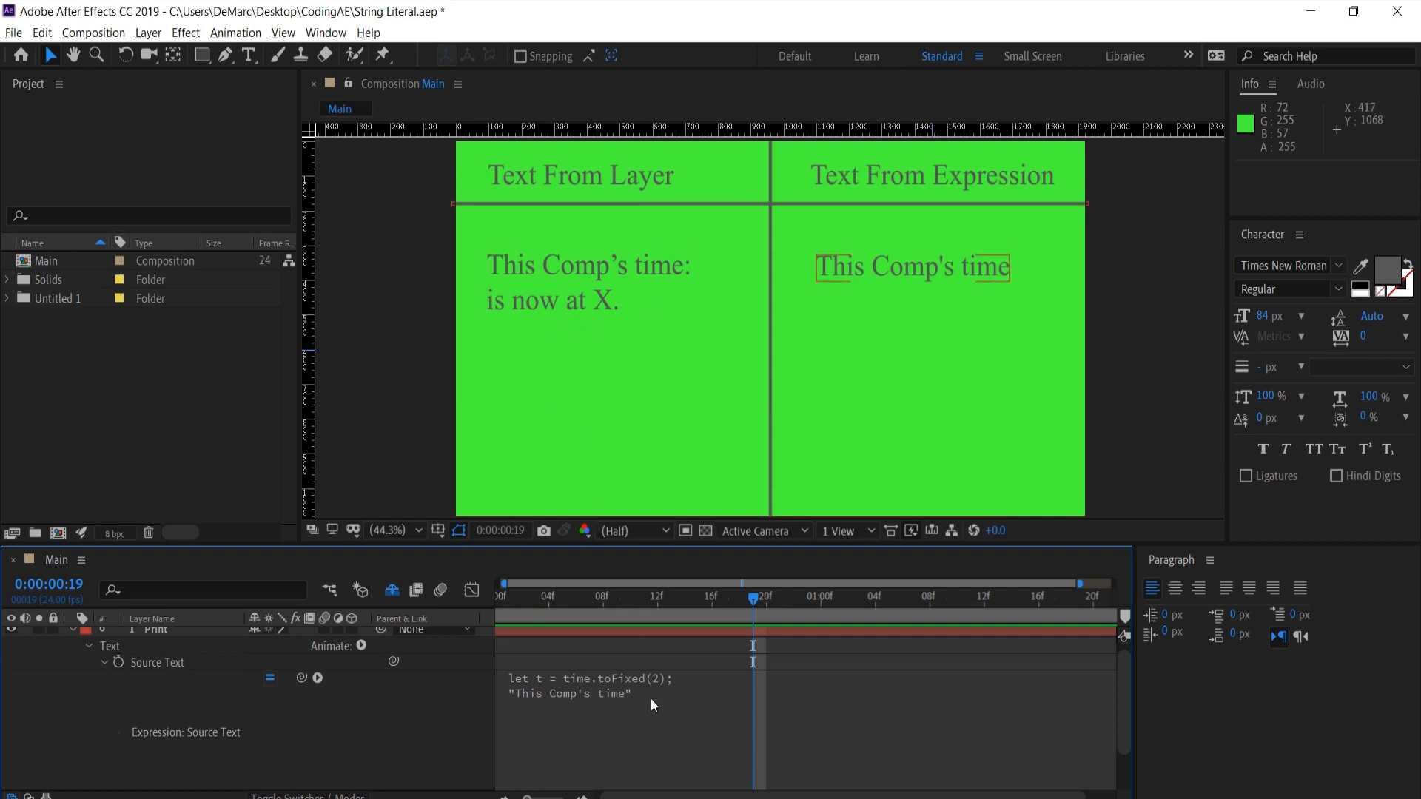
- Add the colon to "This Comp's time: " and a " is now at " + t line
left_click(633, 694)
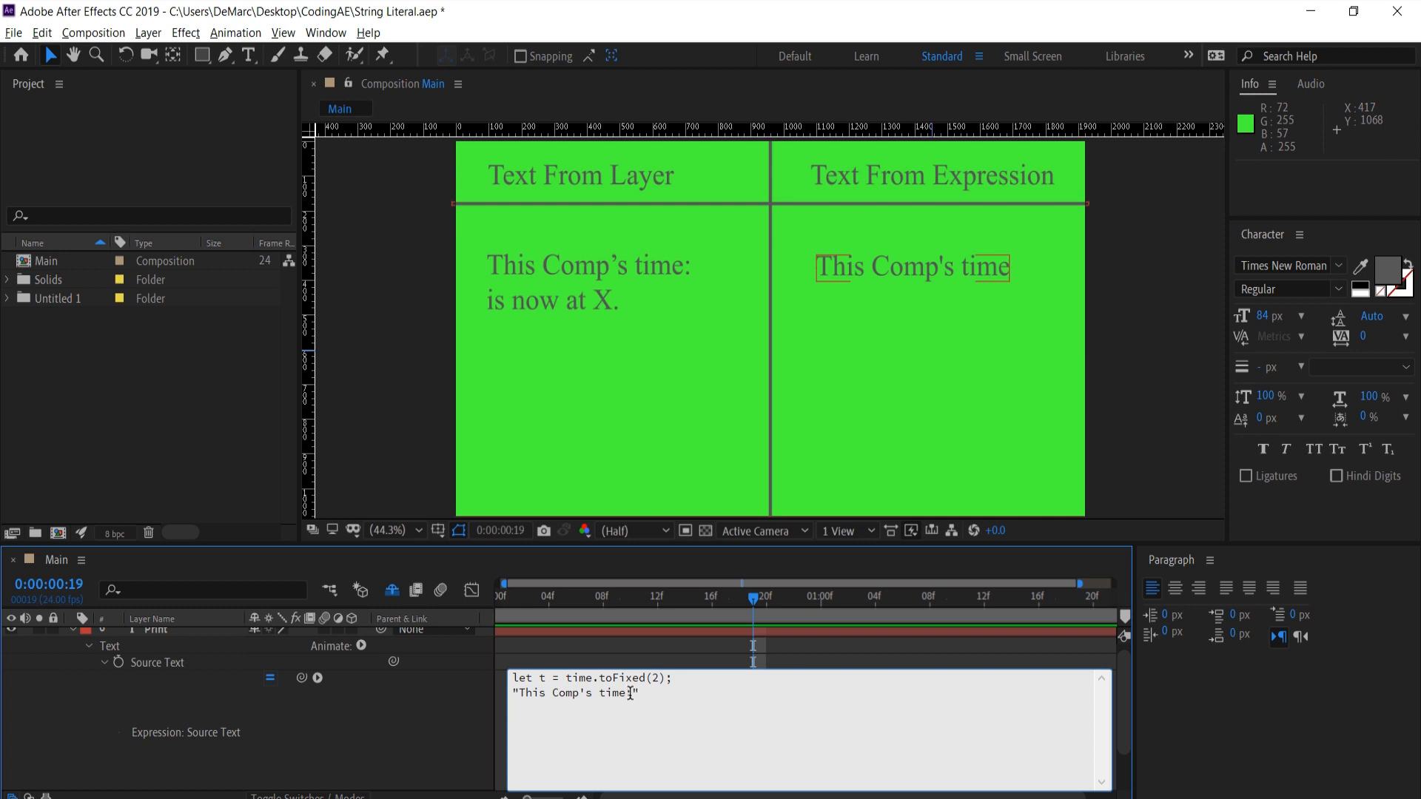
type(":")
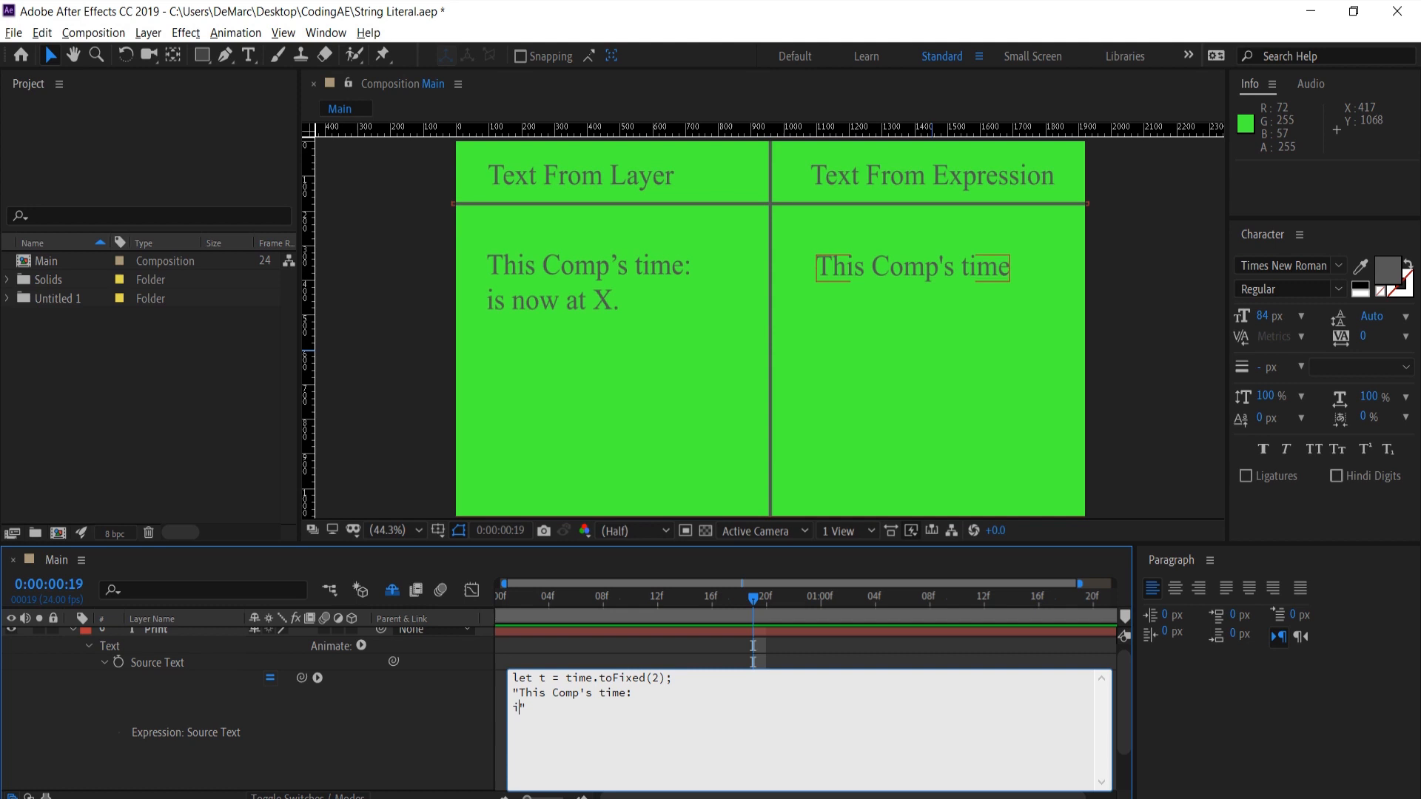
type("is now t")
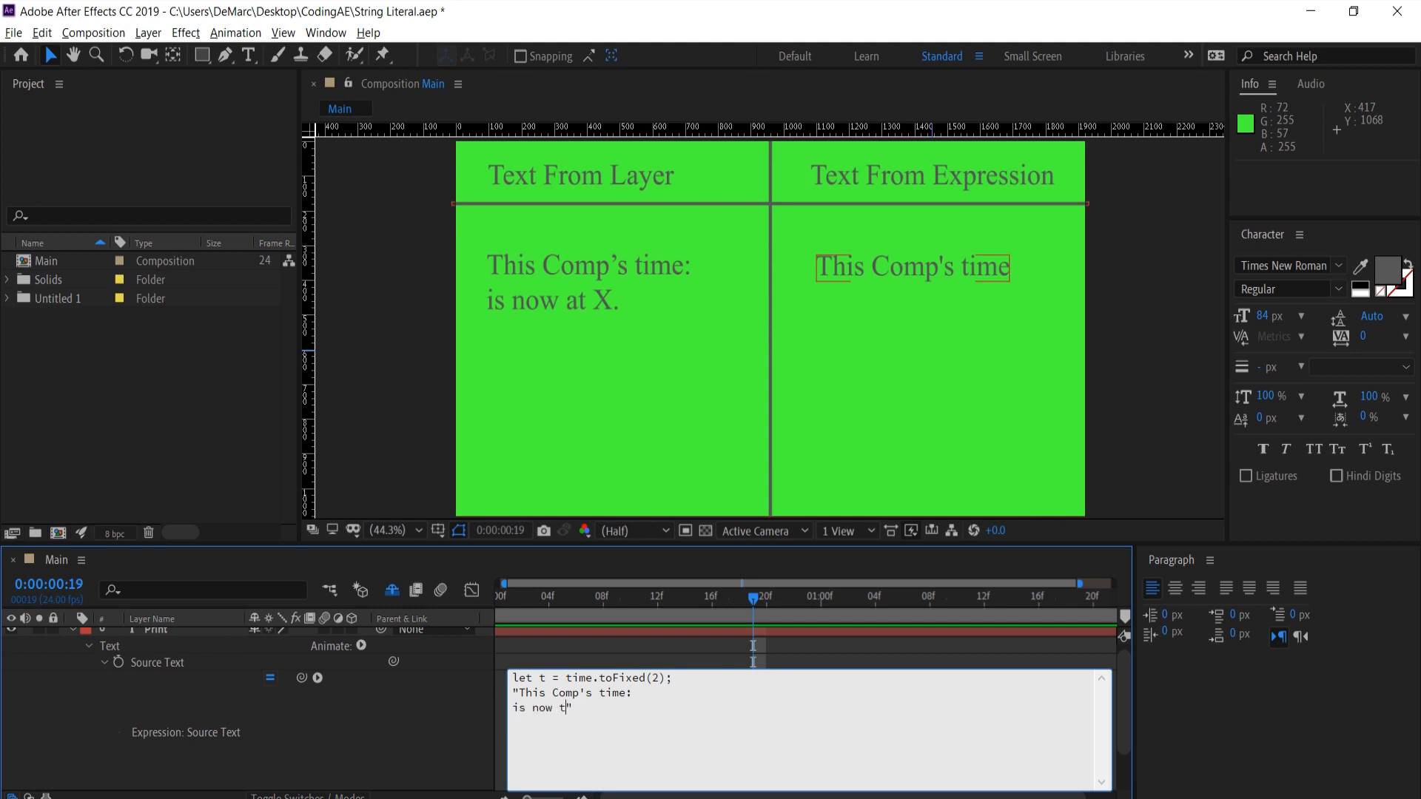
type("at \"")
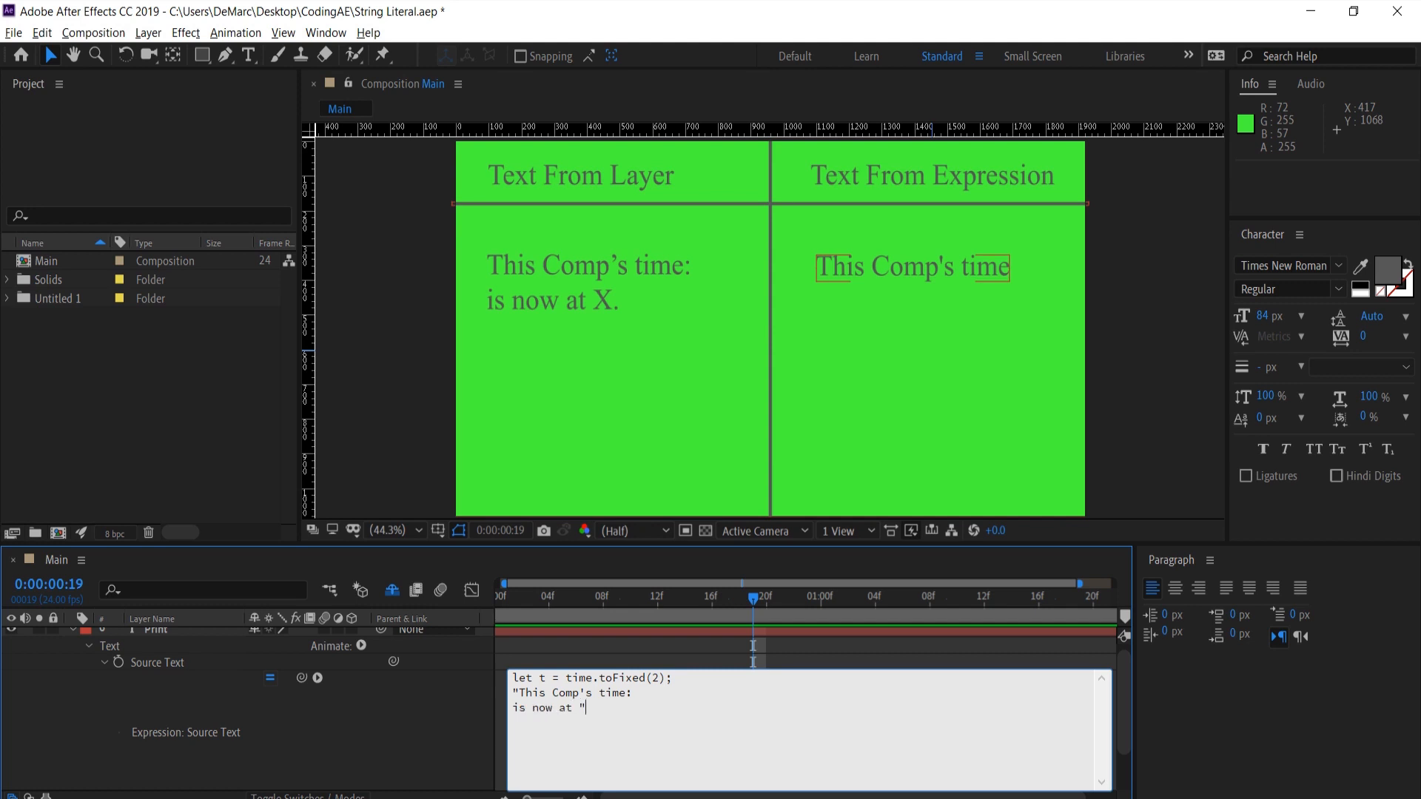
type("+")
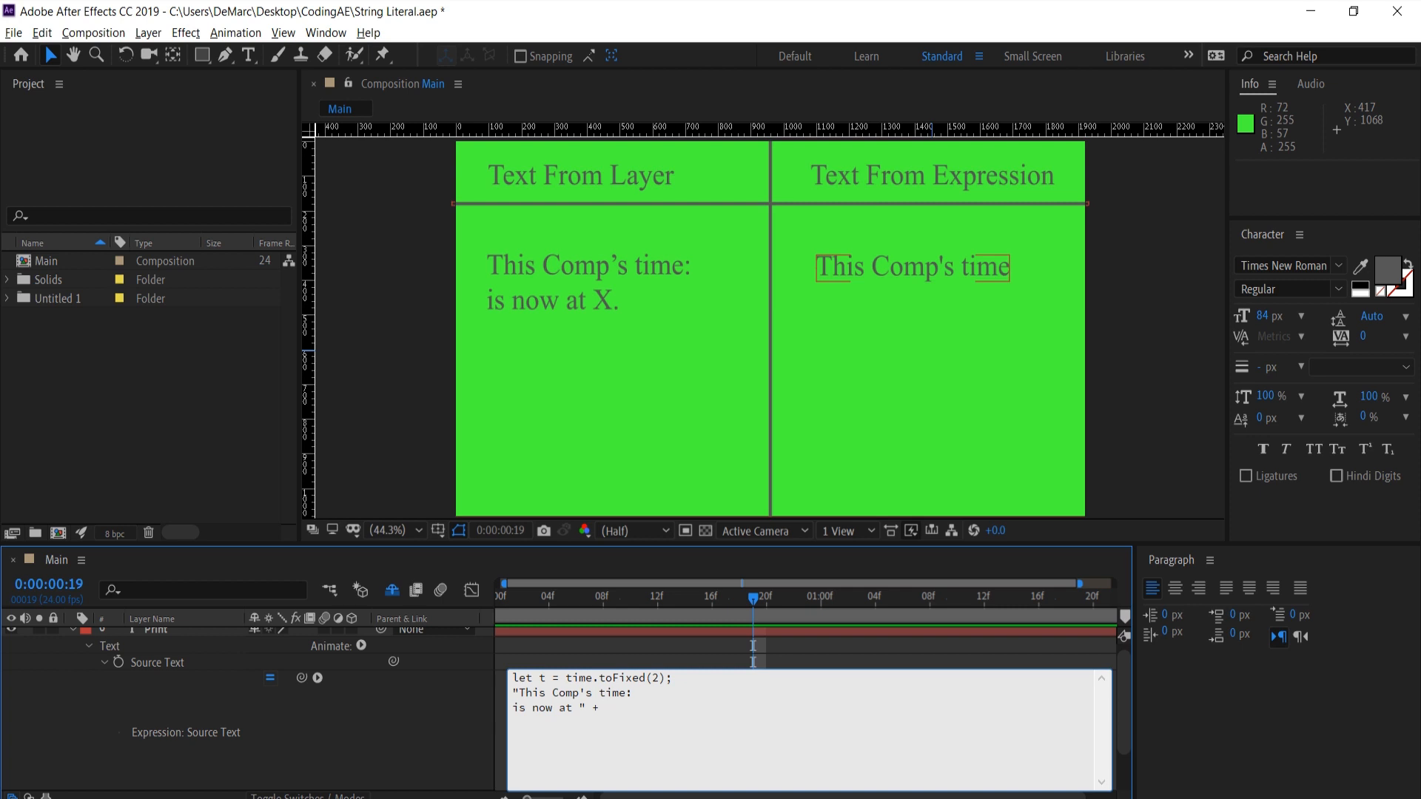
type("t")
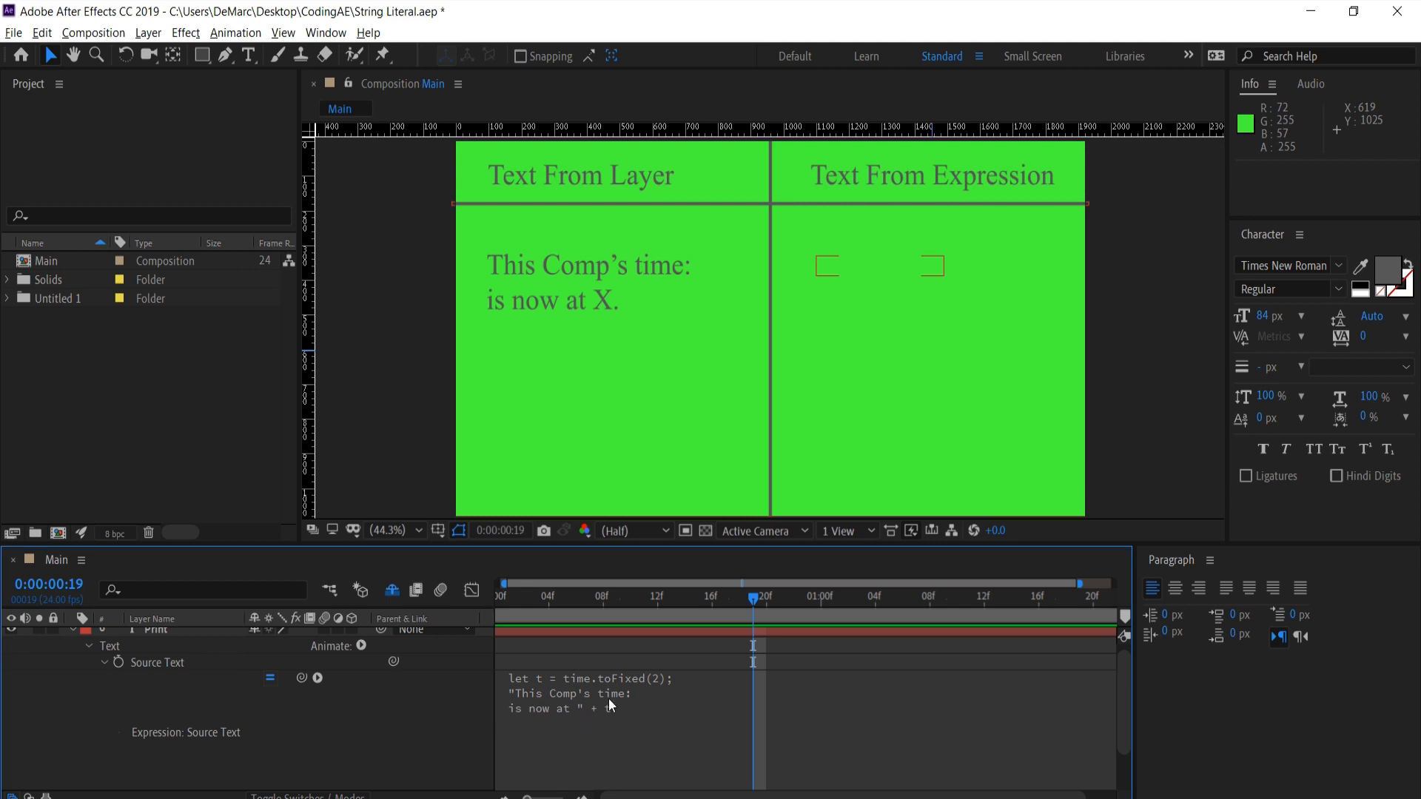
left_click(635, 725)
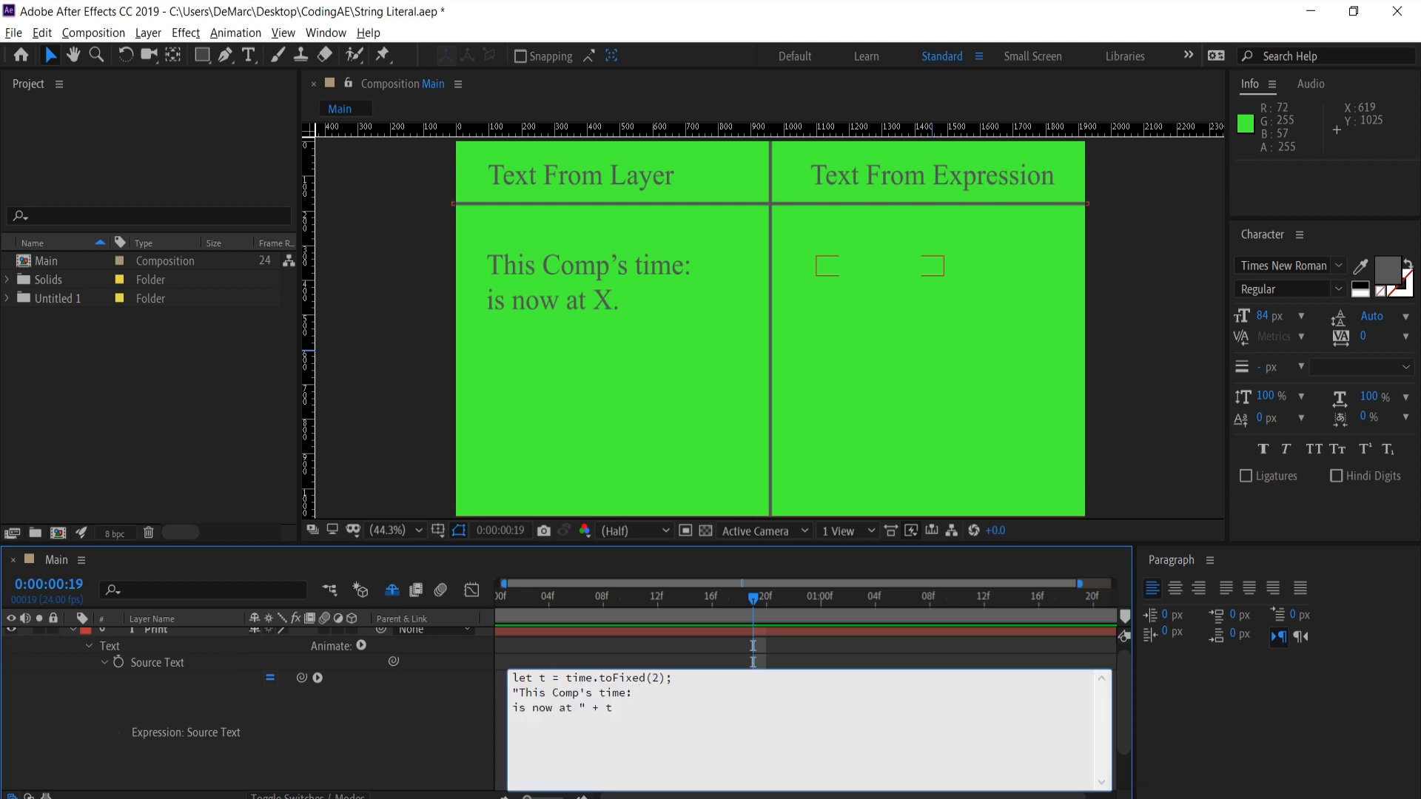
left_click(634, 693)
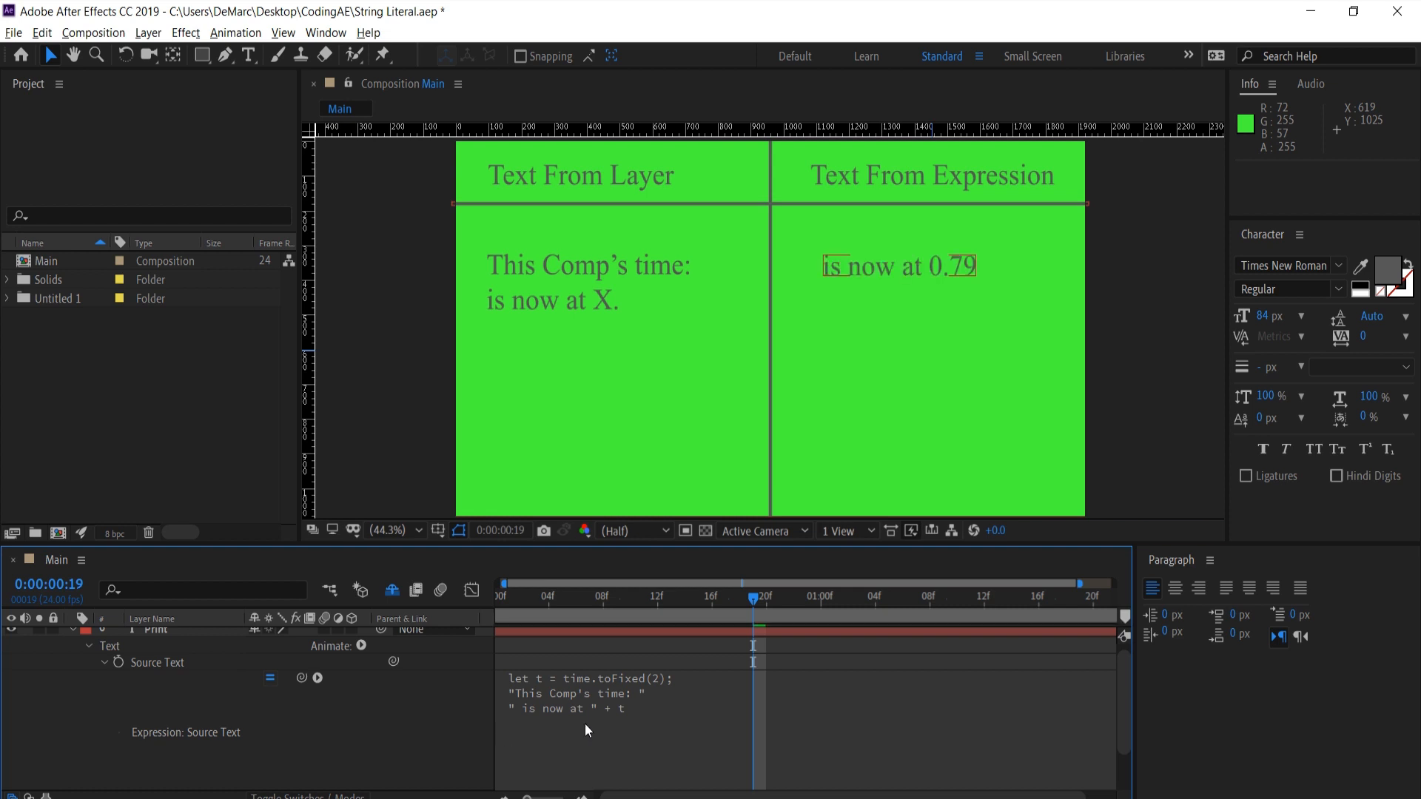
mouse_move(629, 715)
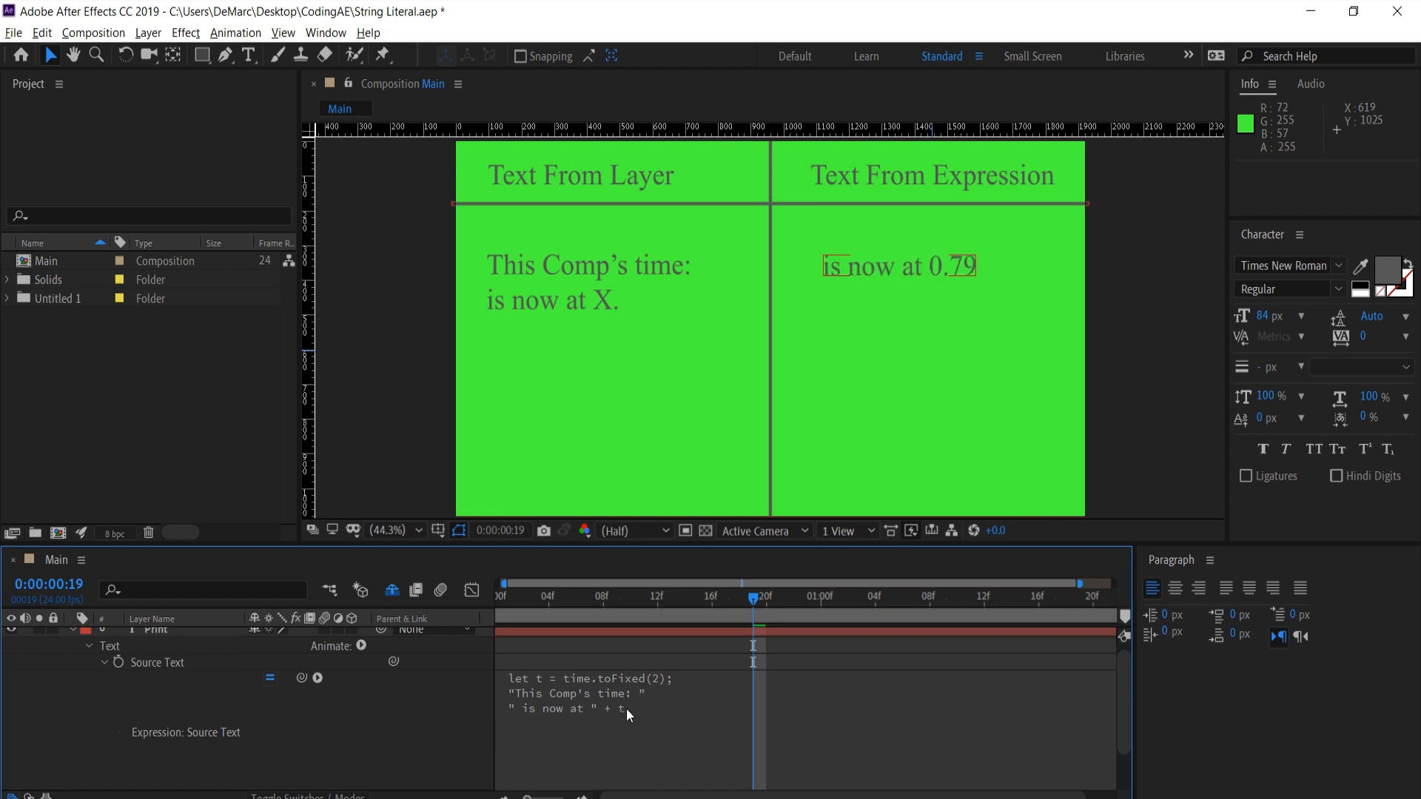
mouse_move(556, 716)
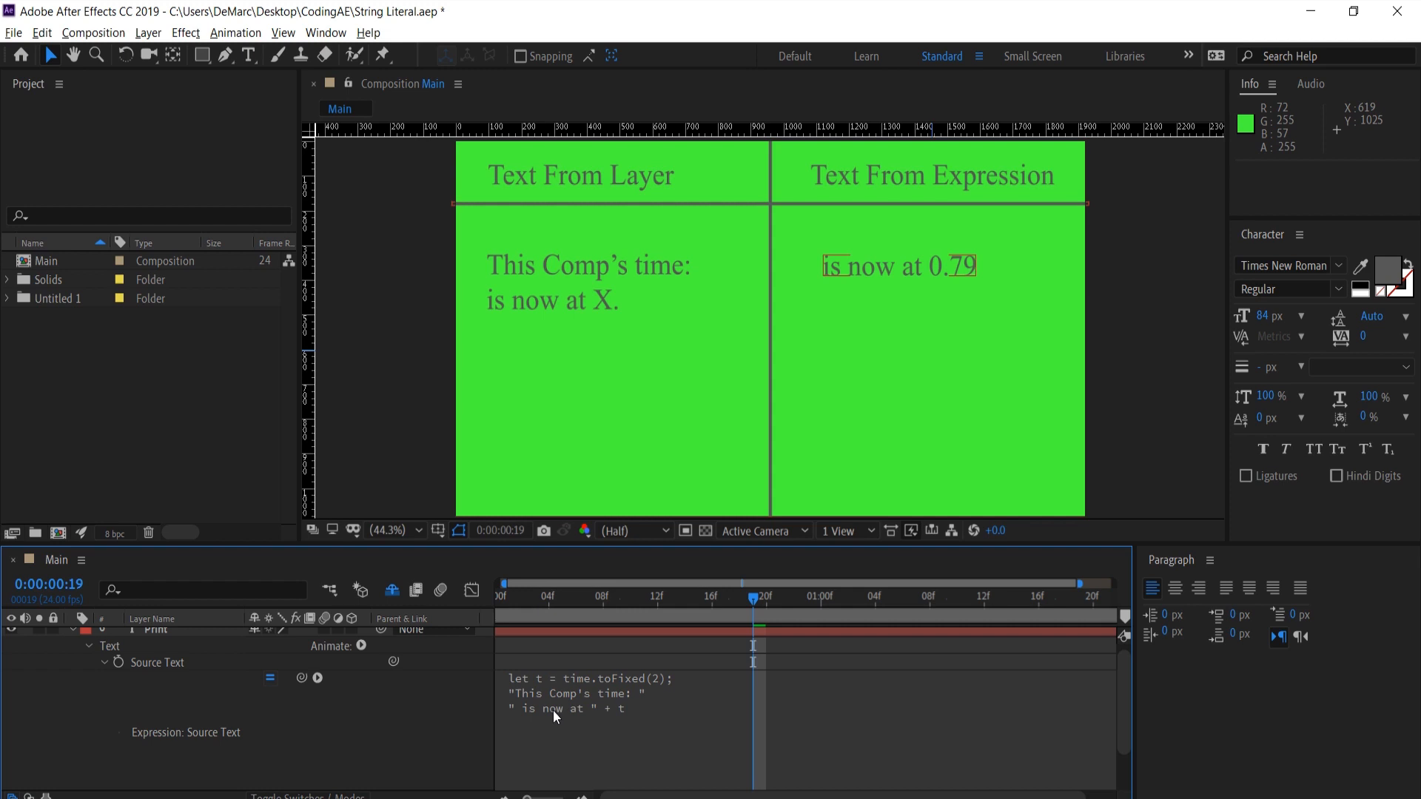
mouse_move(655, 698)
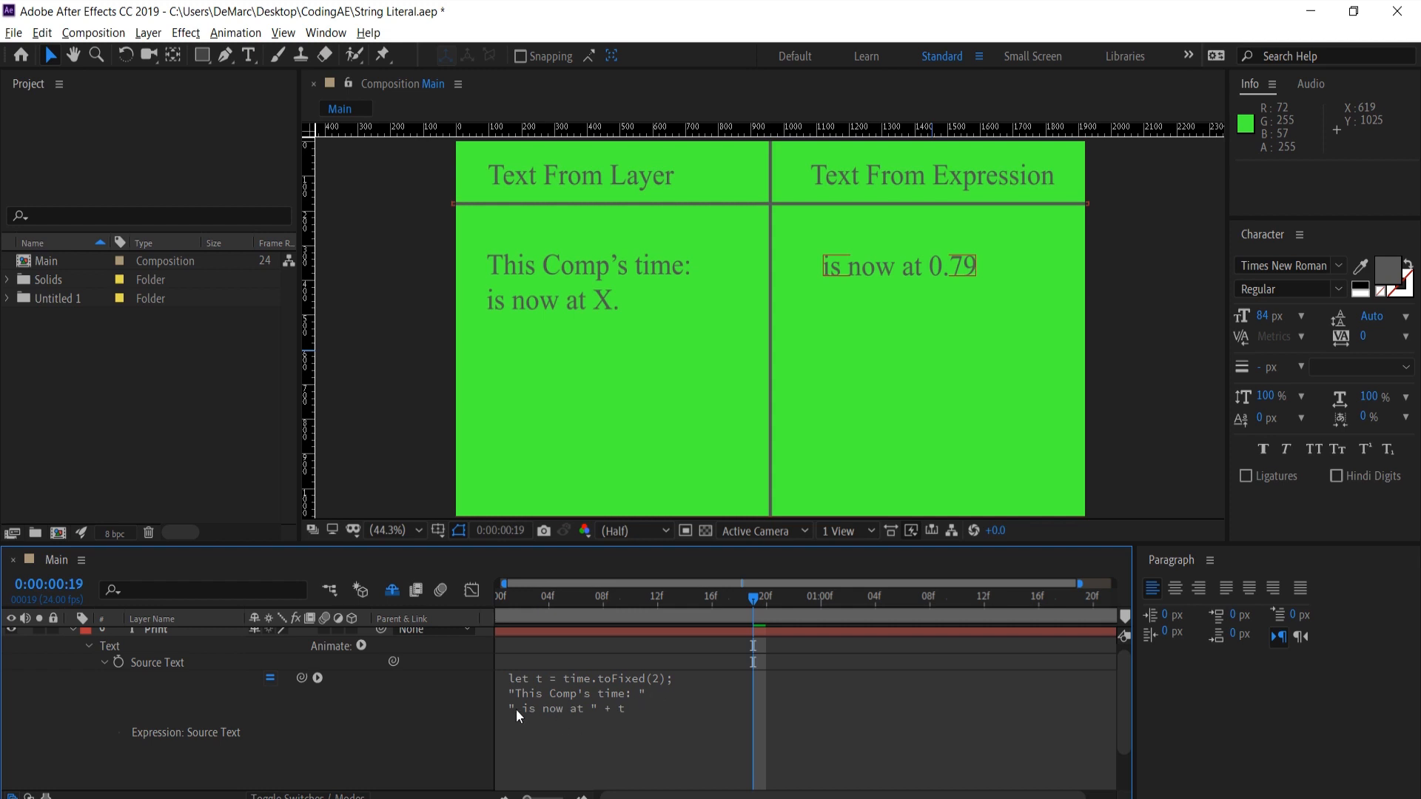
left_click(515, 708)
type("+ ")
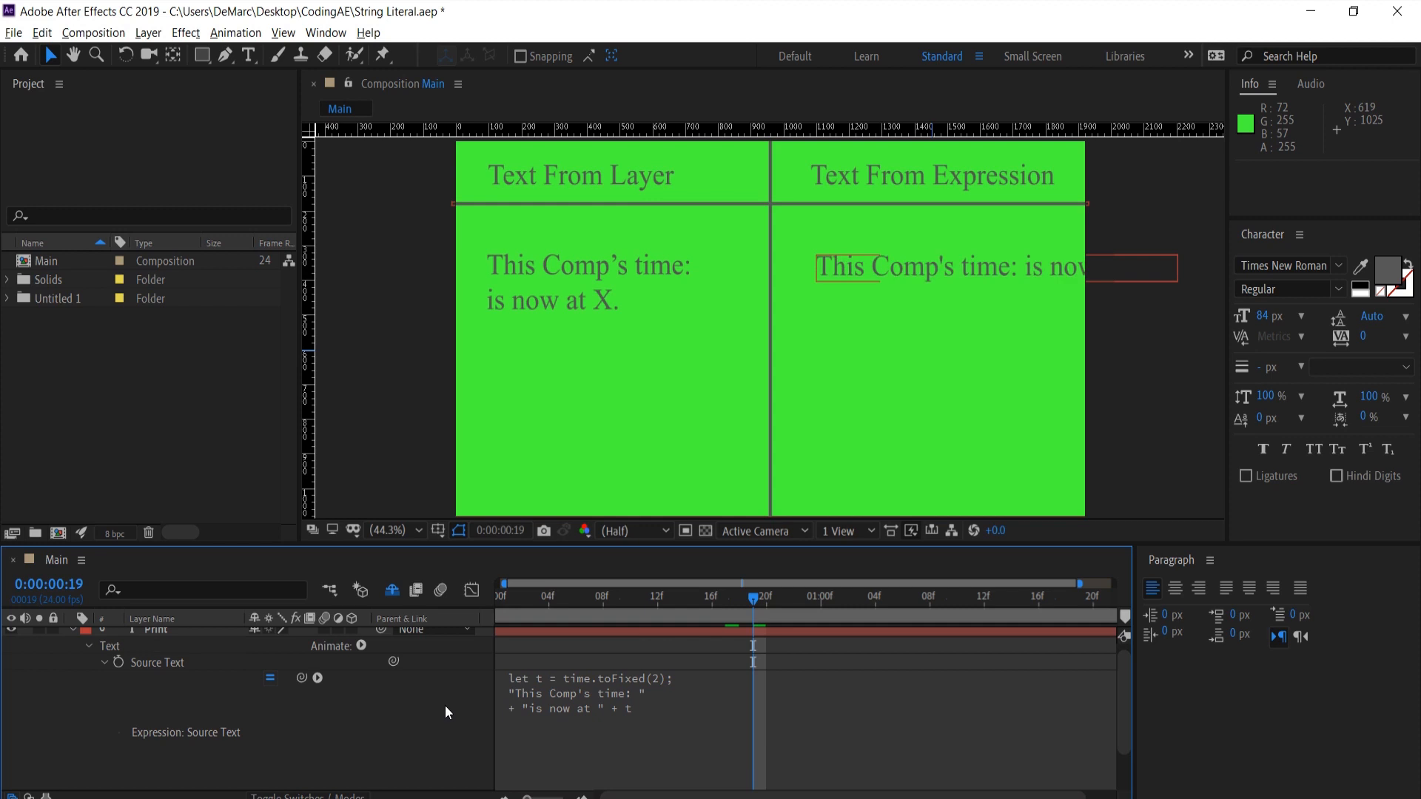
mouse_move(706, 695)
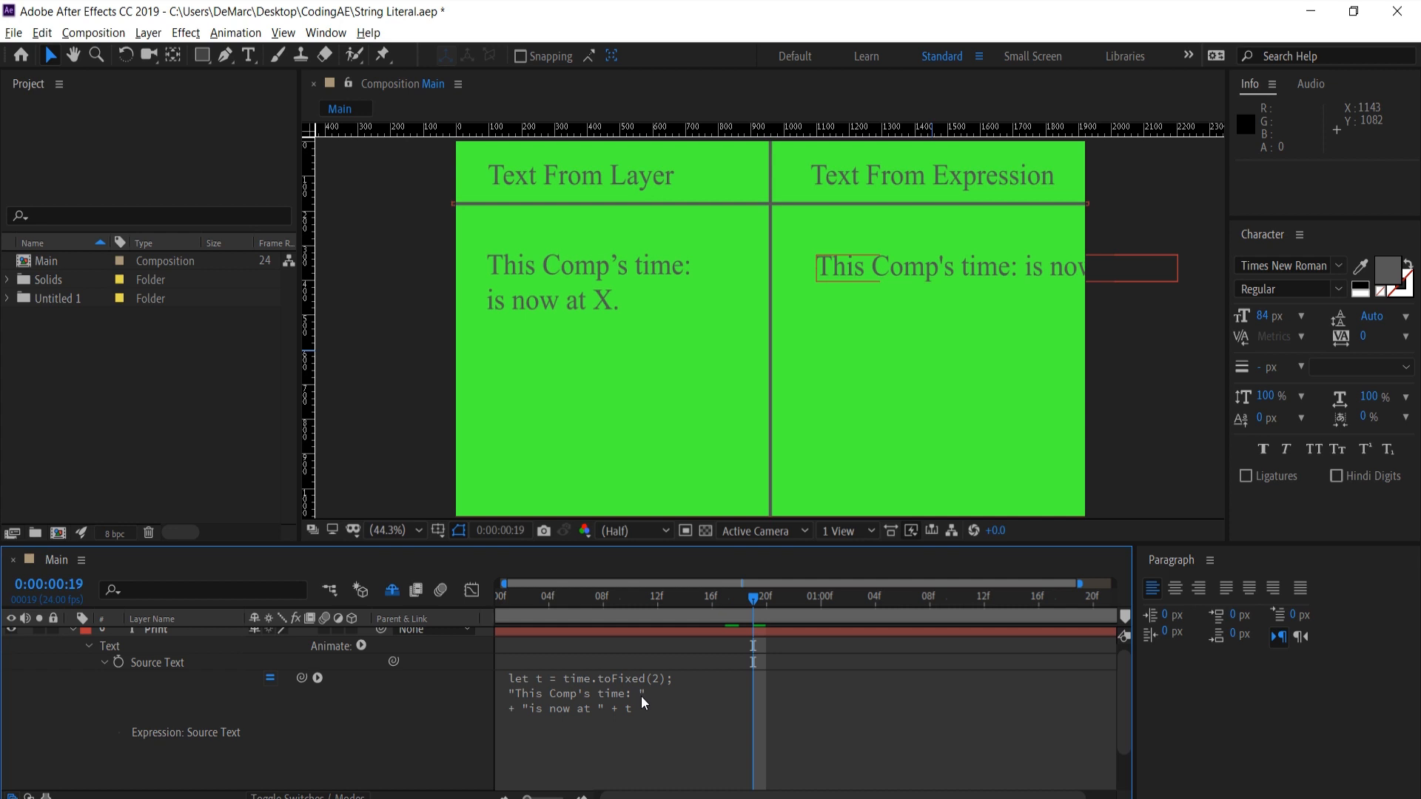
- Insert \n after "This Comp's time: " so the output splits onto two lines
key("ctrl+a")
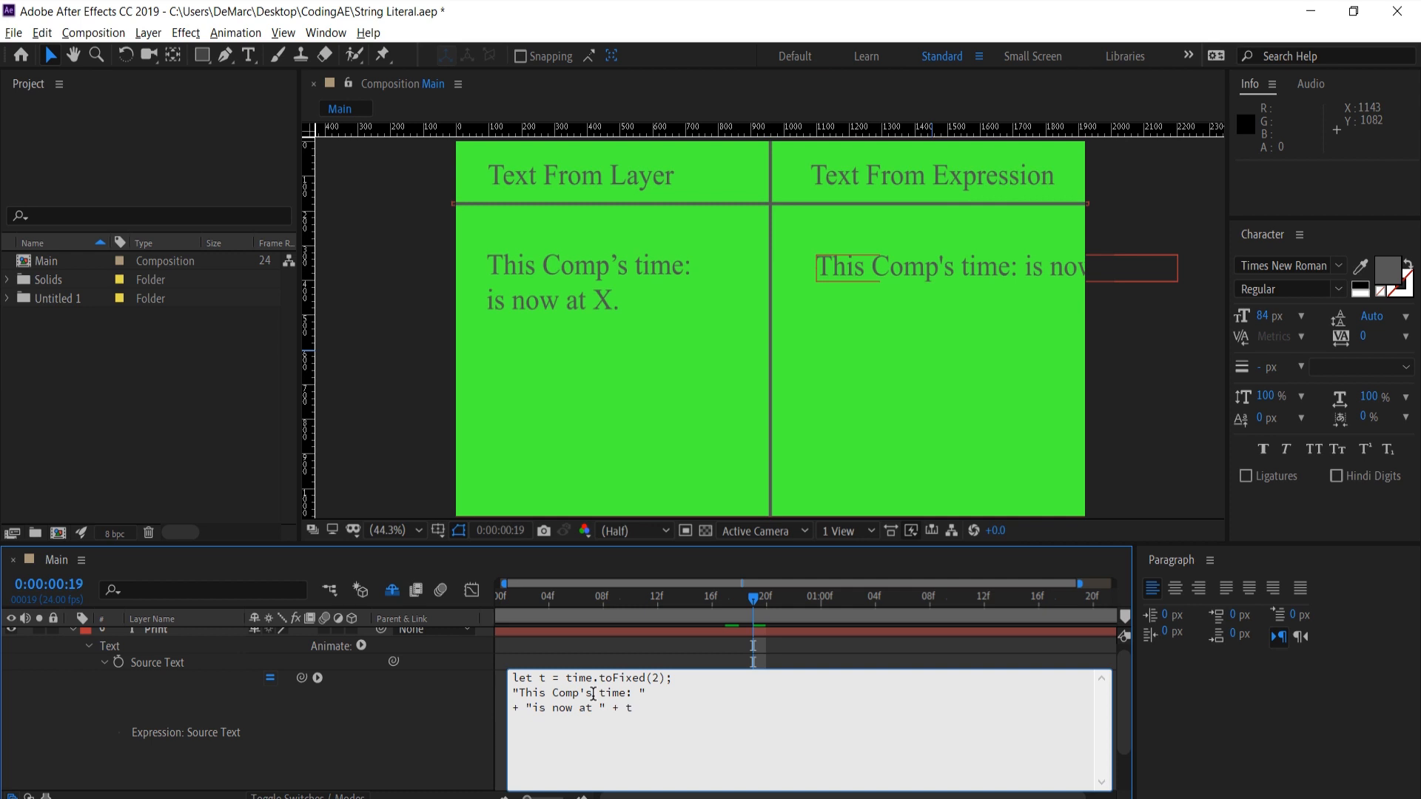
type("\\n")
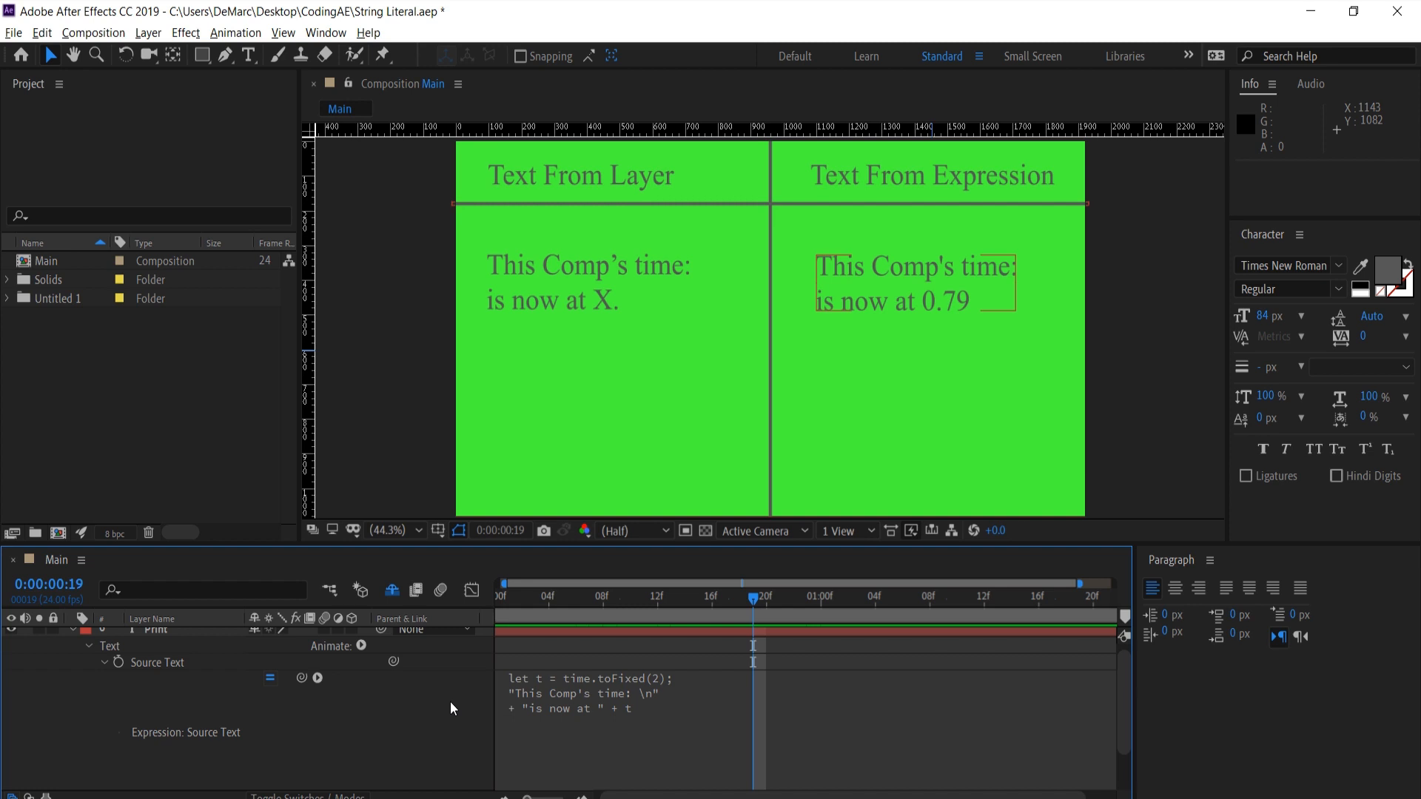
left_click(588, 395)
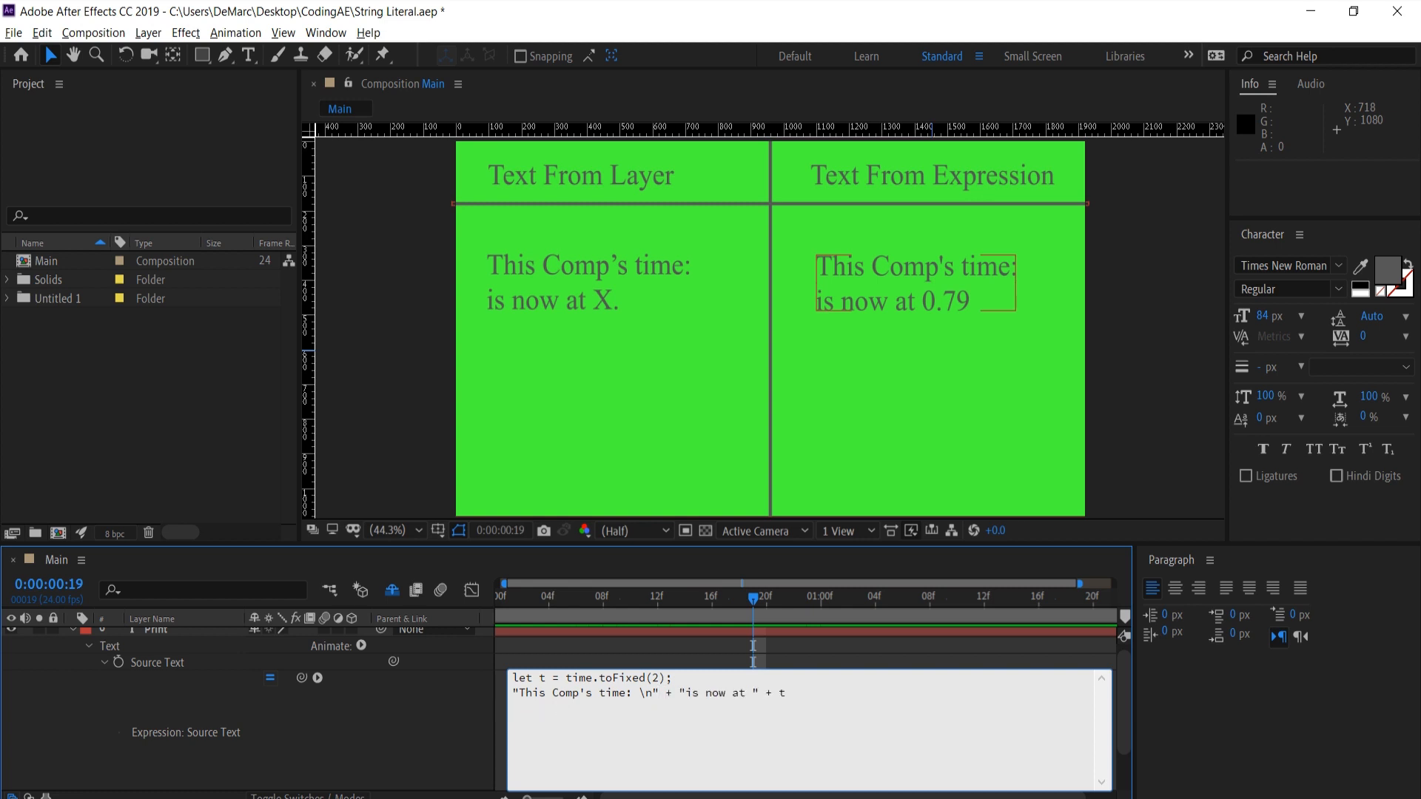
- Rewrite the strings as a single backtick string `This Comp's time: is now at ` + t
left_click(443, 733)
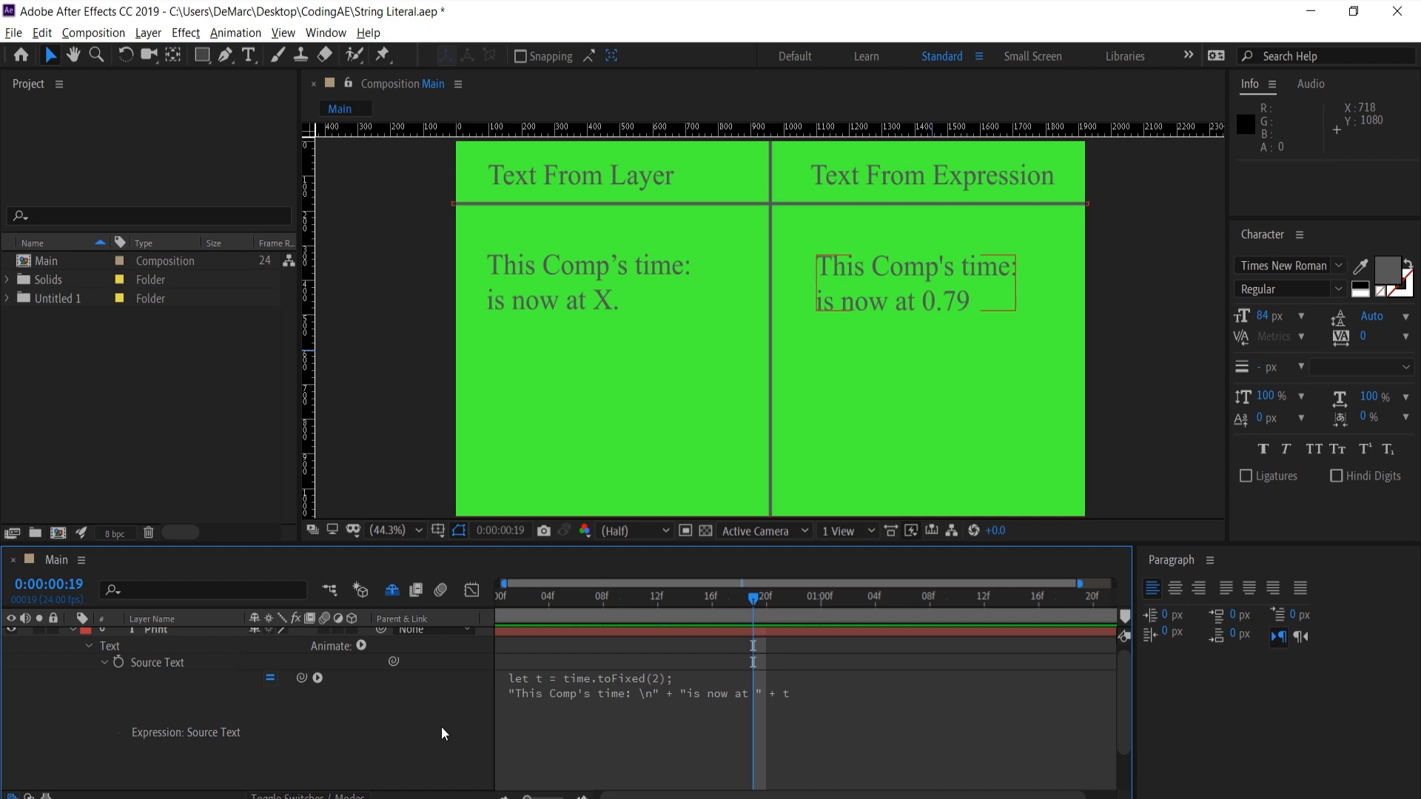
mouse_move(649, 724)
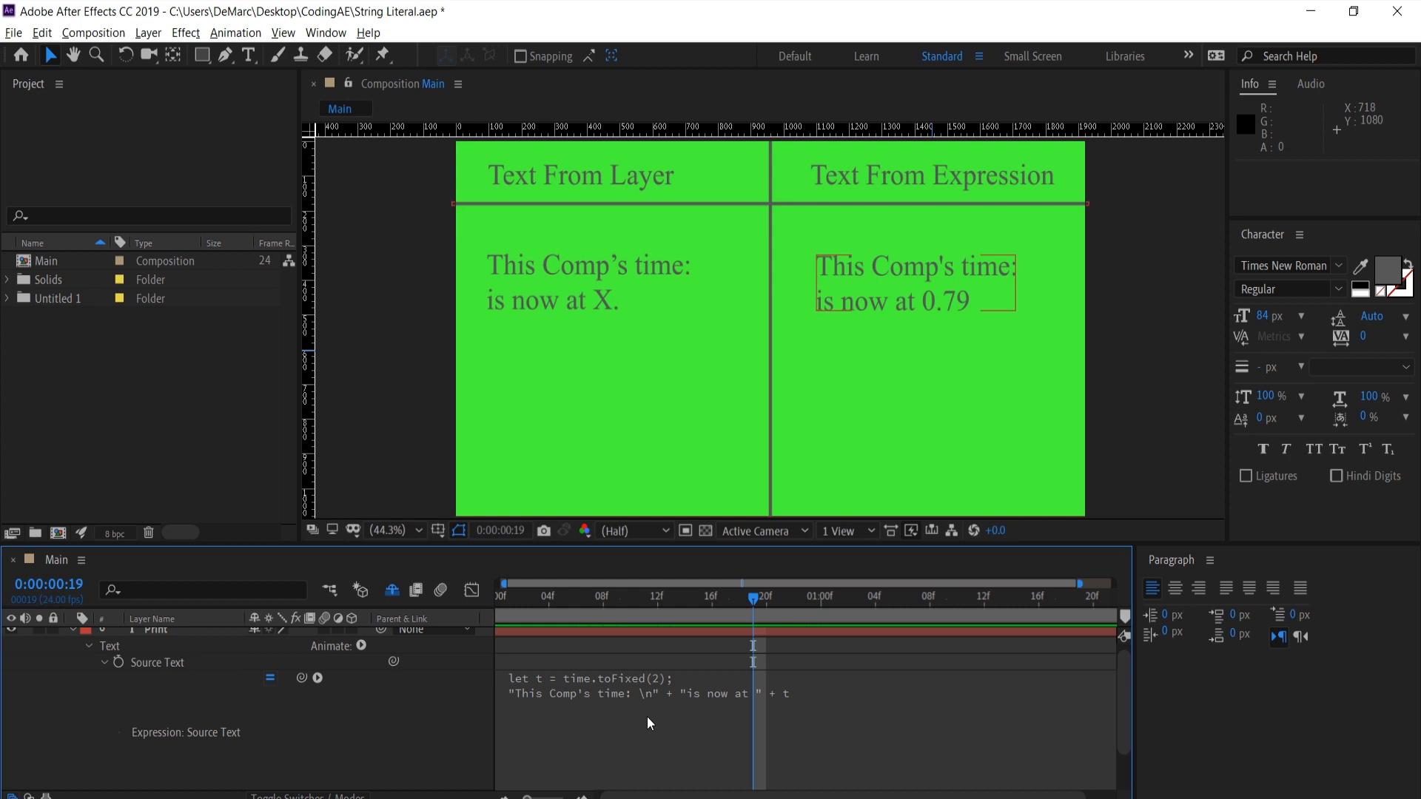
mouse_move(691, 701)
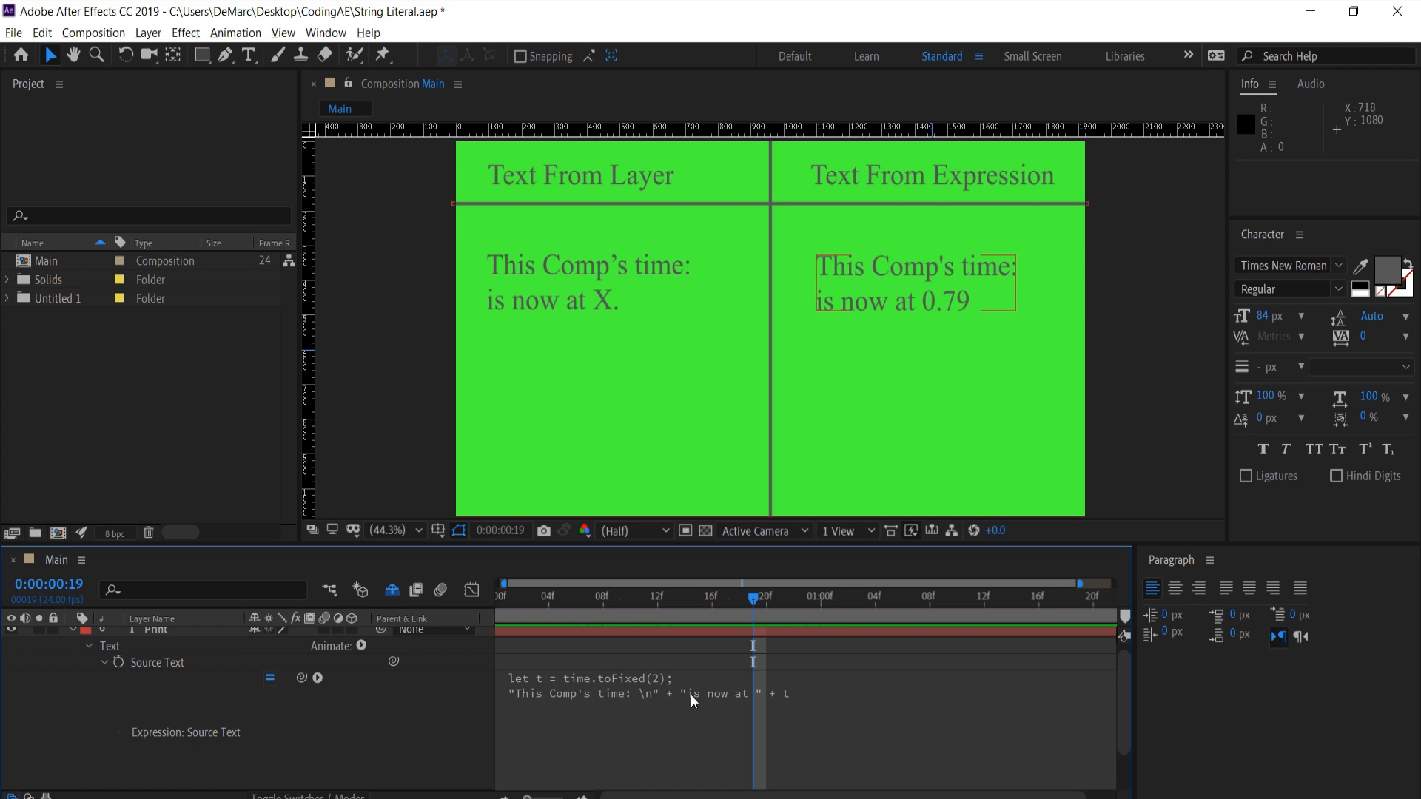
left_click(689, 693)
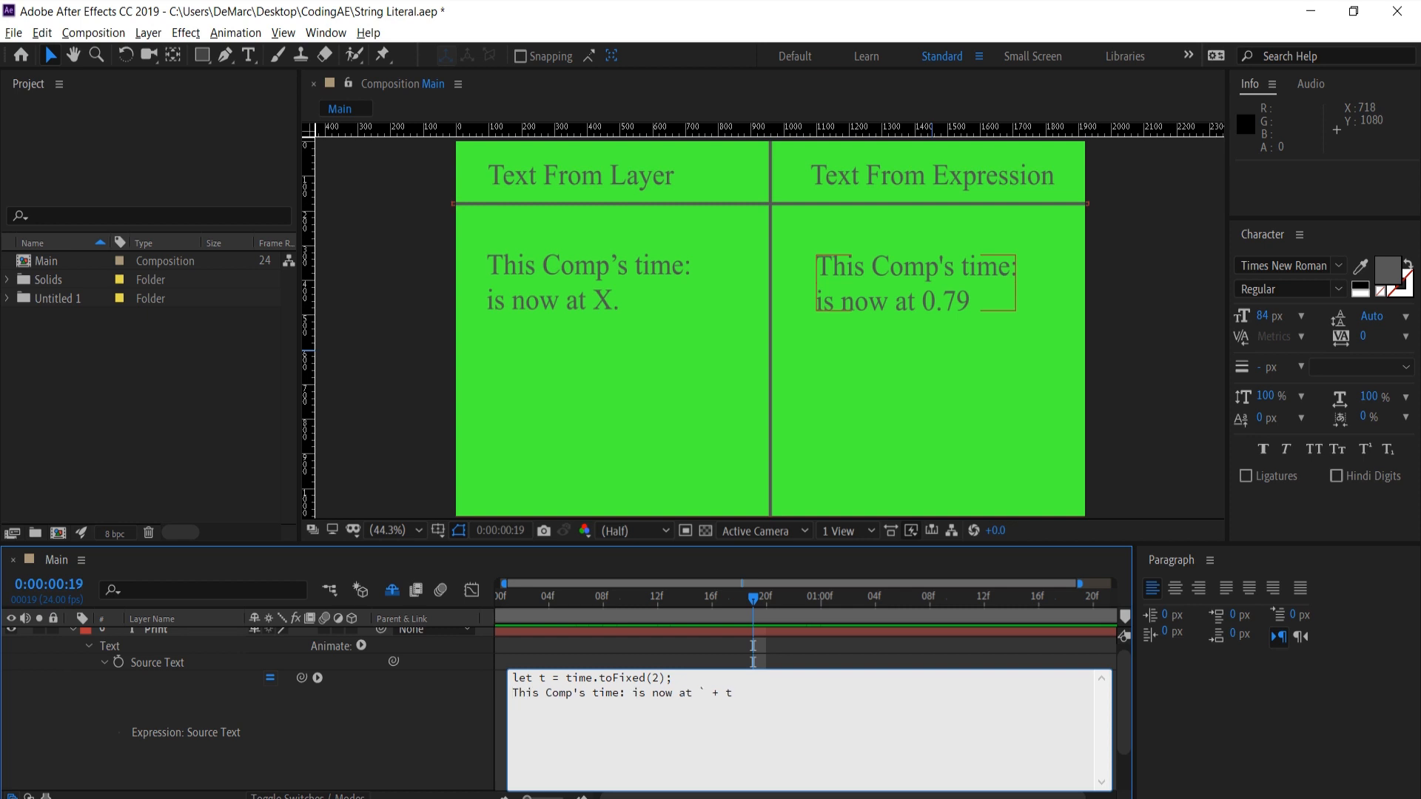
type("`")
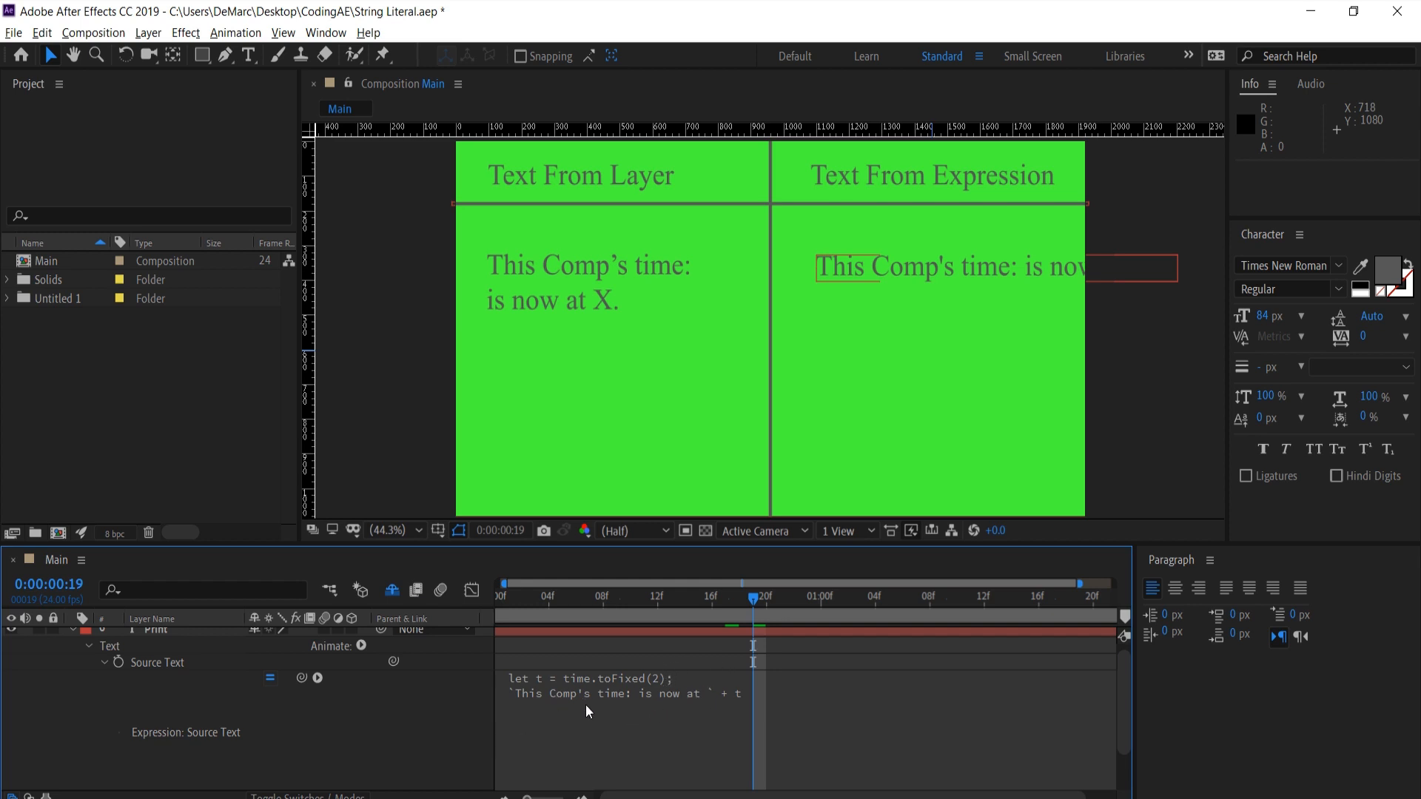
mouse_move(605, 706)
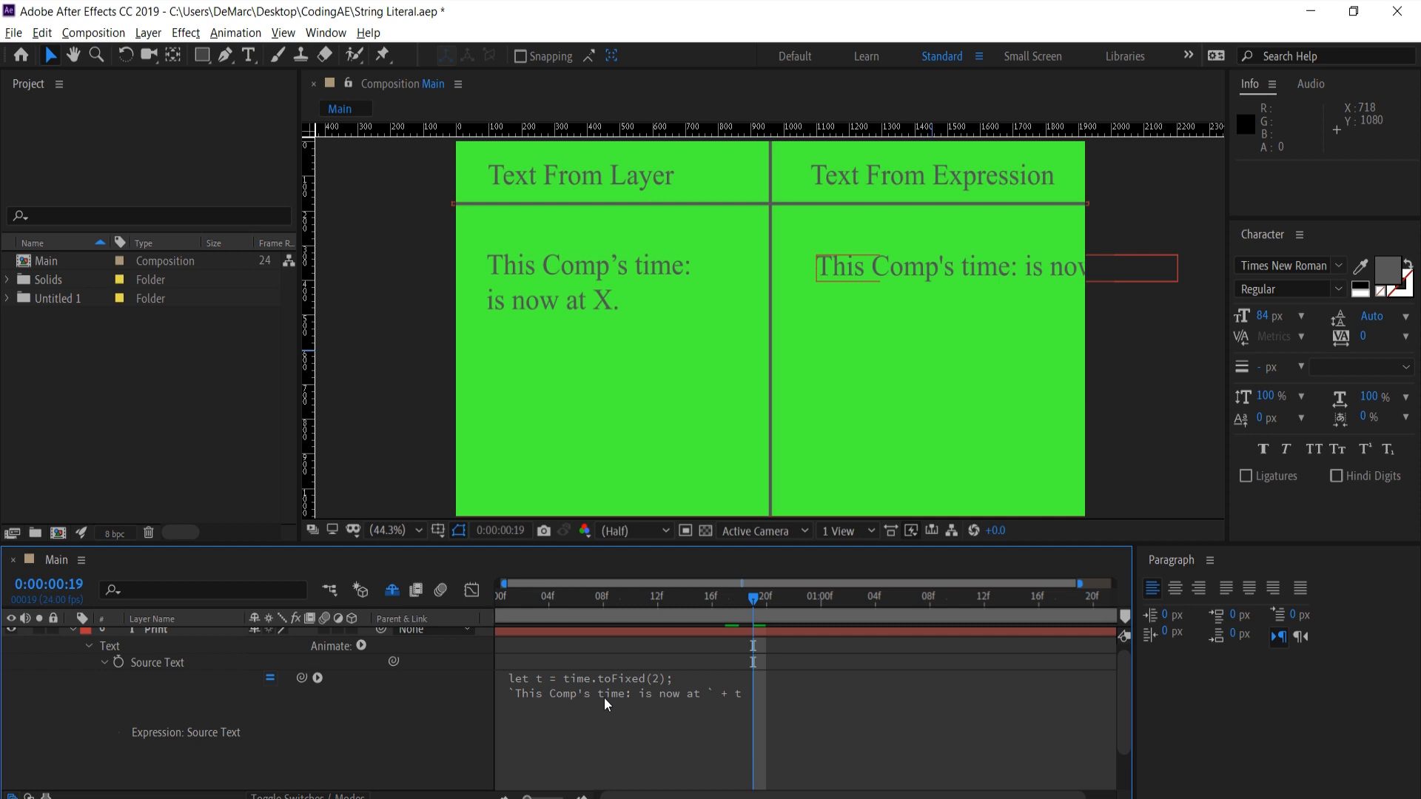
- Break the backtick string after 'time:' and replace + t with ${t} inside it
left_click(630, 693)
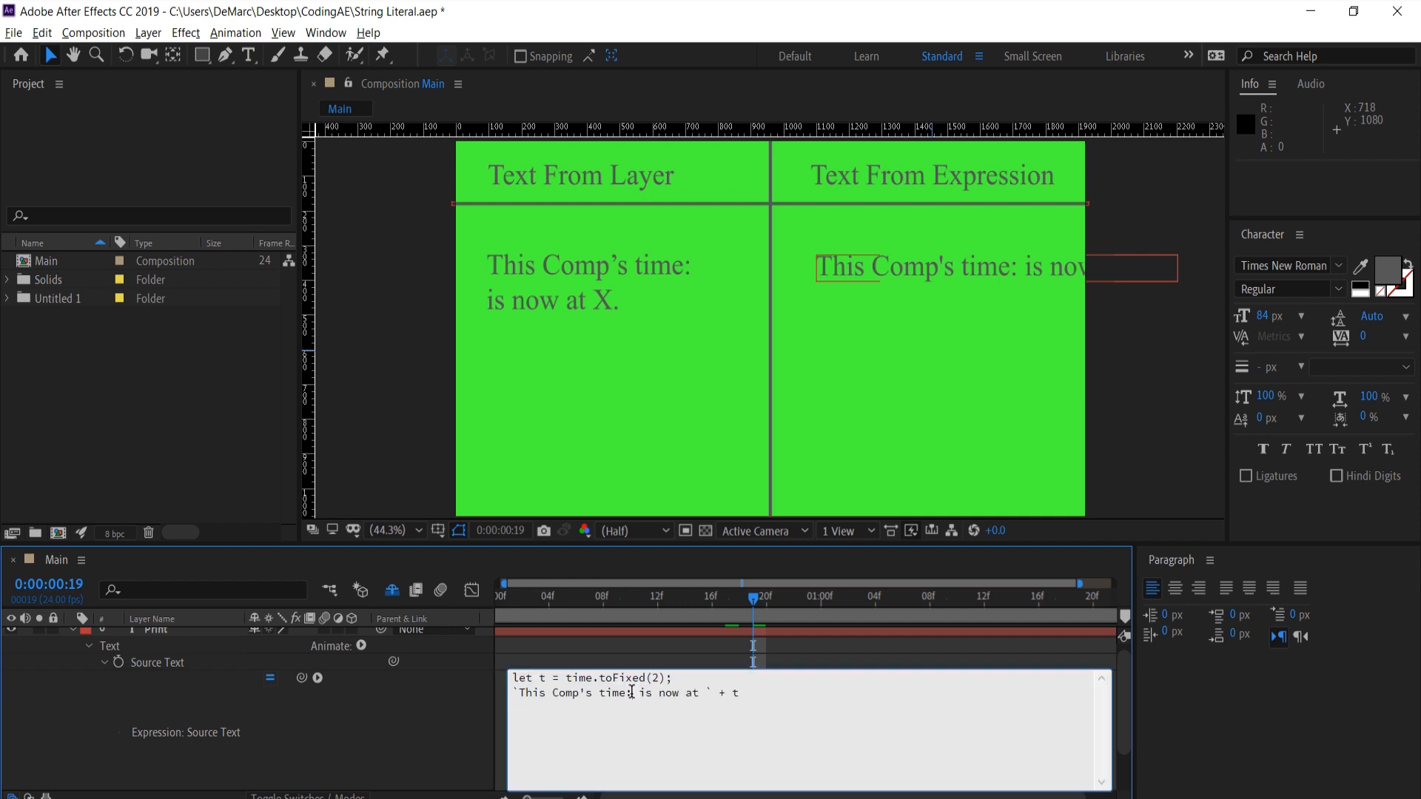
key("enter")
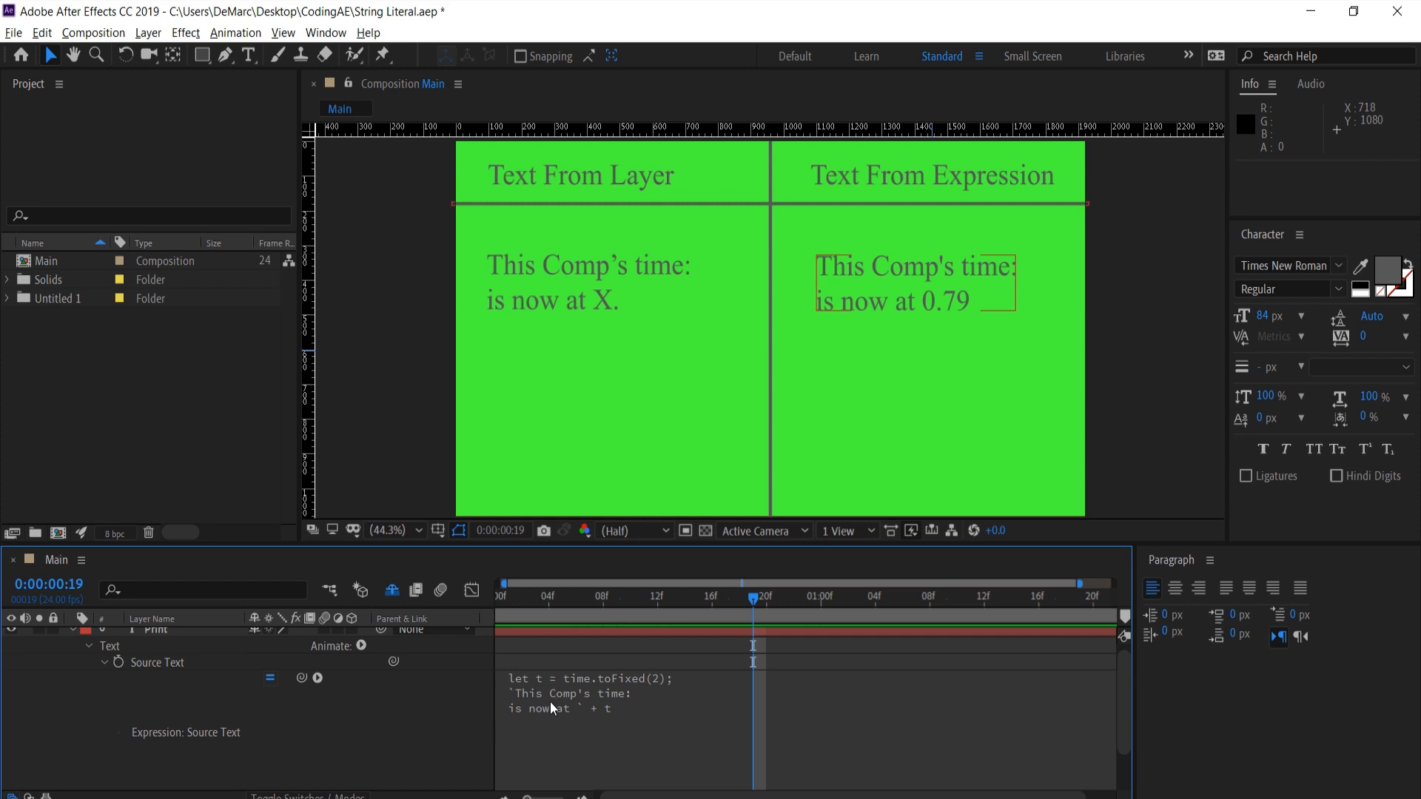
key("ctrl+a")
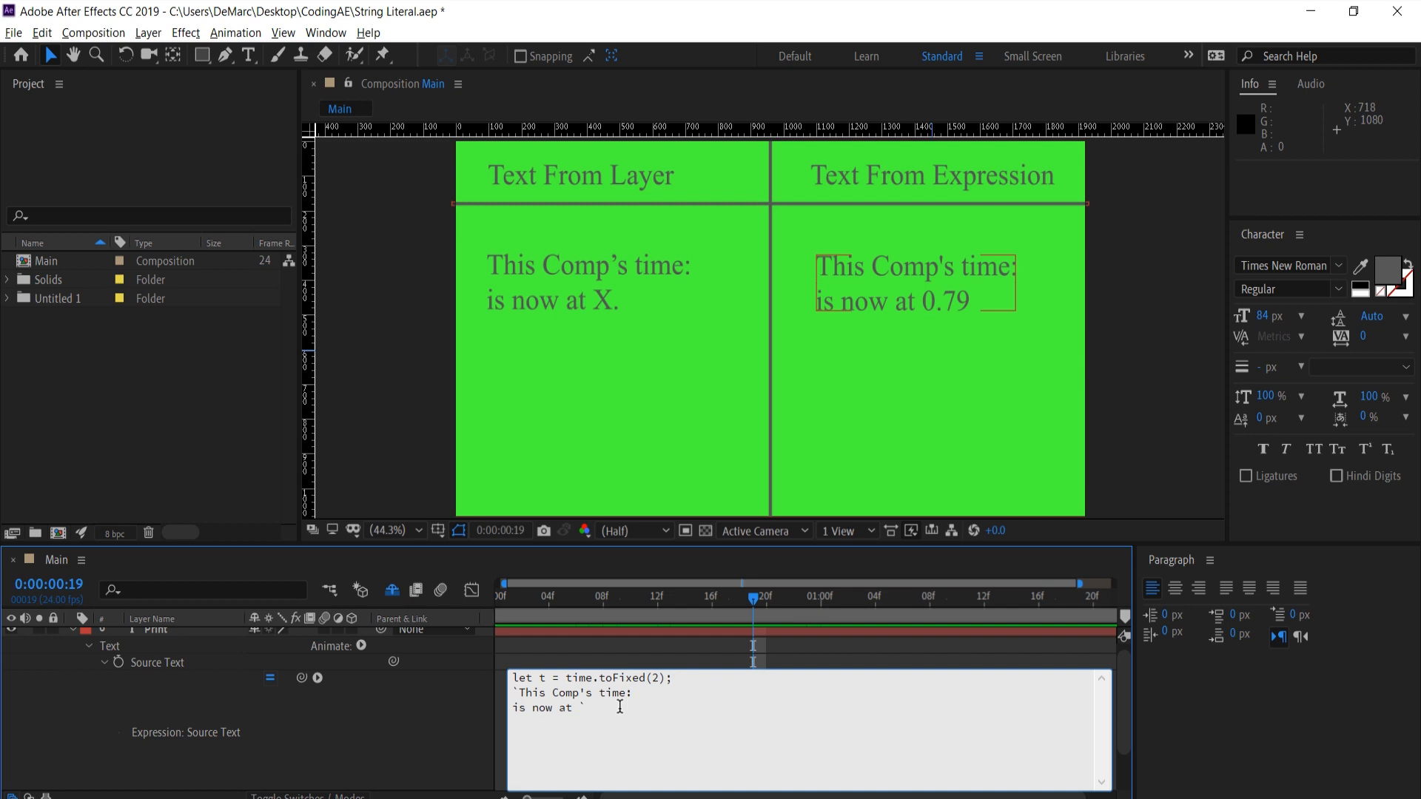
type("$")
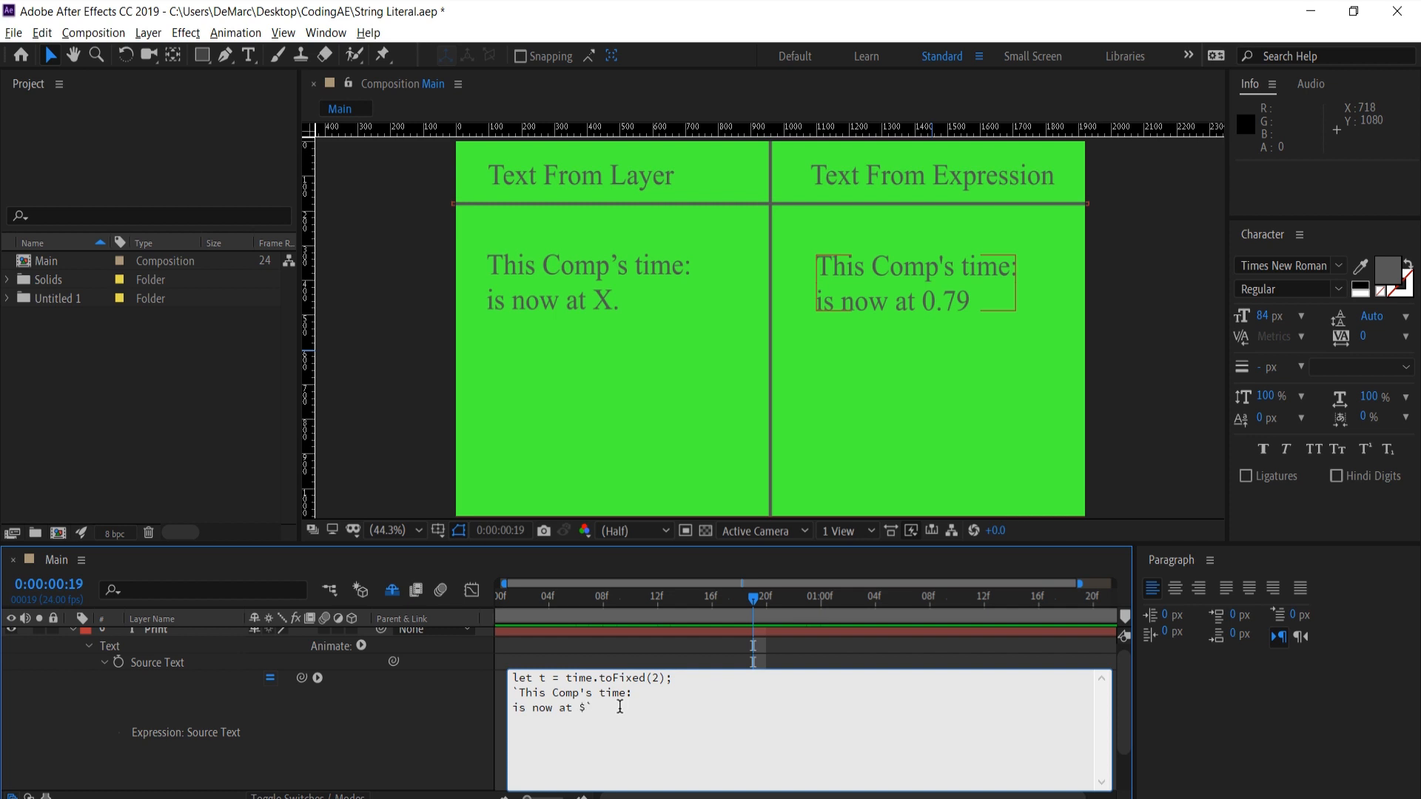
type("{}")
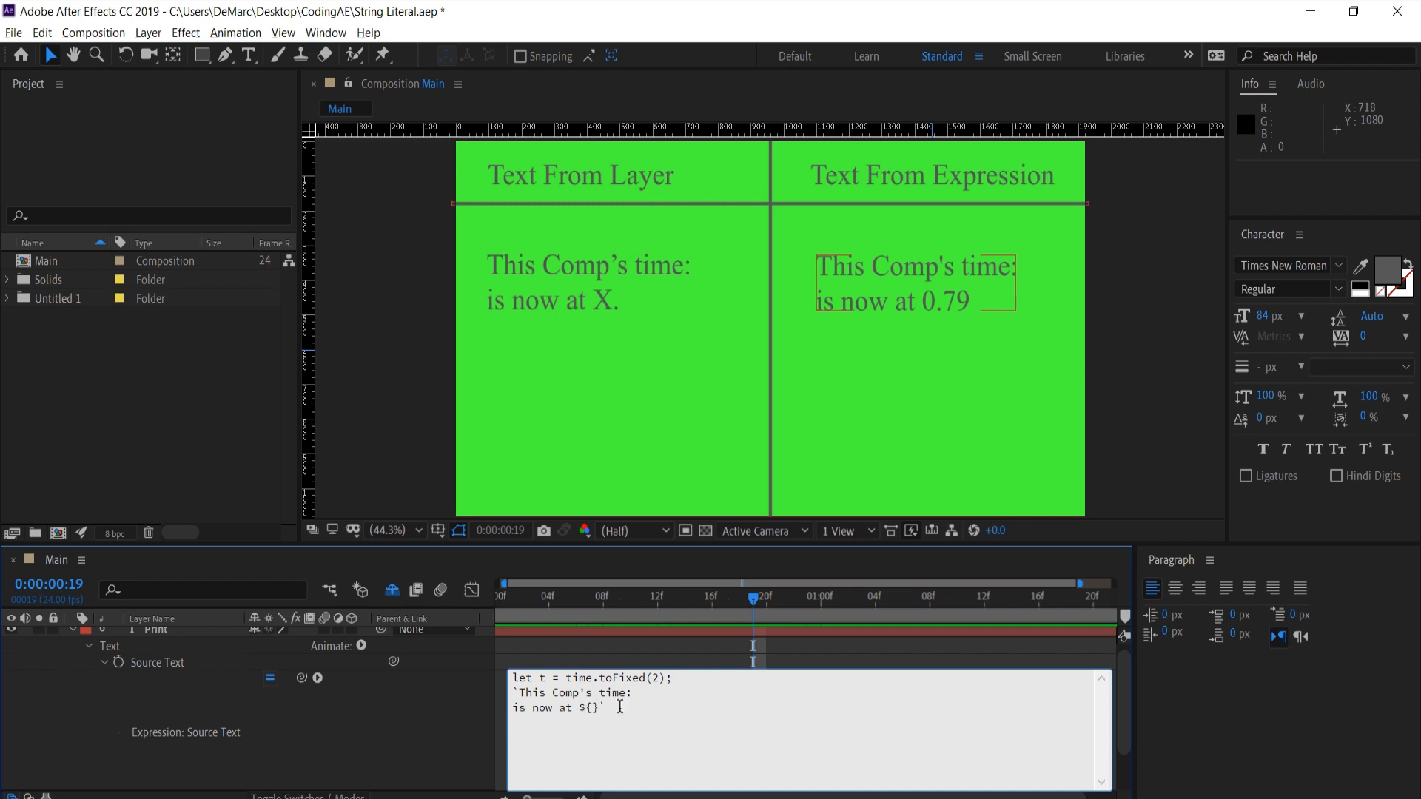
type("t")
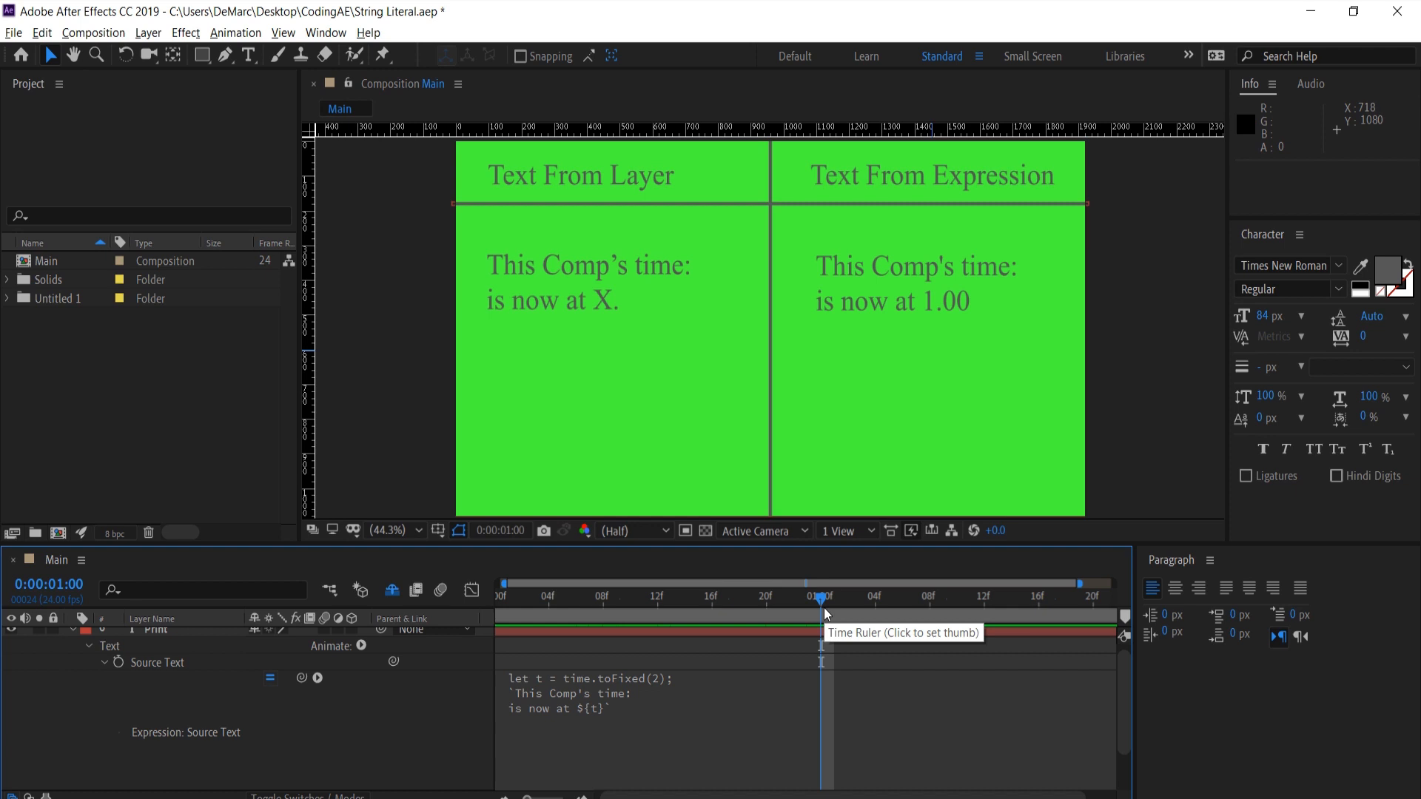
mouse_move(823, 614)
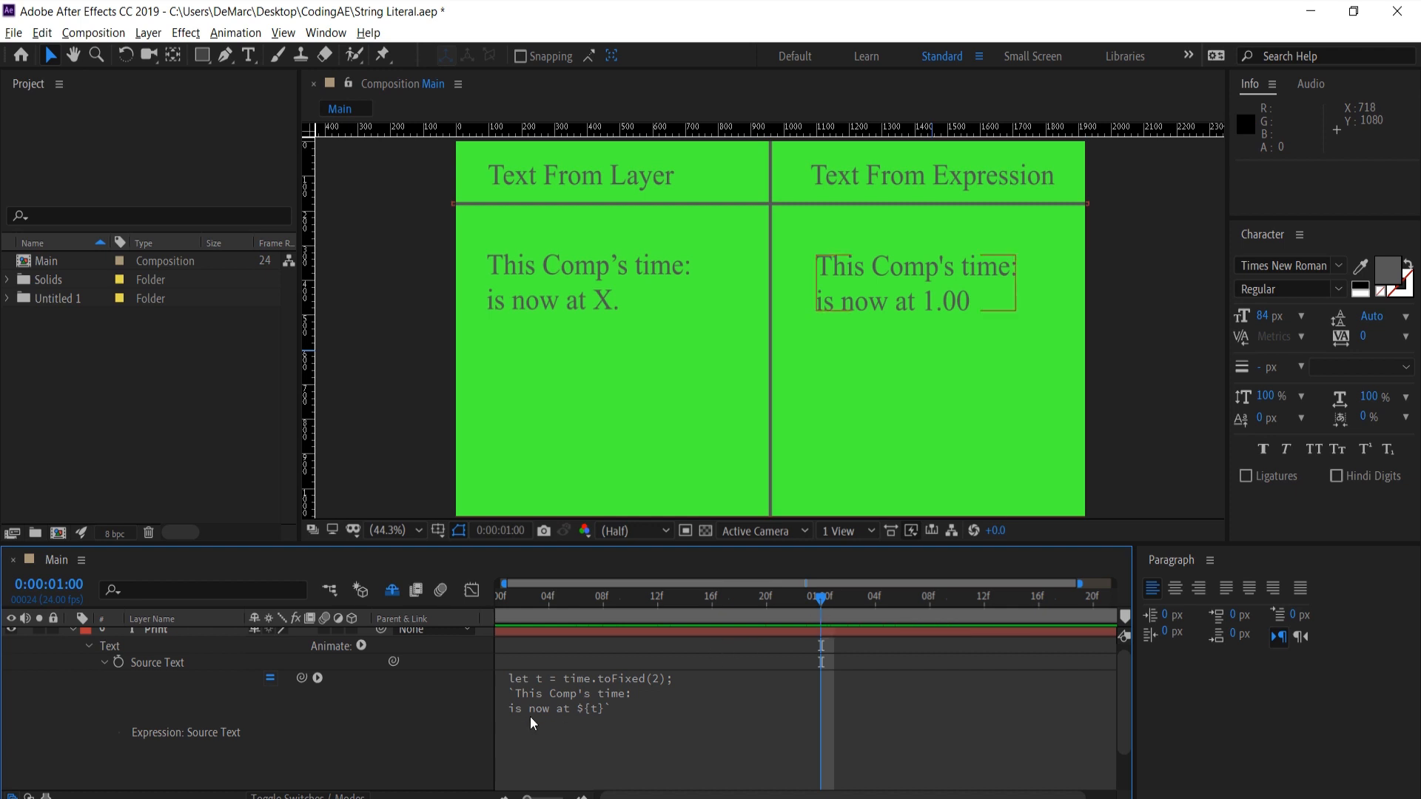
- Change the template placeholder from ${t} to ${2 + 2}
left_click(603, 707)
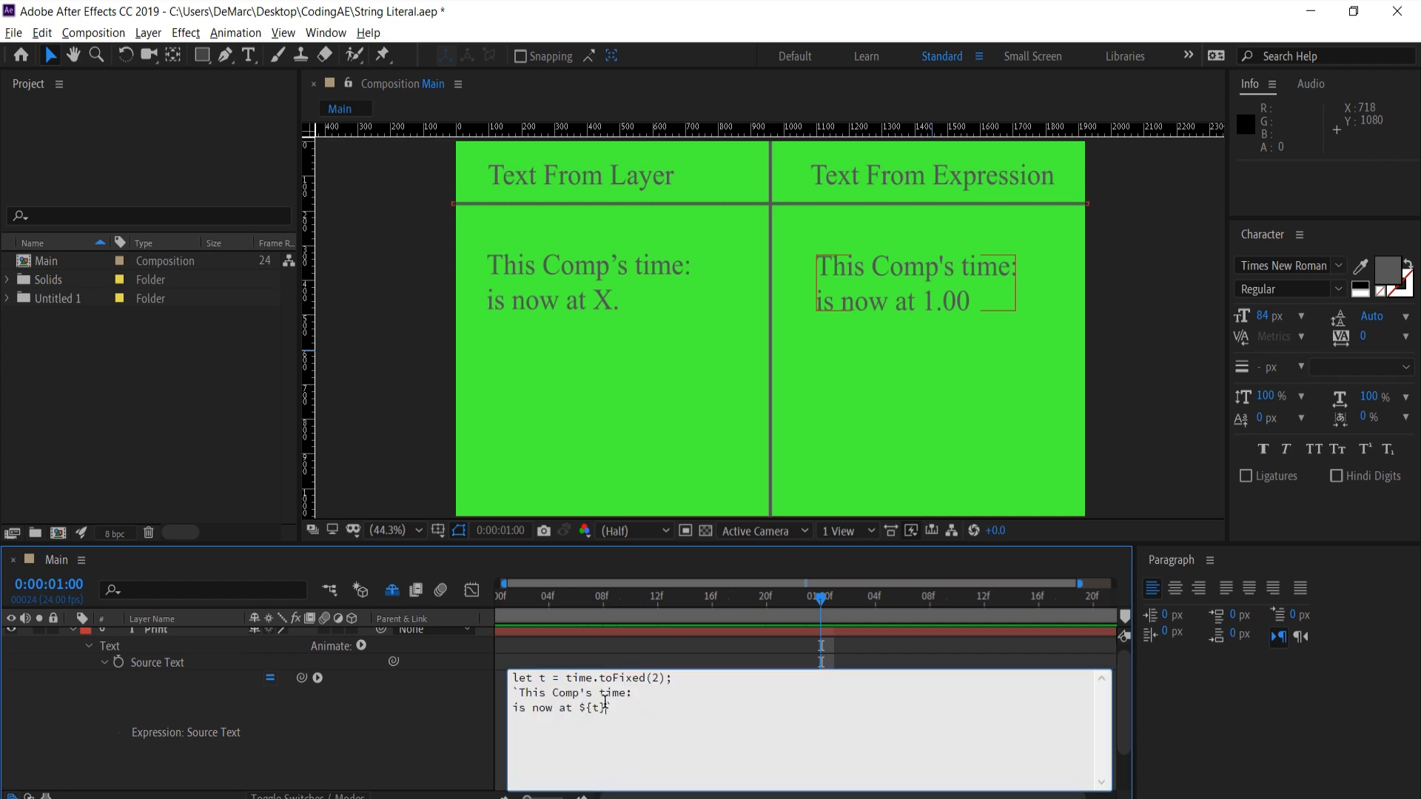
key("Backspace")
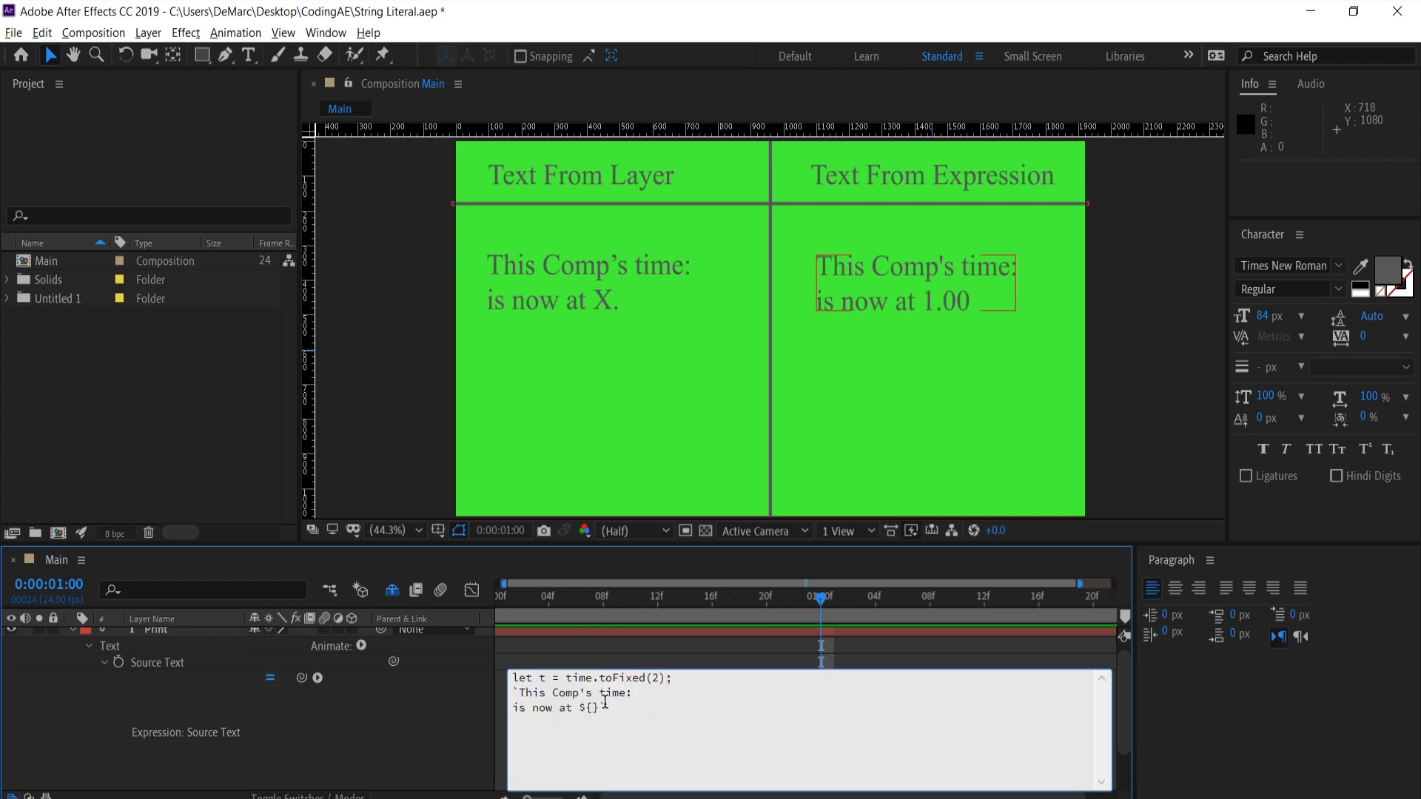
type("2 +")
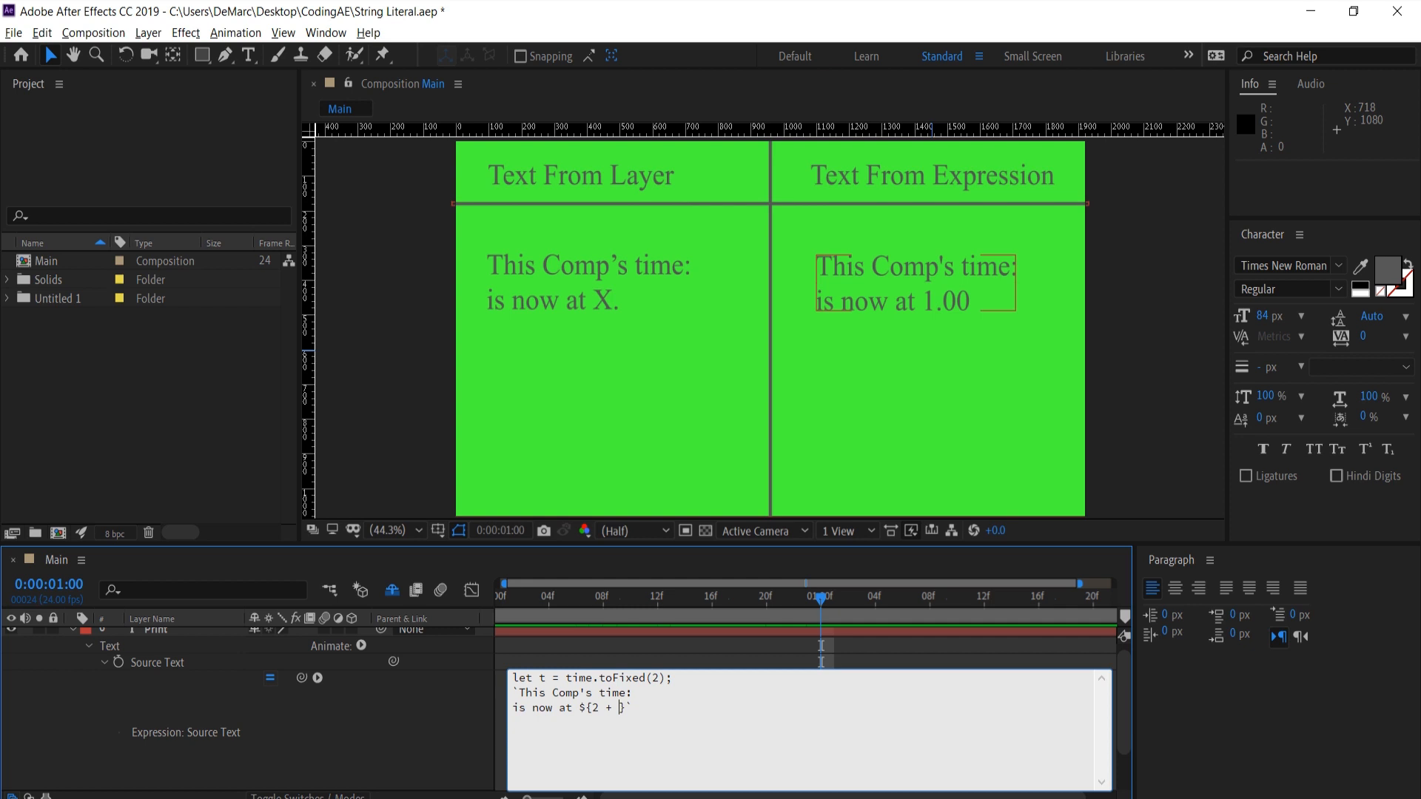
type("2}")
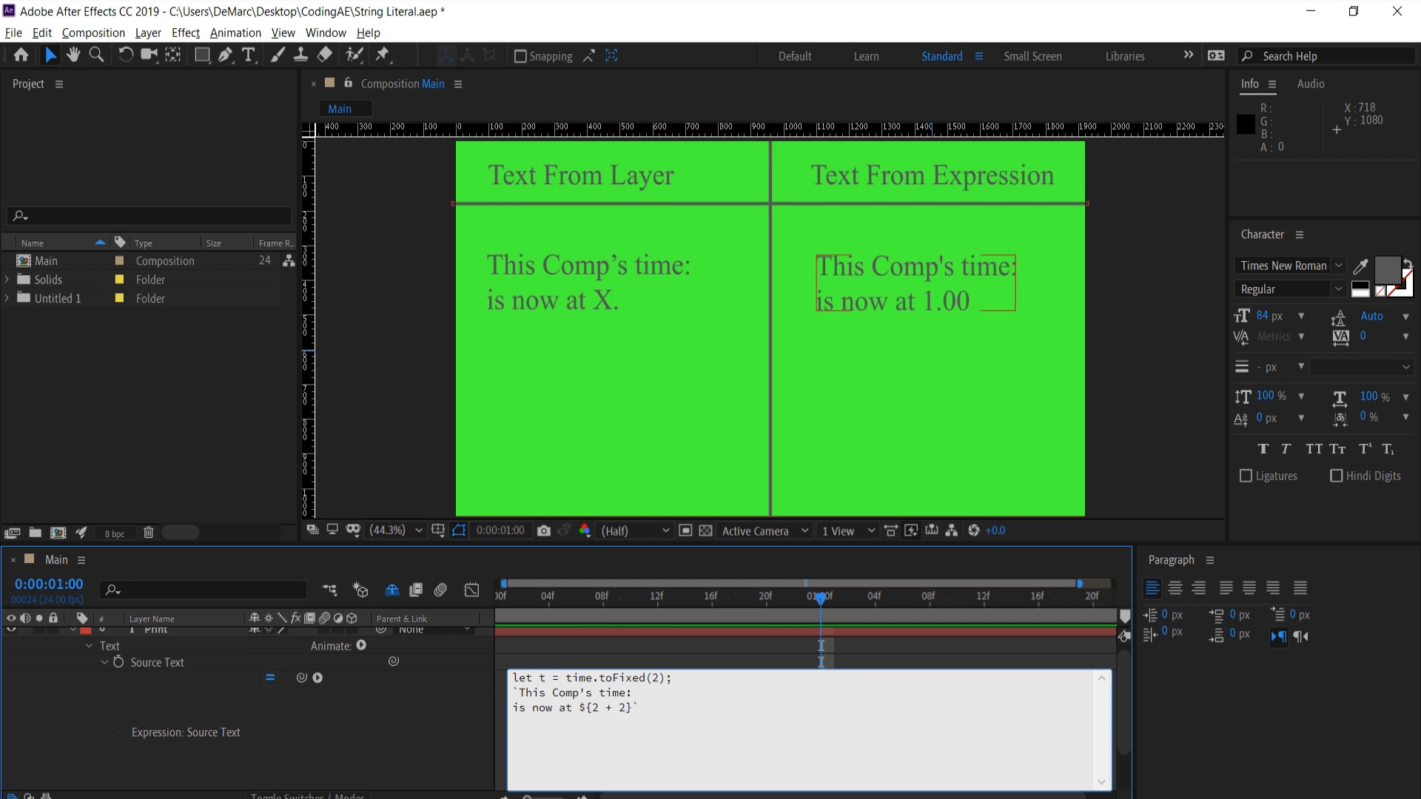